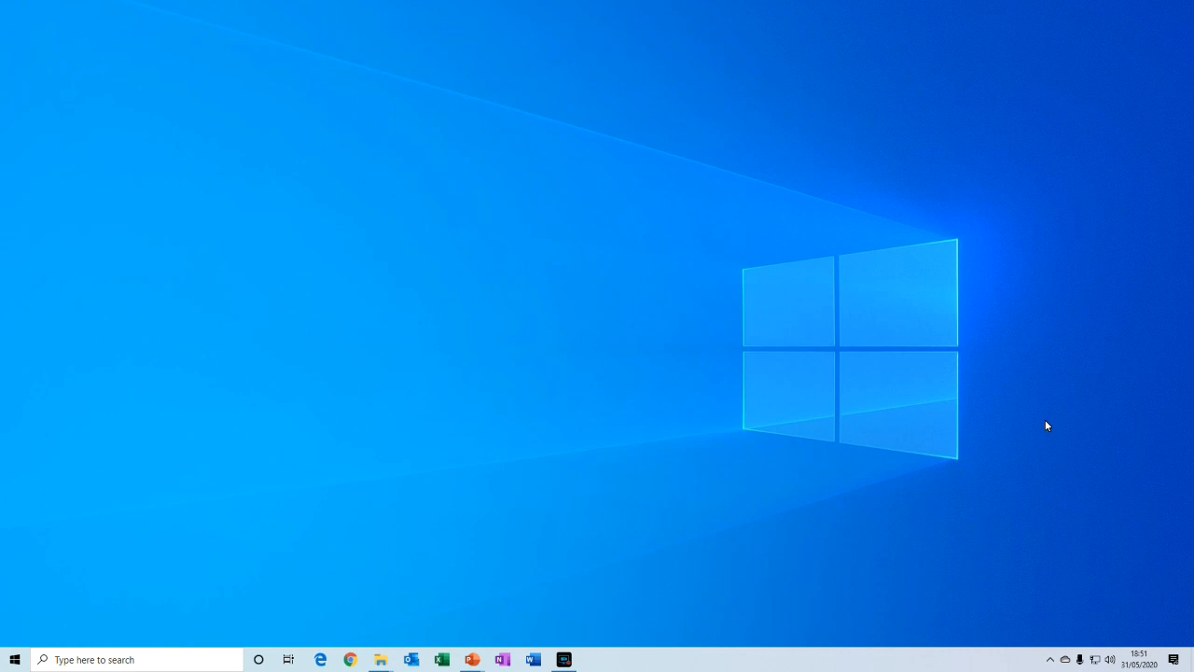
{"action": "mouse_move", "coordinate": [362, 23]}
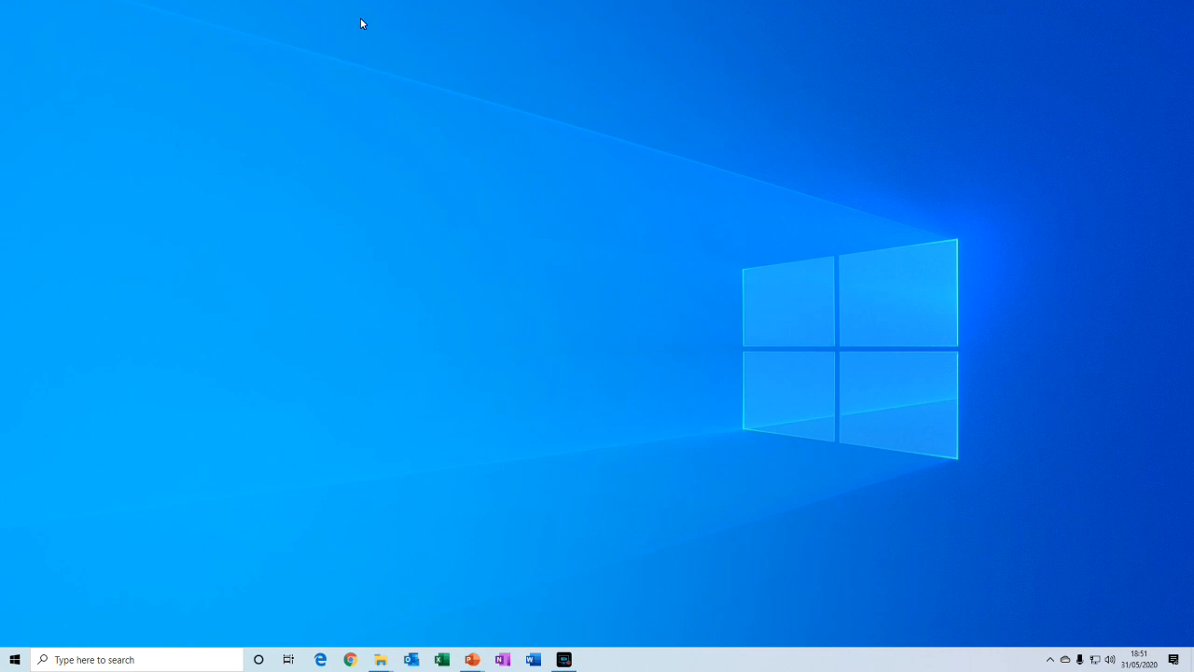
- Search the taskbar for 'cmd' so Command Prompt appears as the best match
{"action": "left_click", "coordinate": [135, 659]}
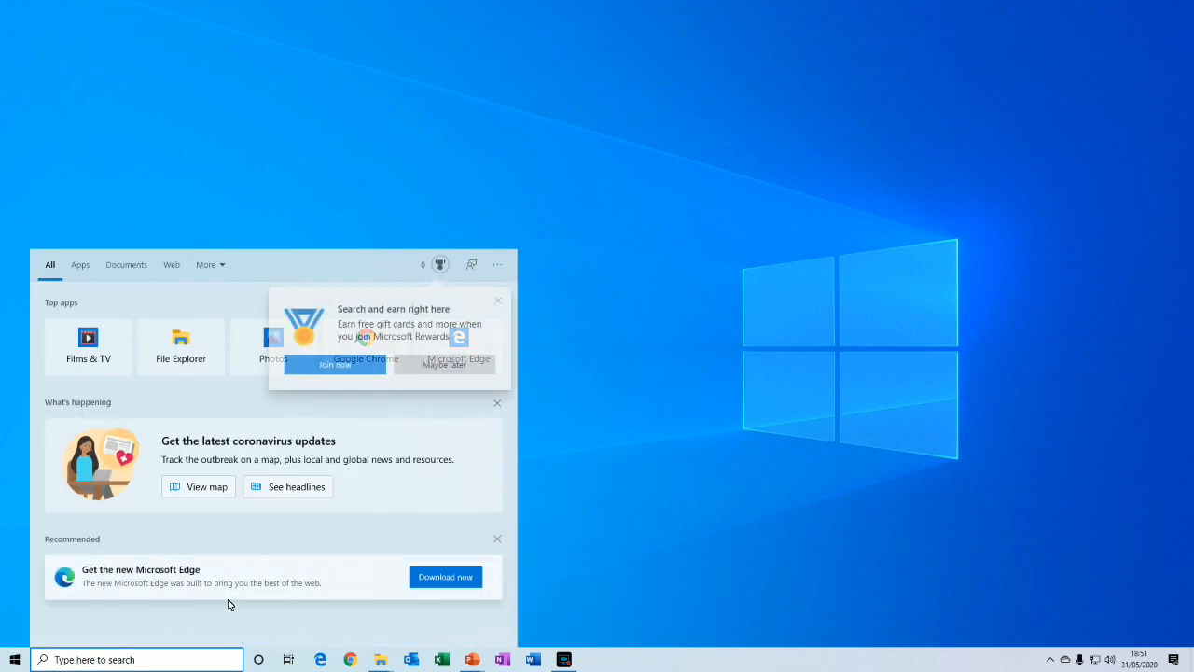
{"action": "type", "text": "cmd"}
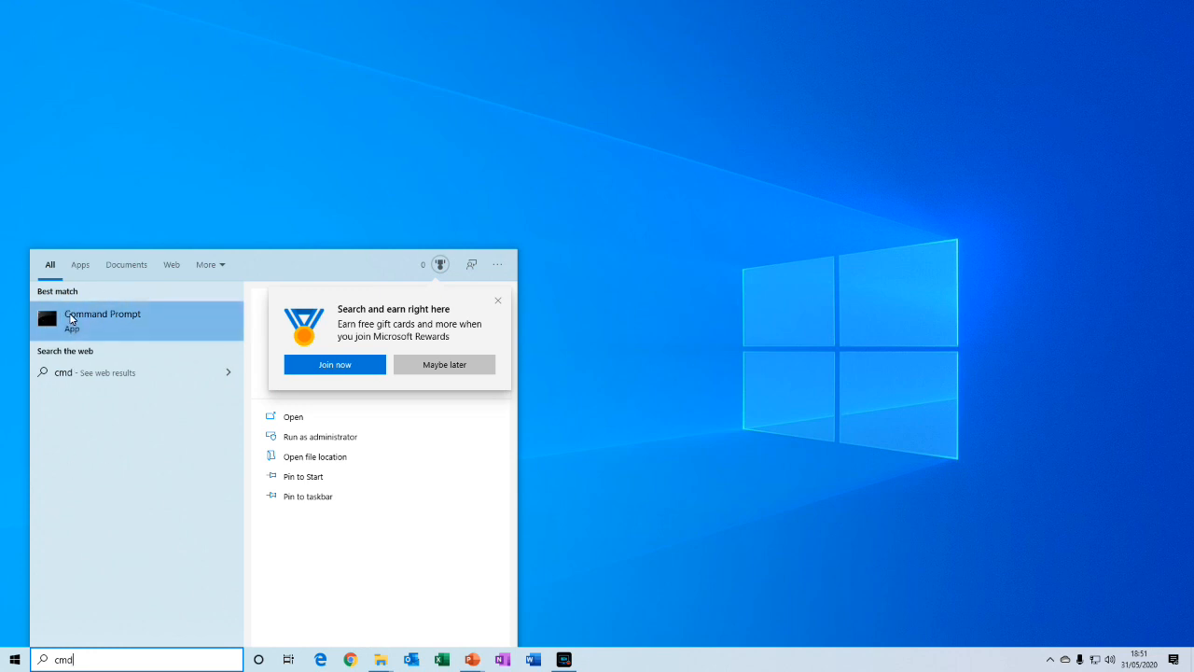
- Launch Command Prompt and run java -version, which reports OpenJDK 11.0.6 LTS
{"action": "left_click", "coordinate": [102, 317]}
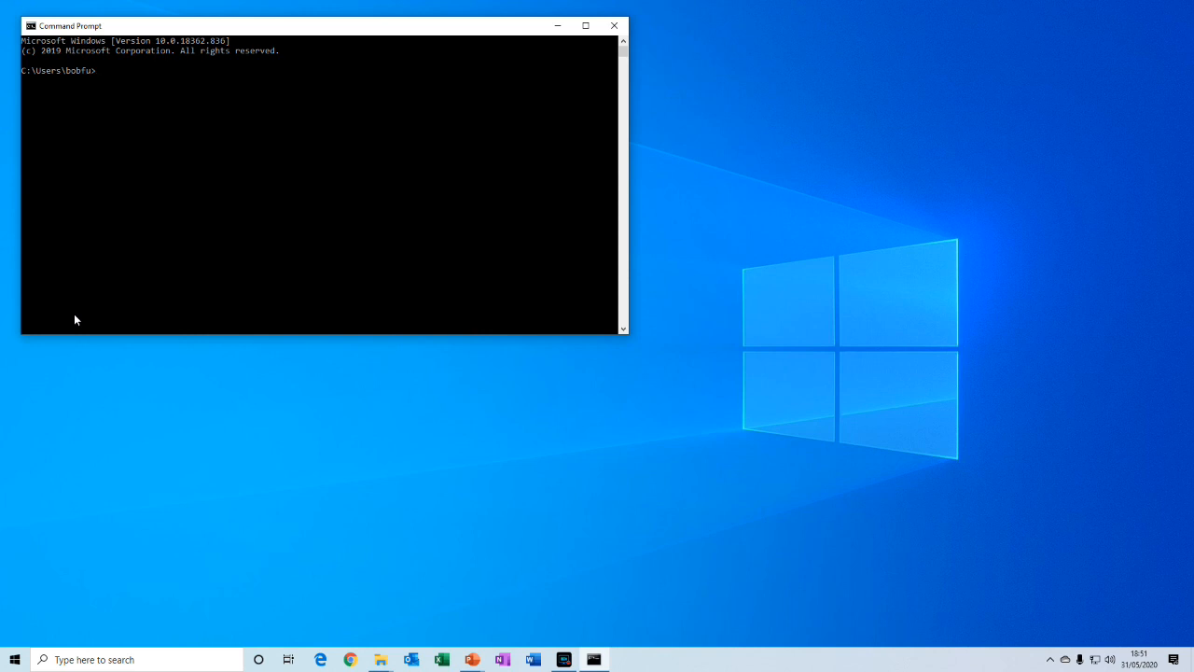
{"action": "mouse_move", "coordinate": [107, 79]}
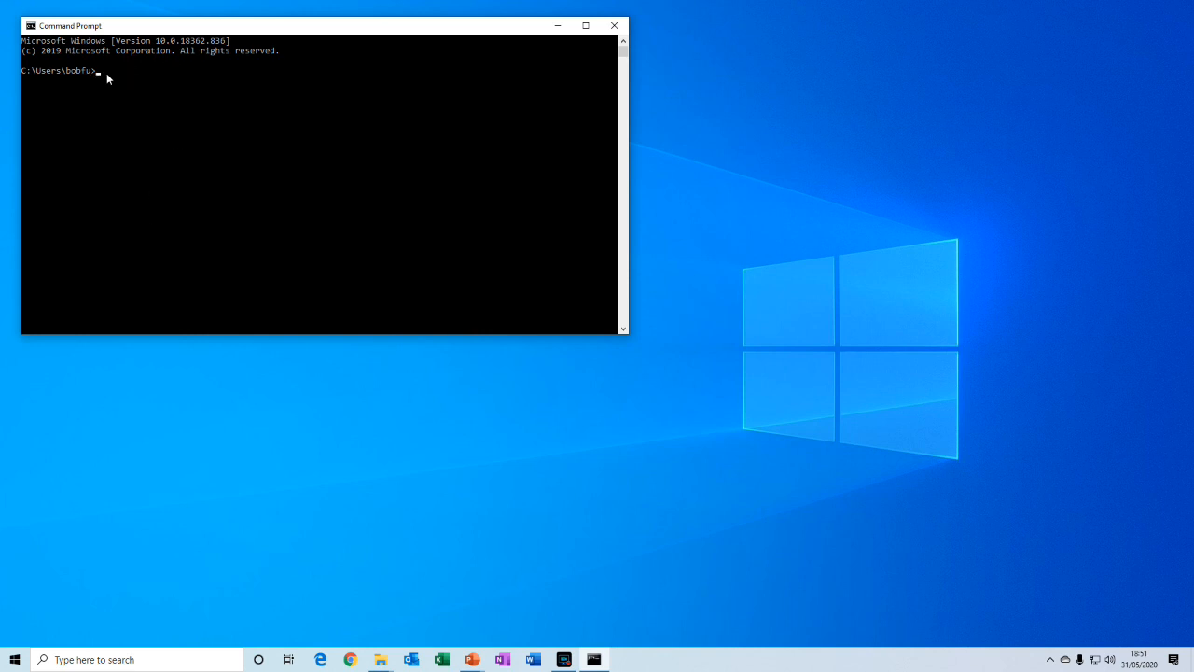
{"action": "mouse_move", "coordinate": [117, 83]}
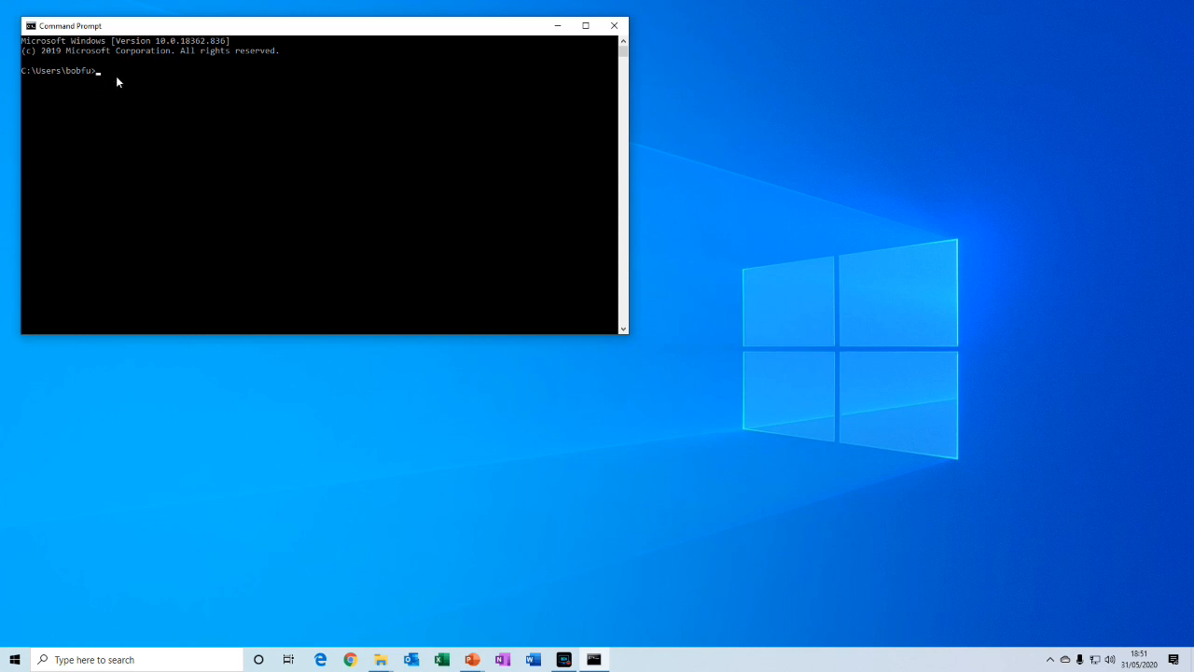
{"action": "type", "text": "java -"}
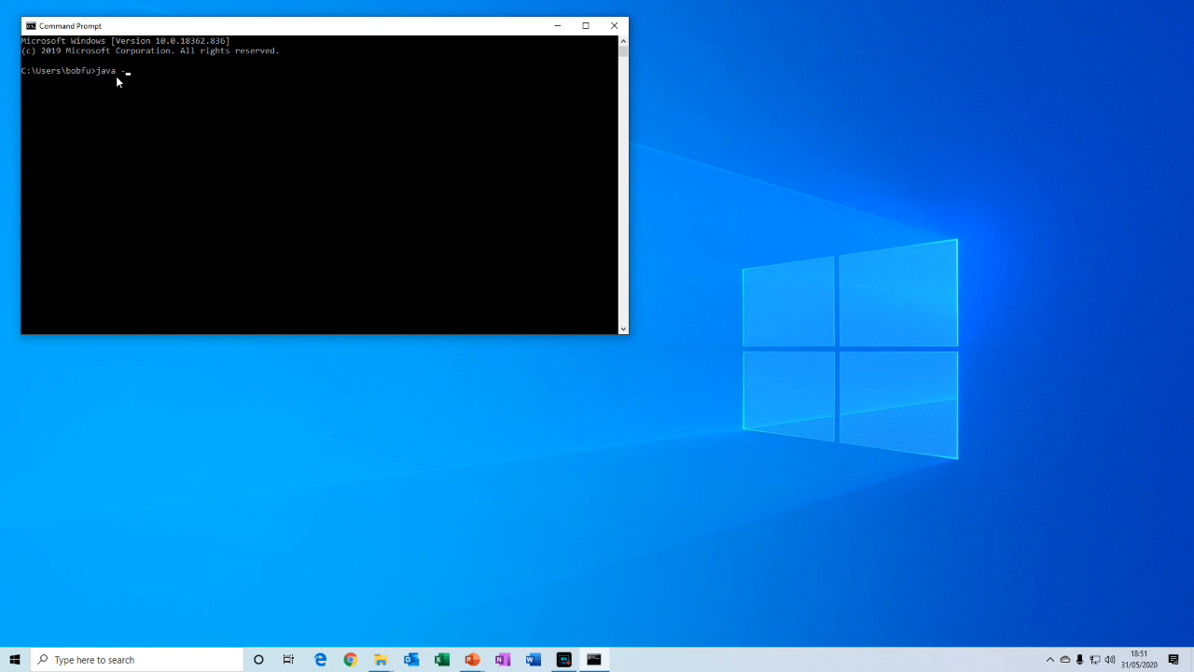
{"action": "type", "text": "version"}
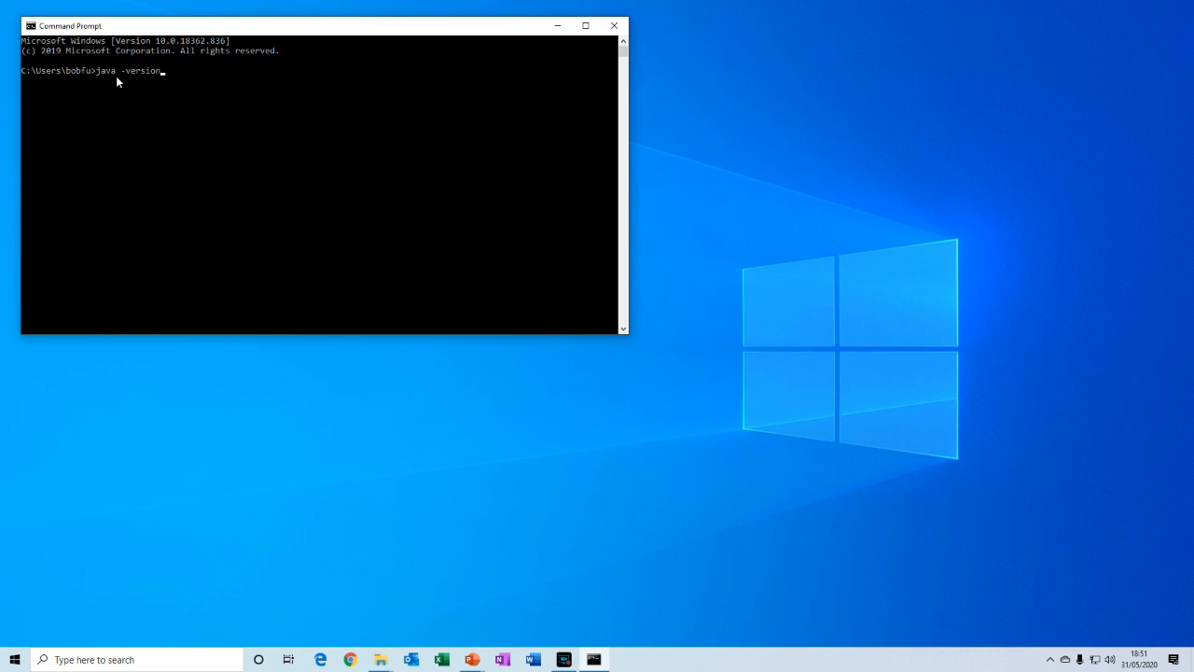
{"action": "key", "text": "Enter"}
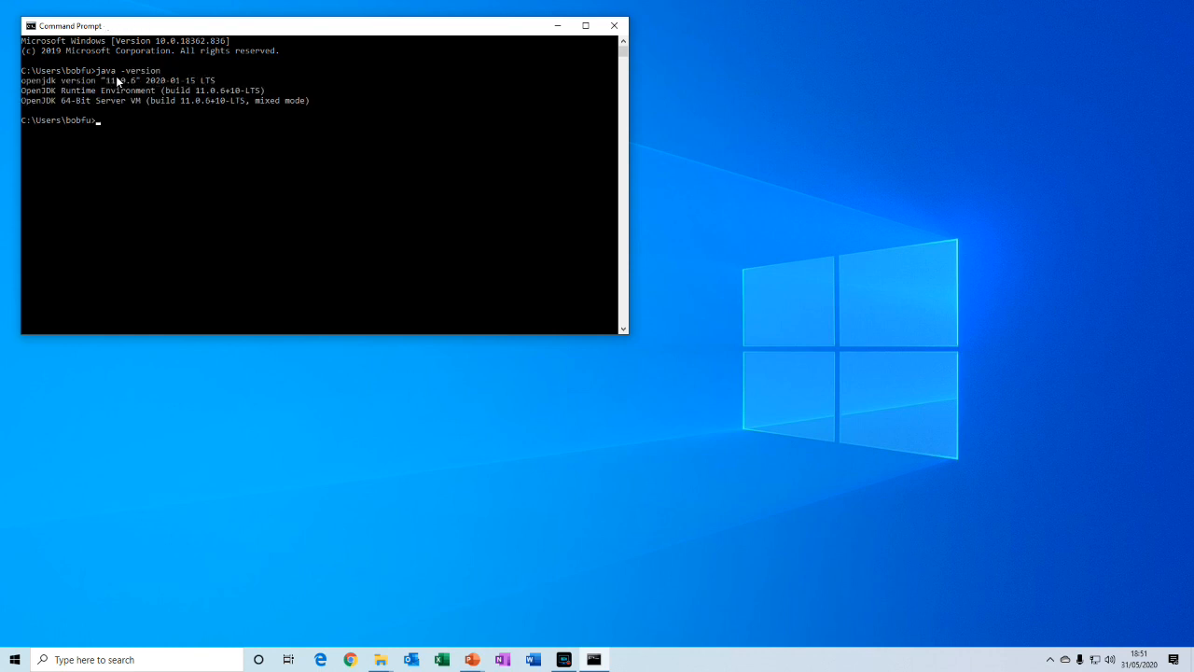
{"action": "mouse_move", "coordinate": [261, 163]}
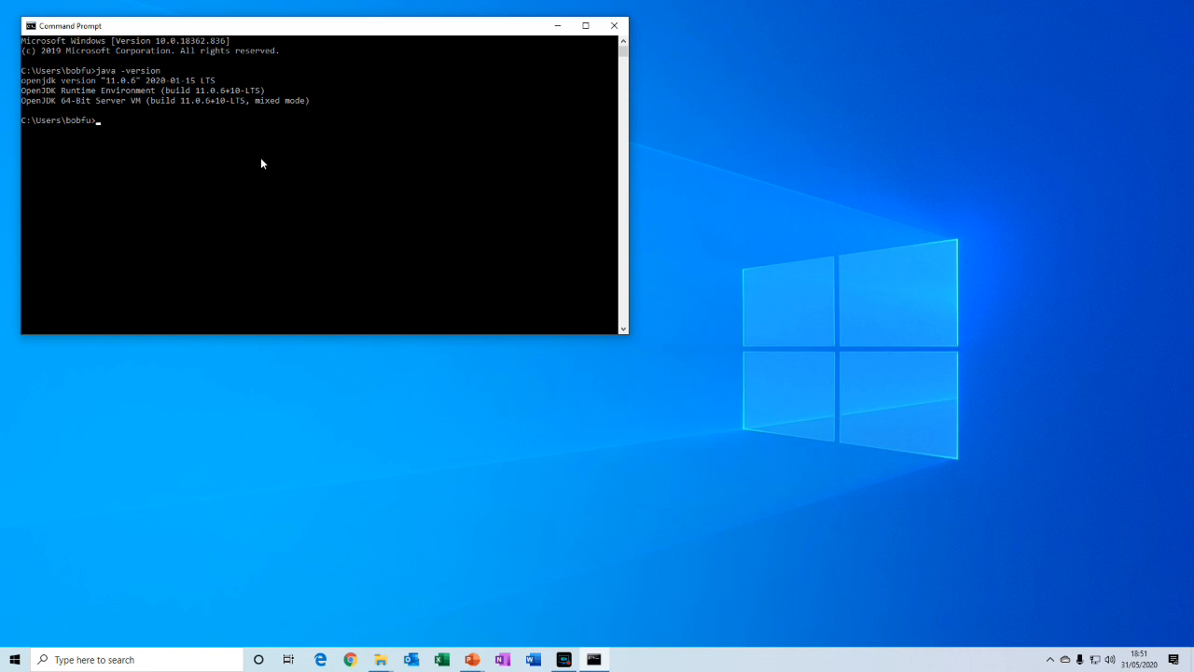
{"action": "mouse_move", "coordinate": [44, 97]}
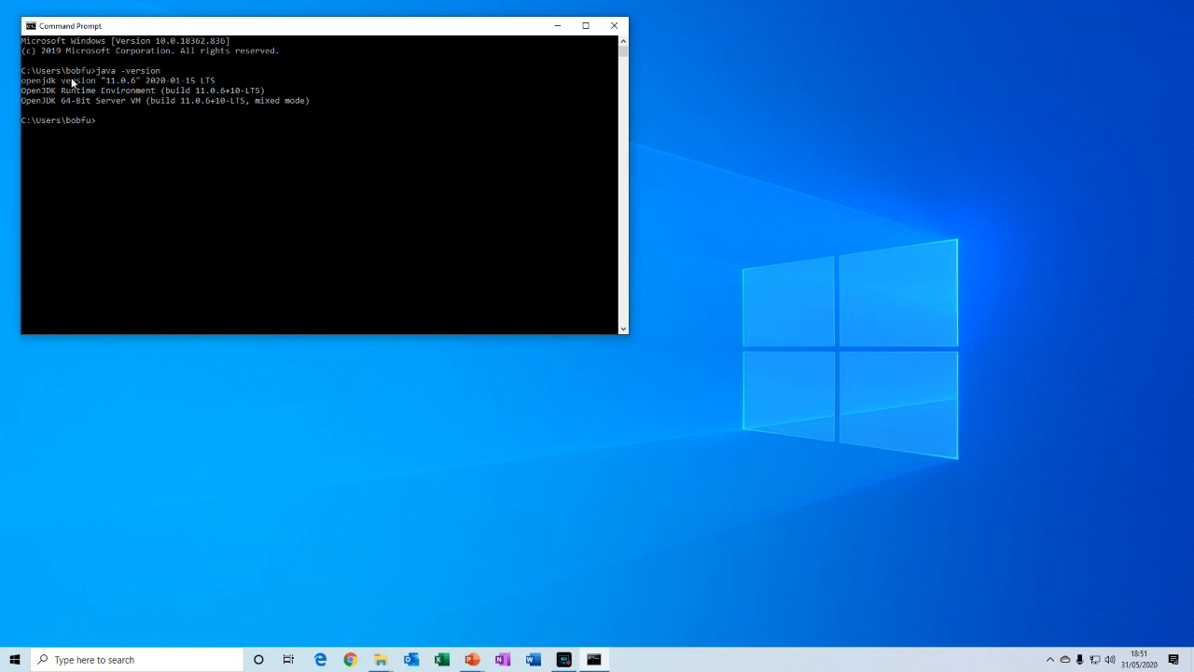
{"action": "mouse_move", "coordinate": [233, 132]}
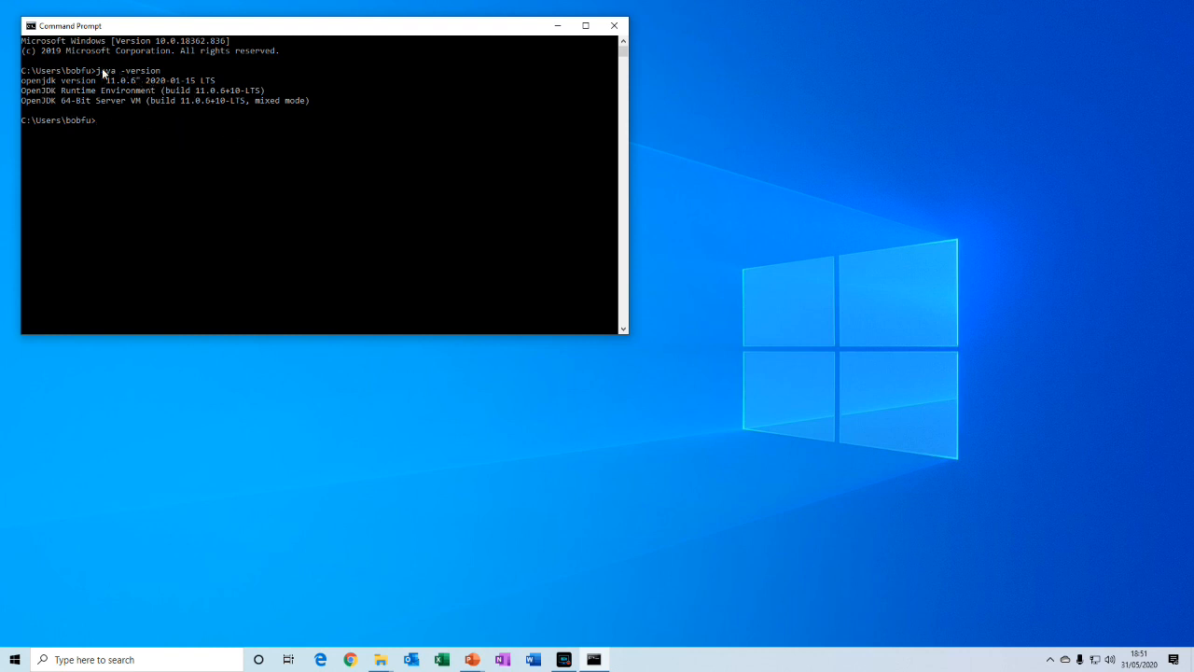
{"action": "mouse_move", "coordinate": [123, 92]}
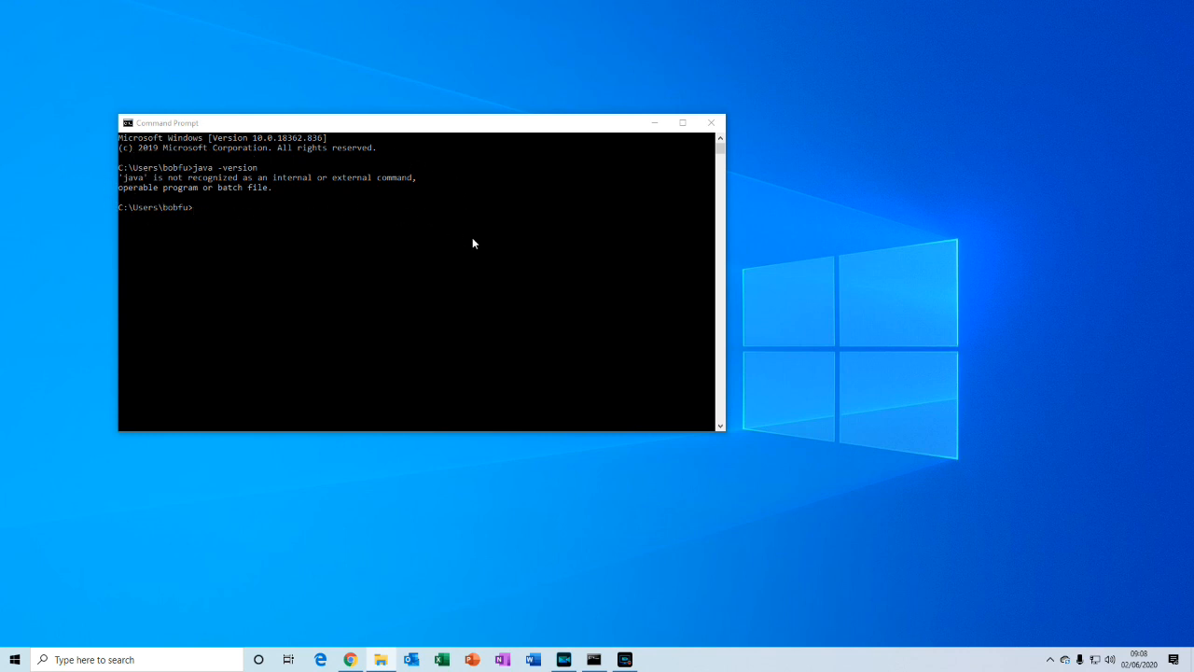
{"action": "mouse_move", "coordinate": [893, 430]}
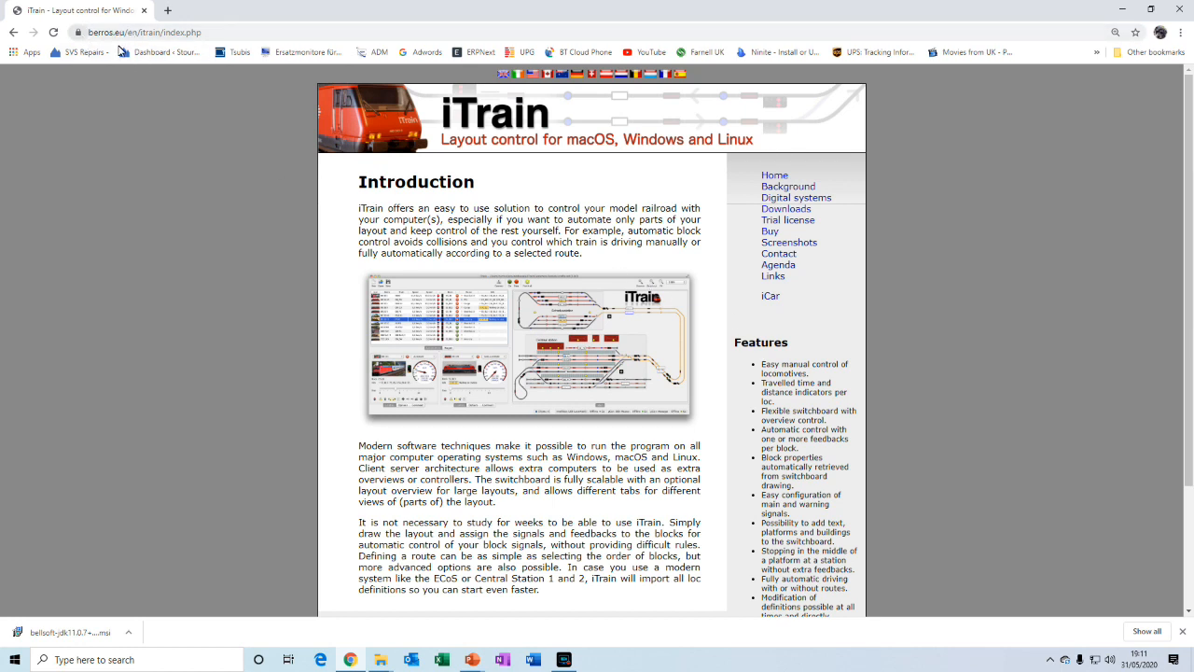
{"action": "mouse_move", "coordinate": [361, 337]}
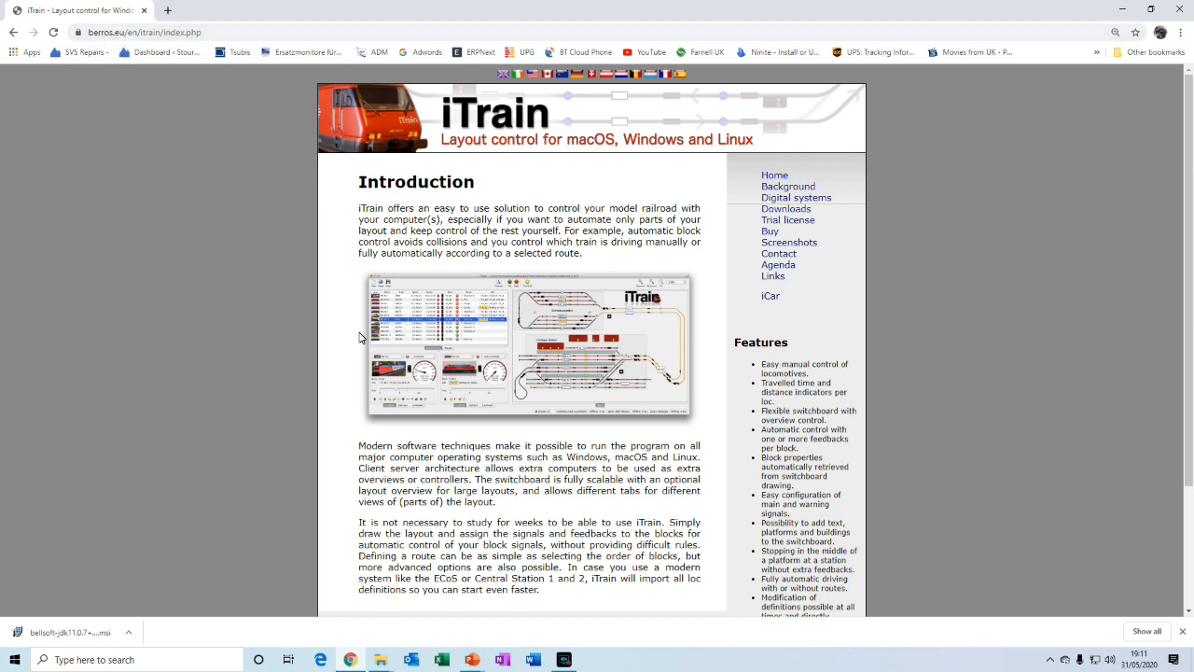
{"action": "mouse_move", "coordinate": [786, 209]}
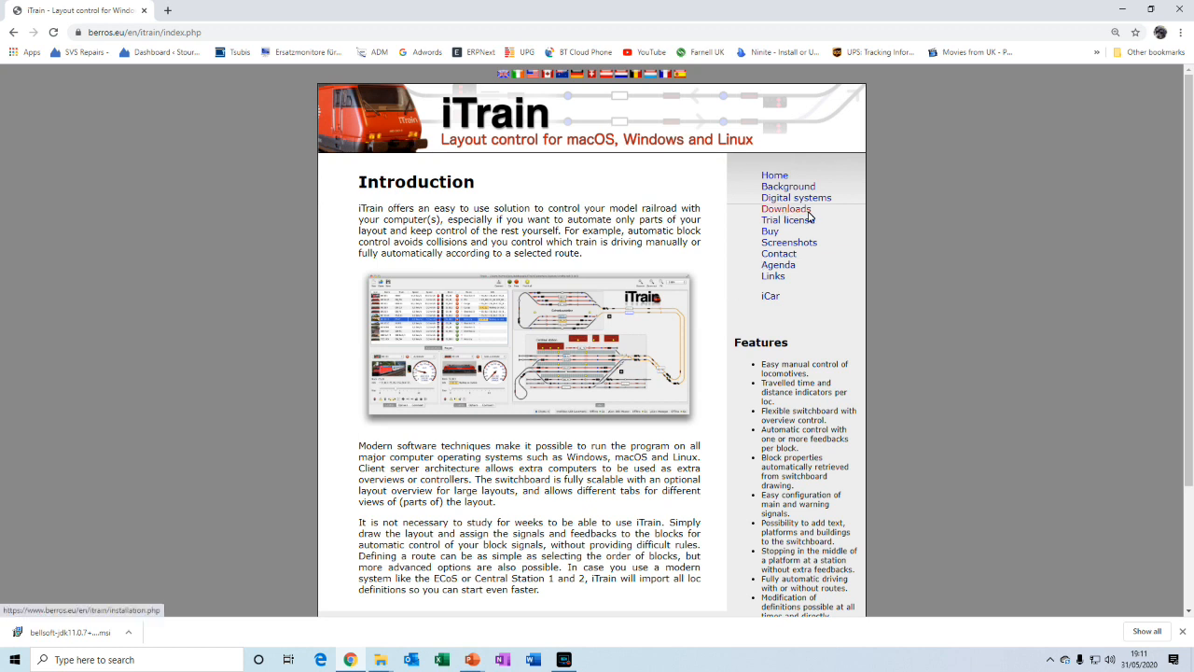
- Go to iTrain's Downloads page and follow the BellSoft link under Windows installation
{"action": "left_click", "coordinate": [786, 208]}
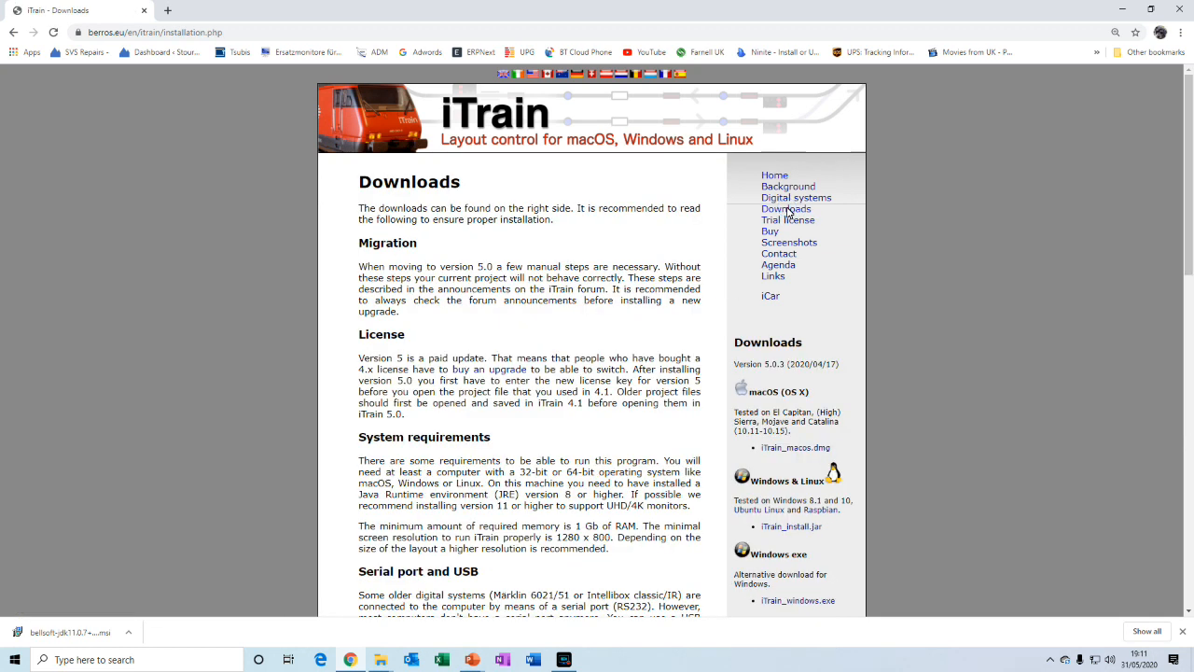
{"action": "scroll", "scroll_direction": "down", "scroll_amount": 3}
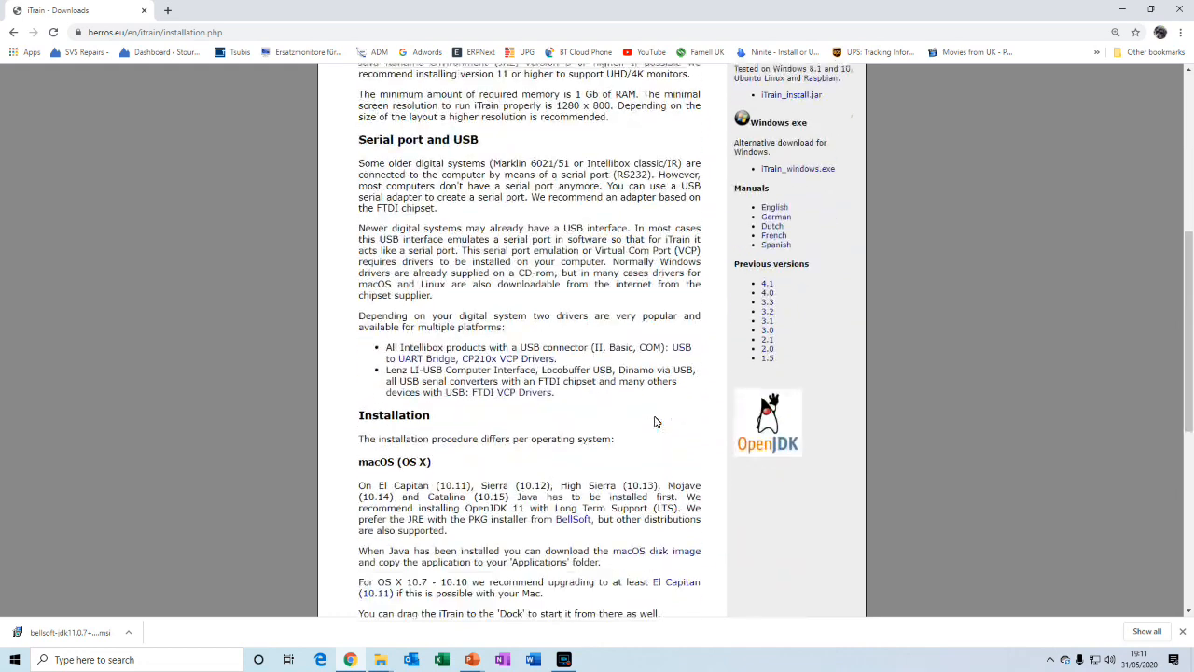
{"action": "scroll", "scroll_direction": "down", "scroll_amount": 3}
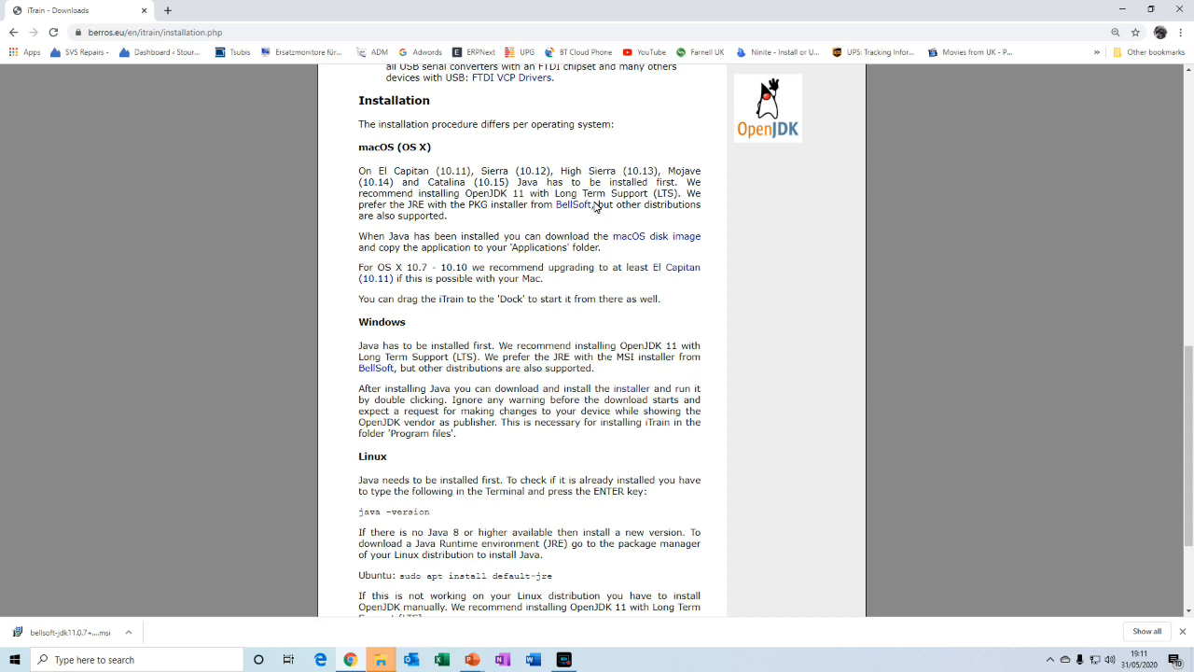
{"action": "mouse_move", "coordinate": [572, 203]}
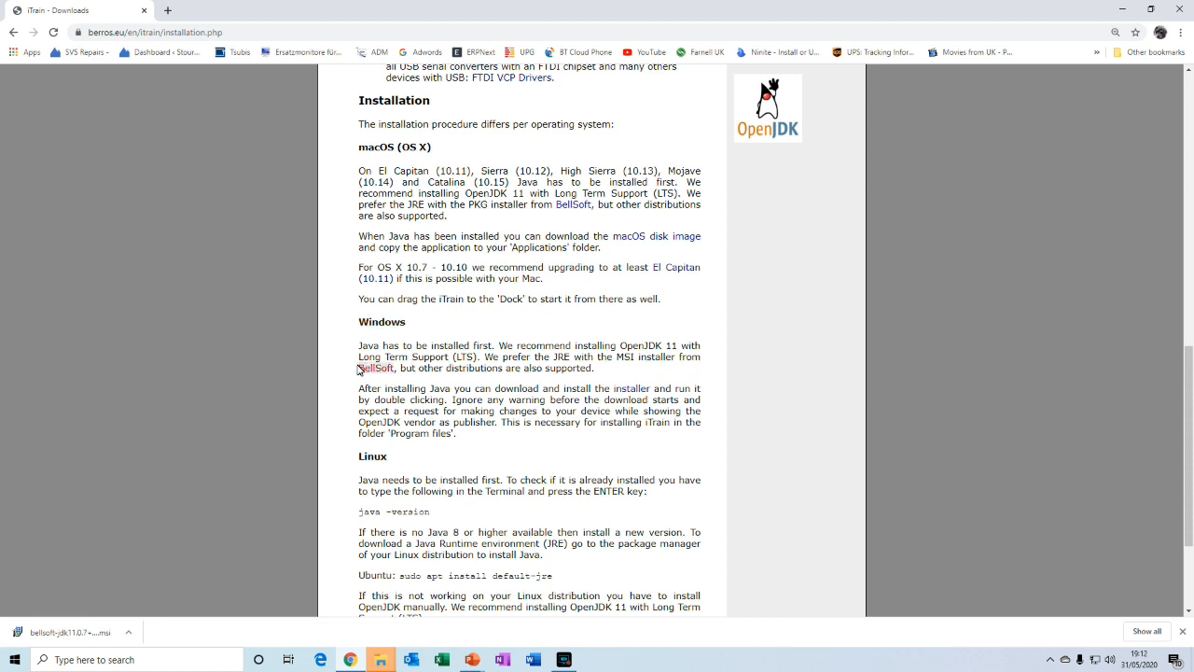
{"action": "mouse_move", "coordinate": [374, 367]}
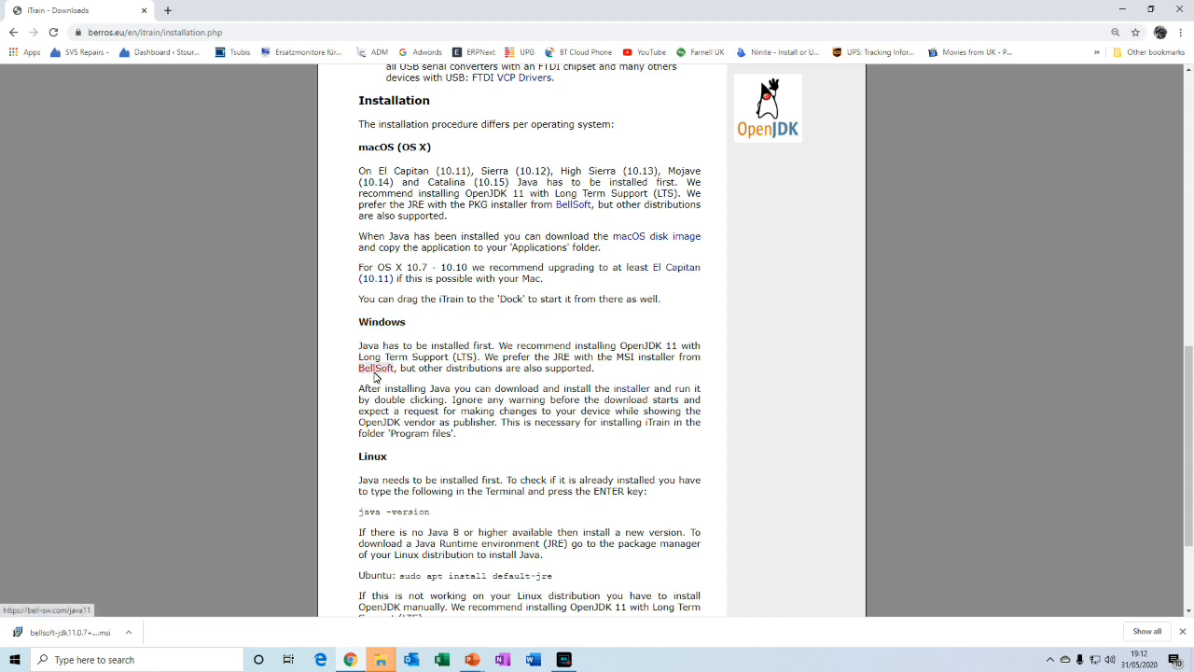
{"action": "left_click", "coordinate": [375, 367]}
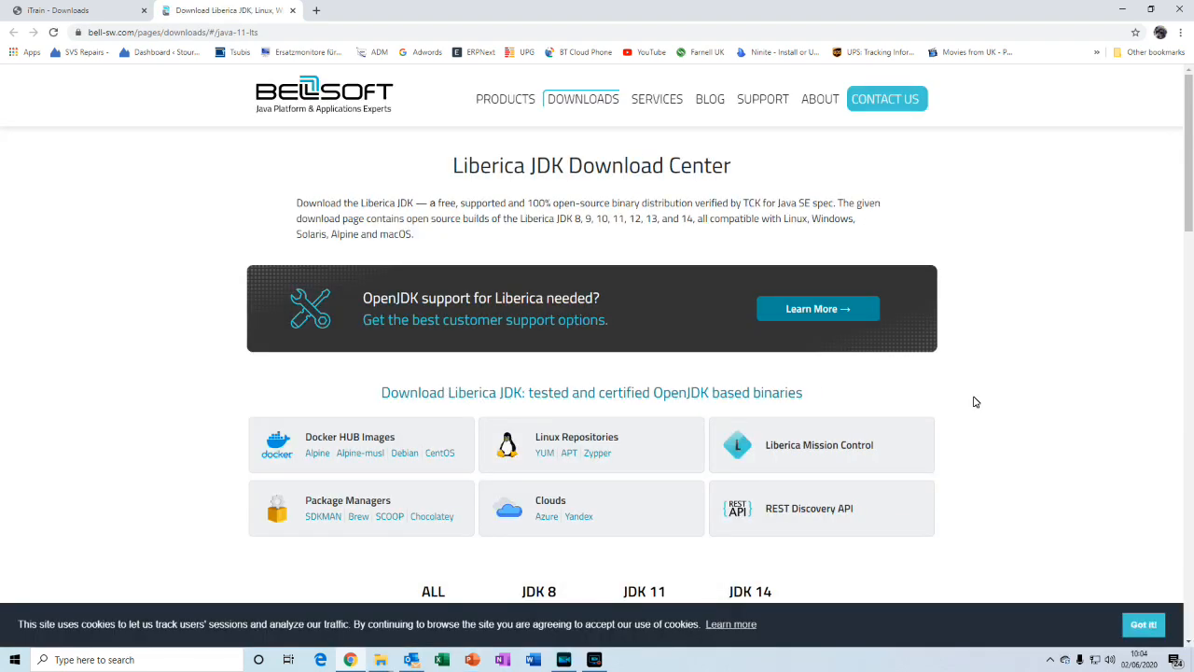
- Compare the JDK 8 and 14 tabs, then show Liberica JDK 11.0.7 LTS downloads
{"action": "scroll", "scroll_direction": "down", "scroll_amount": 3}
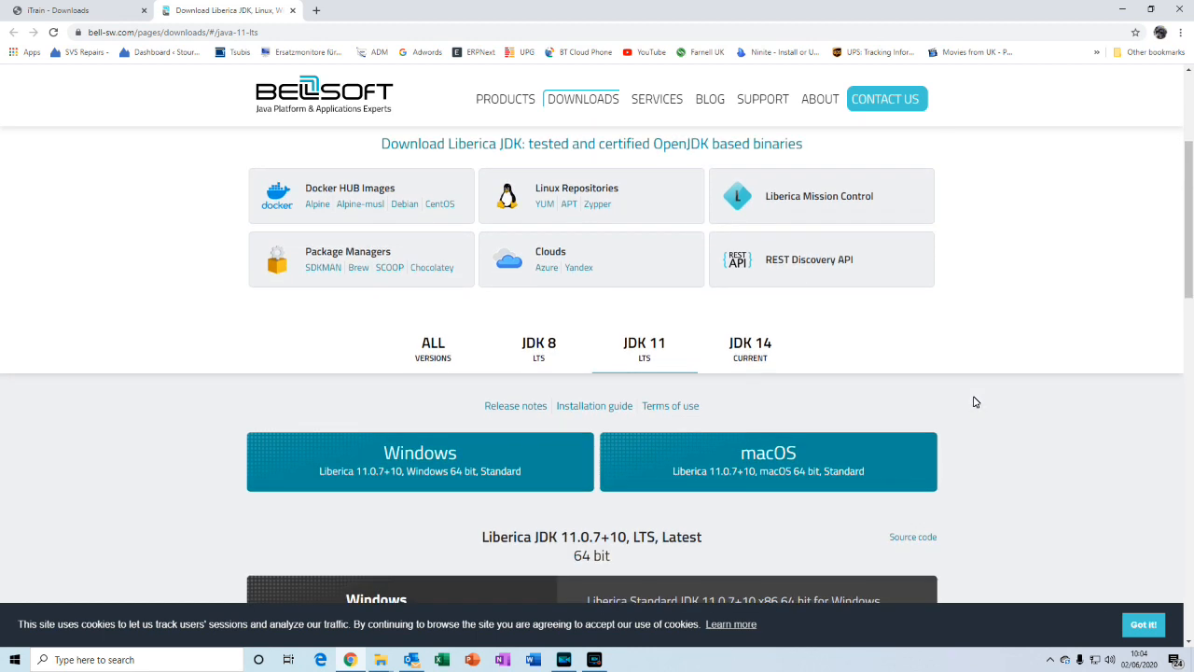
{"action": "left_click", "coordinate": [538, 347]}
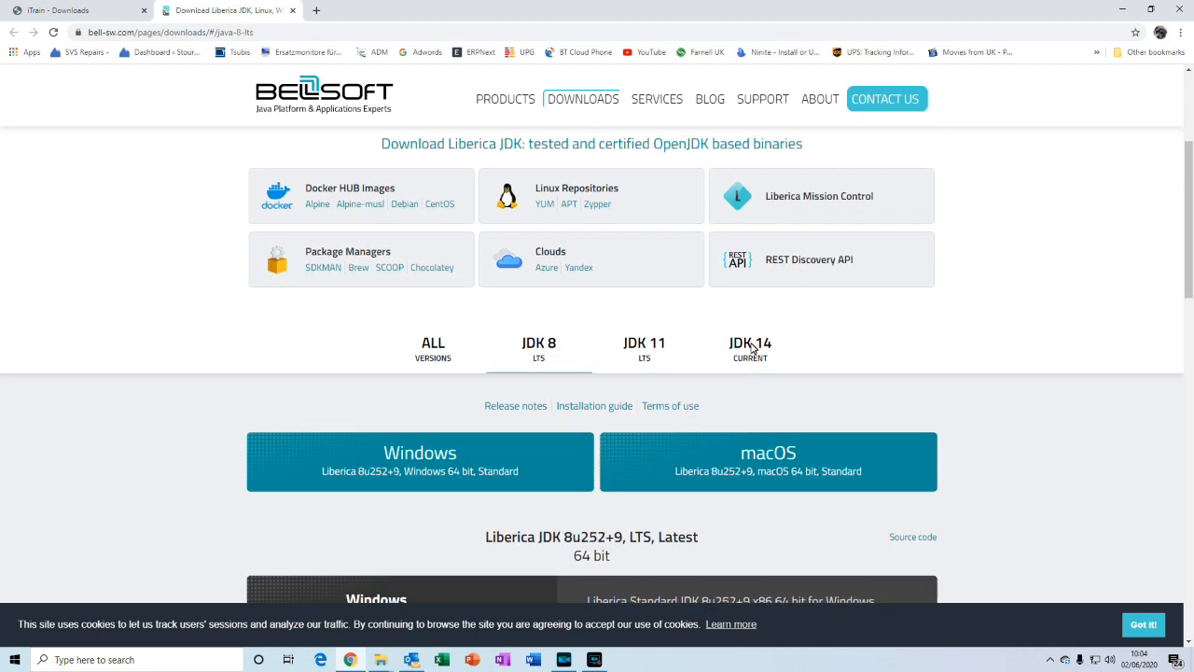
{"action": "left_click", "coordinate": [750, 346]}
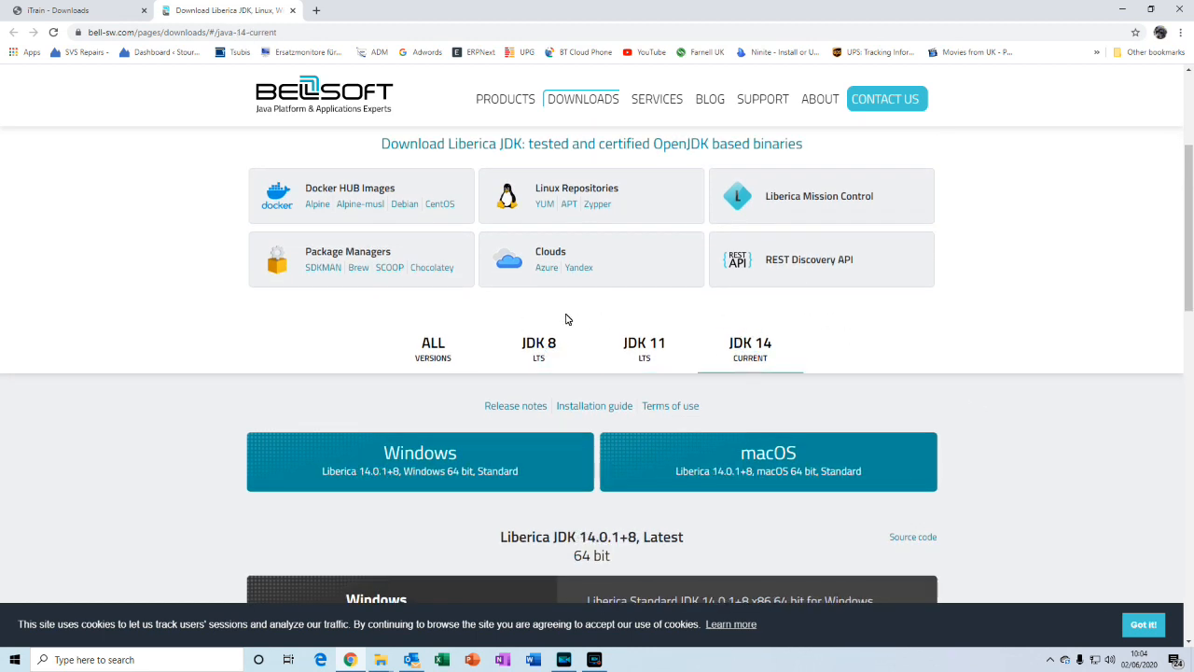
{"action": "mouse_move", "coordinate": [485, 329]}
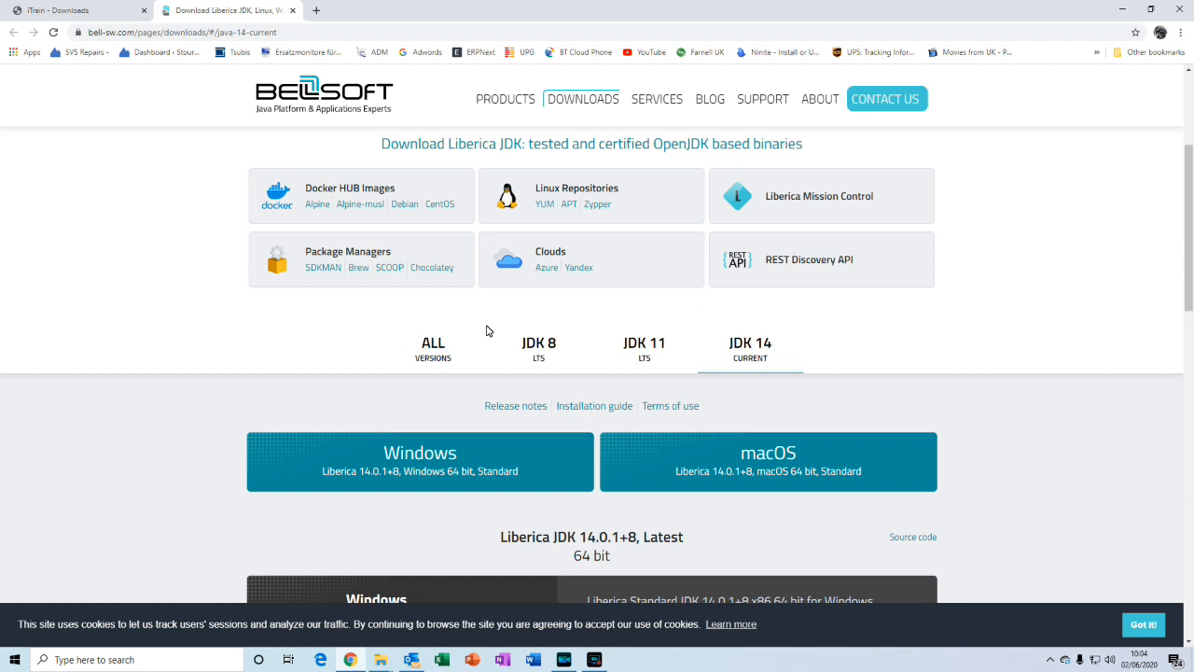
{"action": "mouse_move", "coordinate": [664, 350]}
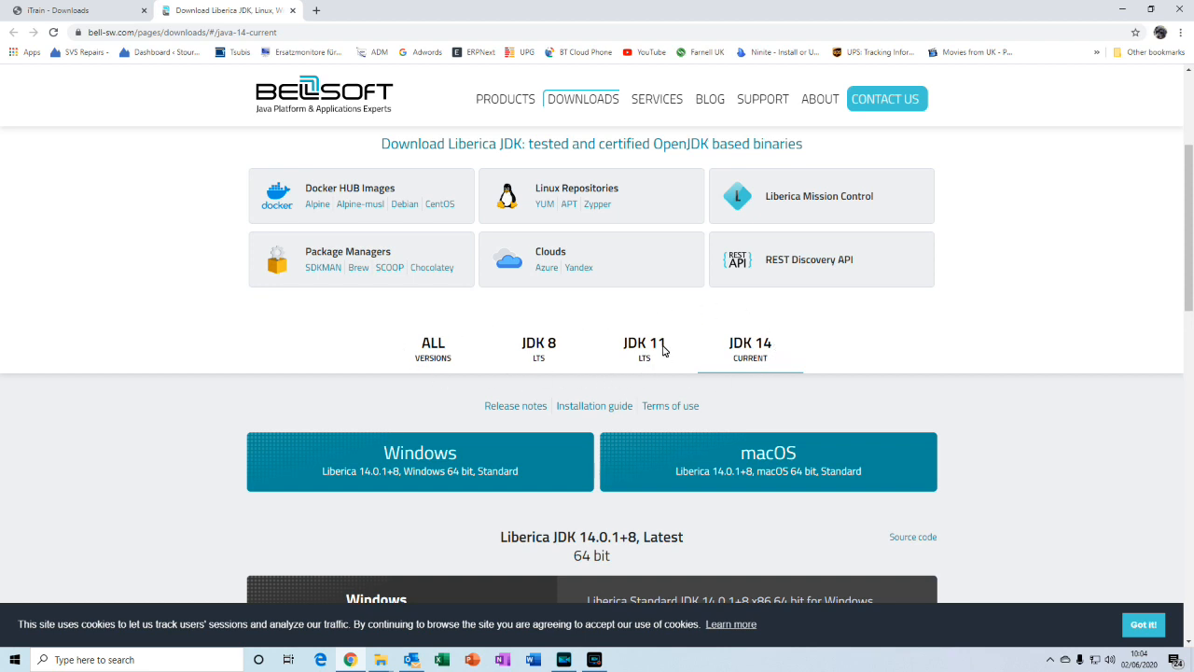
{"action": "mouse_move", "coordinate": [632, 362]}
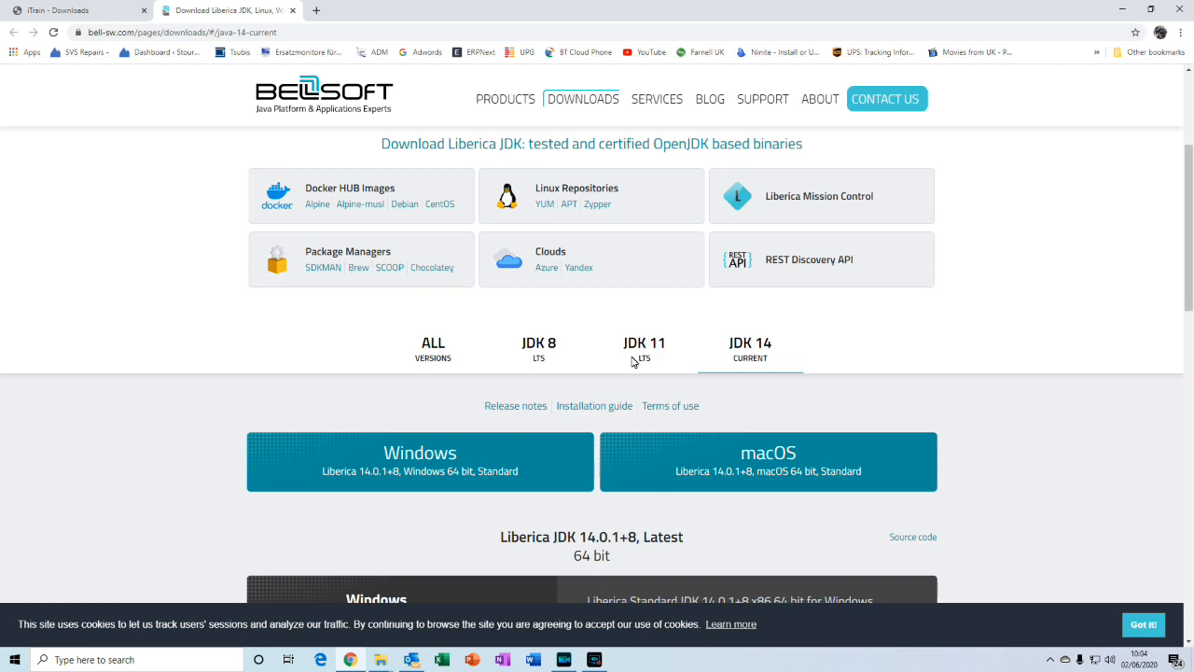
{"action": "left_click", "coordinate": [644, 343]}
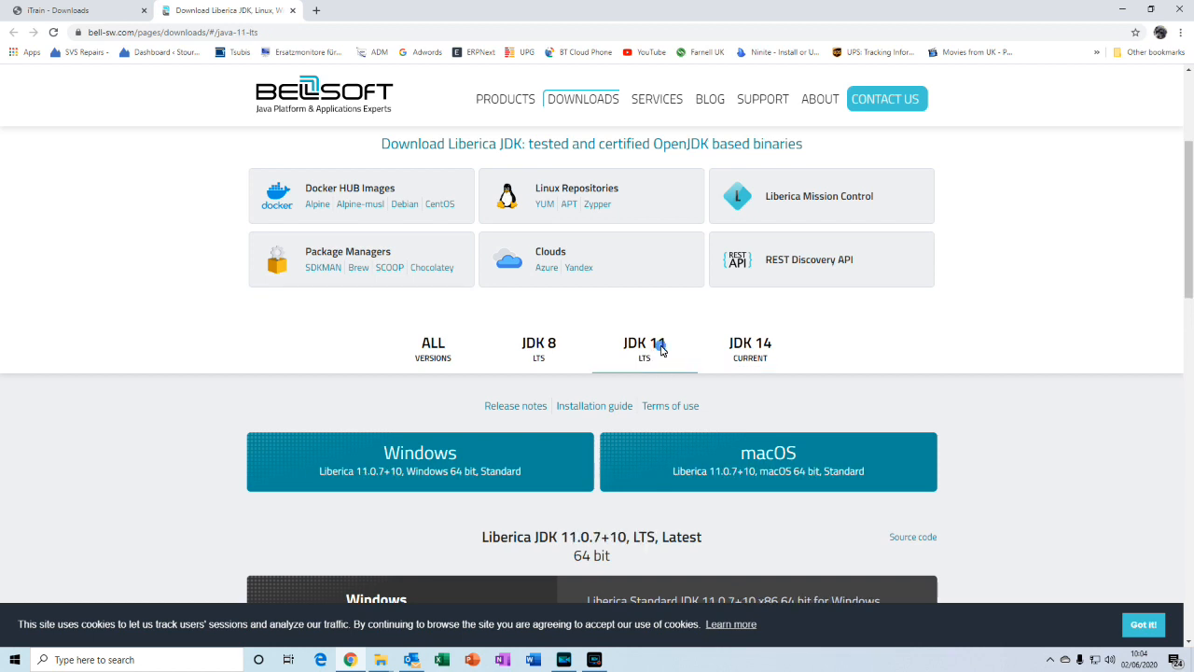
{"action": "scroll", "scroll_direction": "down", "scroll_amount": 3}
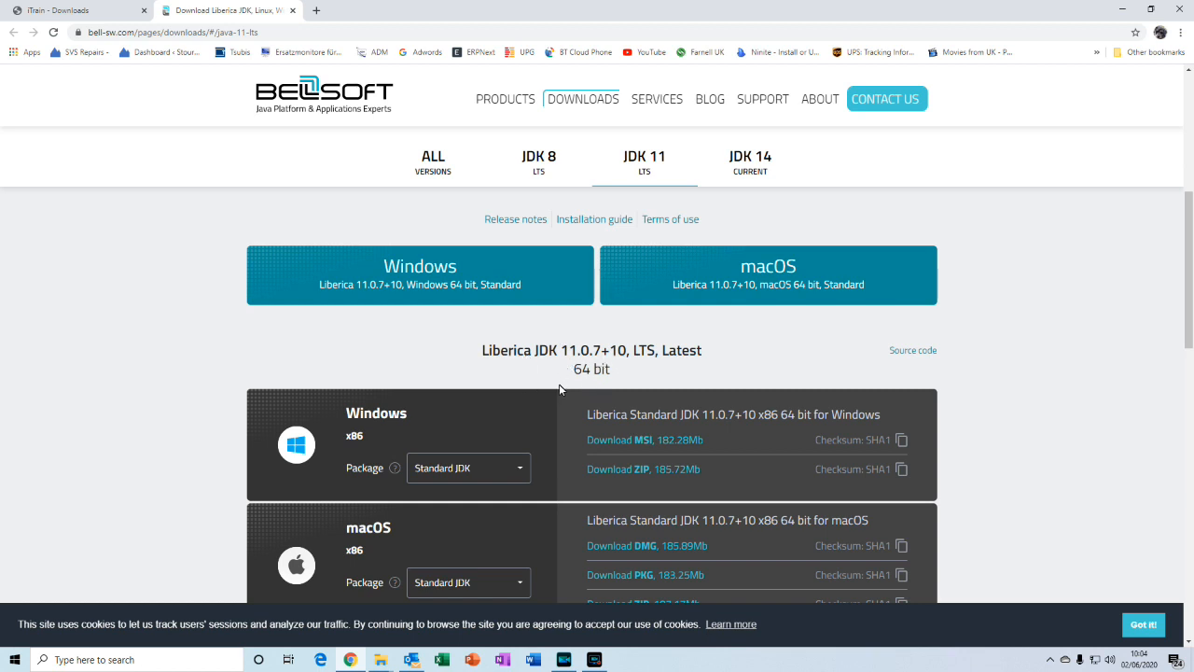
- Select the Full JRE Windows package, download its MSI, and open the installer
{"action": "scroll", "scroll_direction": "down", "scroll_amount": 3}
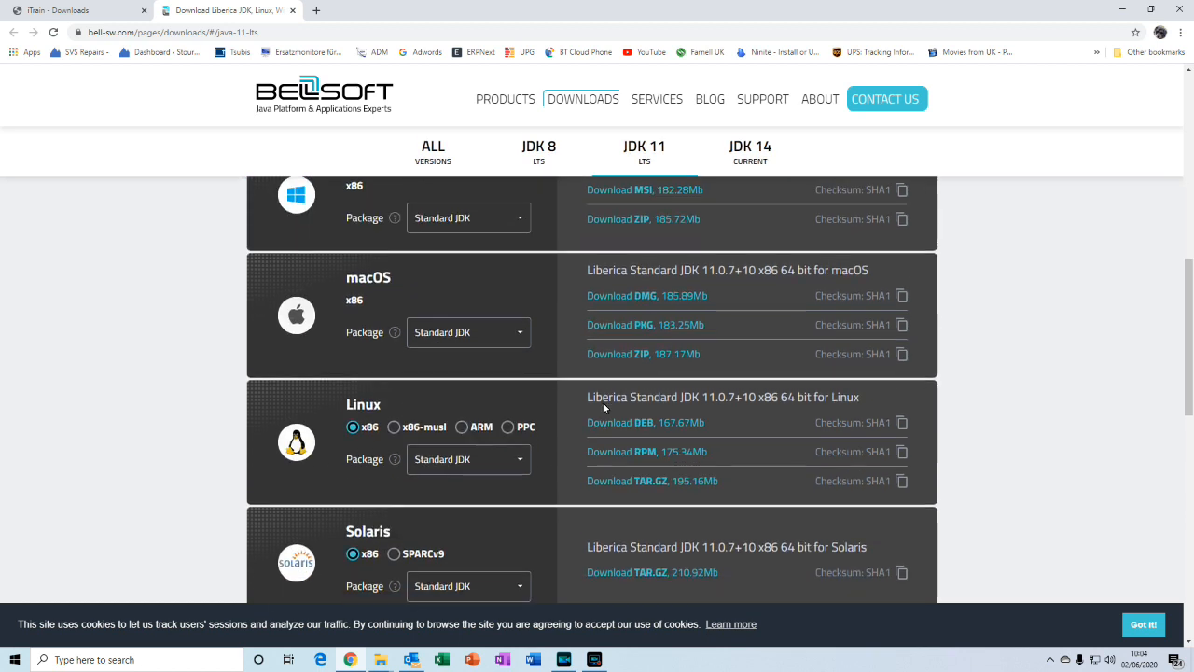
{"action": "scroll", "scroll_direction": "down", "scroll_amount": 3}
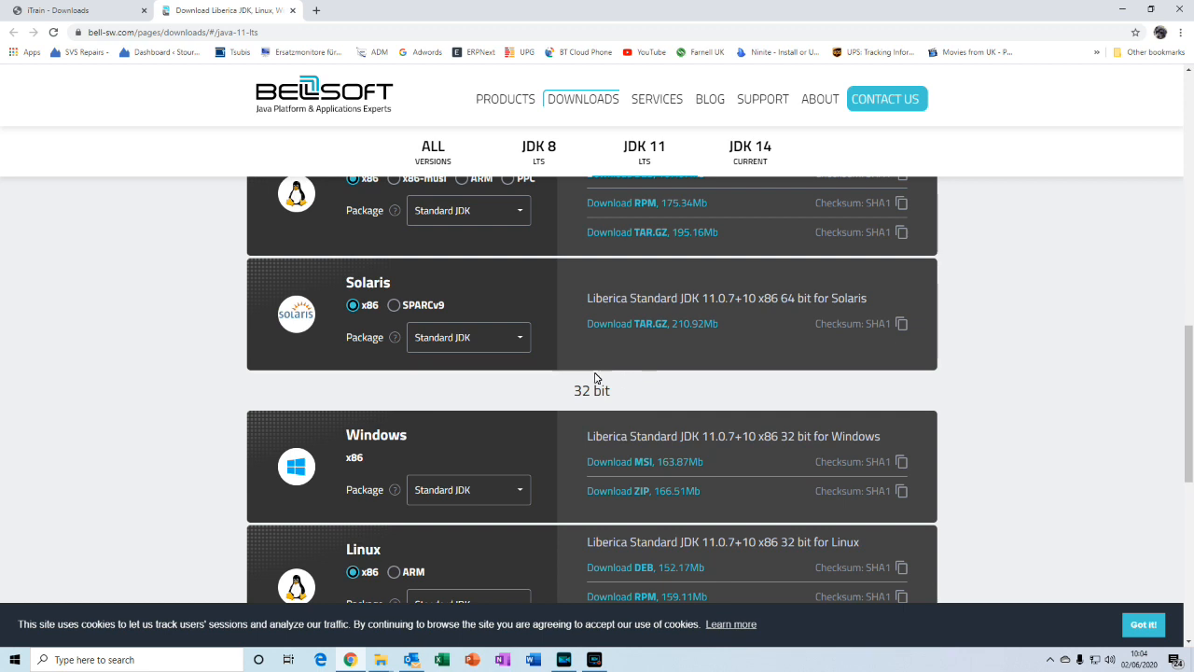
{"action": "mouse_move", "coordinate": [632, 396]}
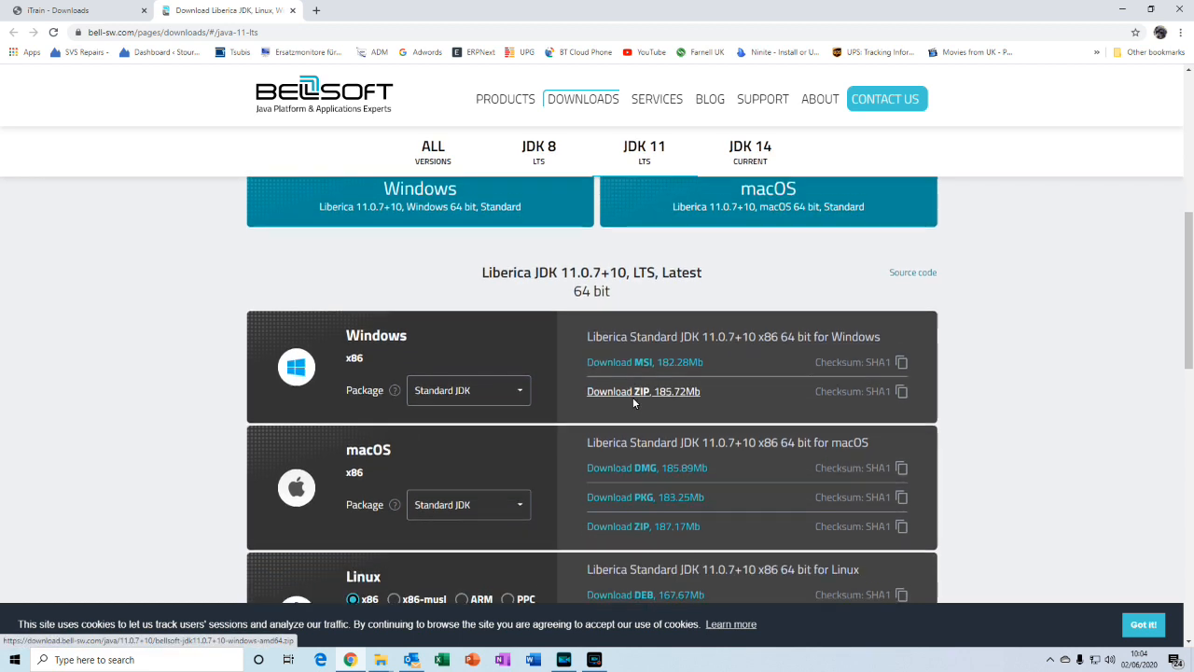
{"action": "scroll", "scroll_direction": "down", "scroll_amount": 3}
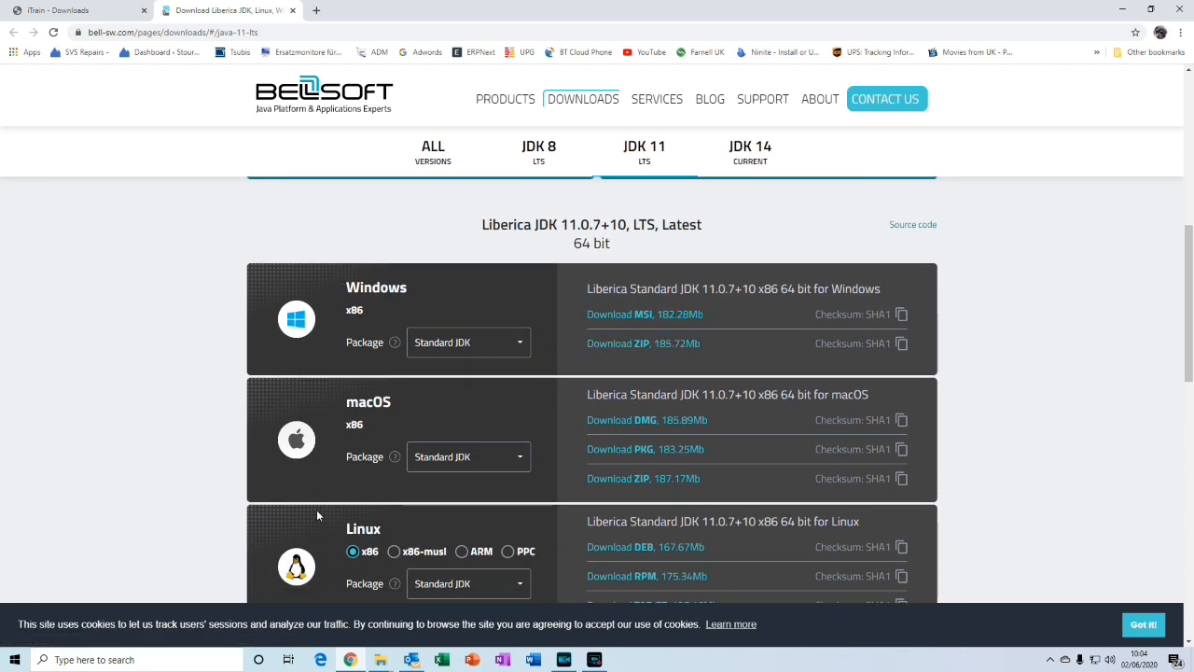
{"action": "mouse_move", "coordinate": [438, 311]}
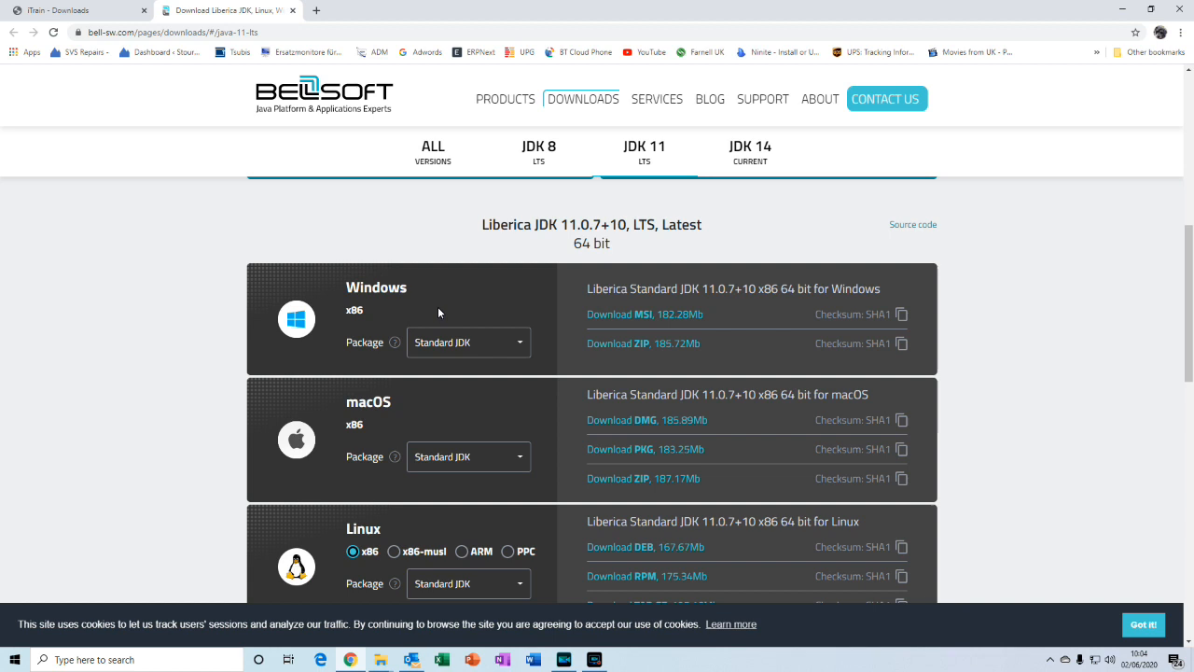
{"action": "mouse_move", "coordinate": [520, 324]}
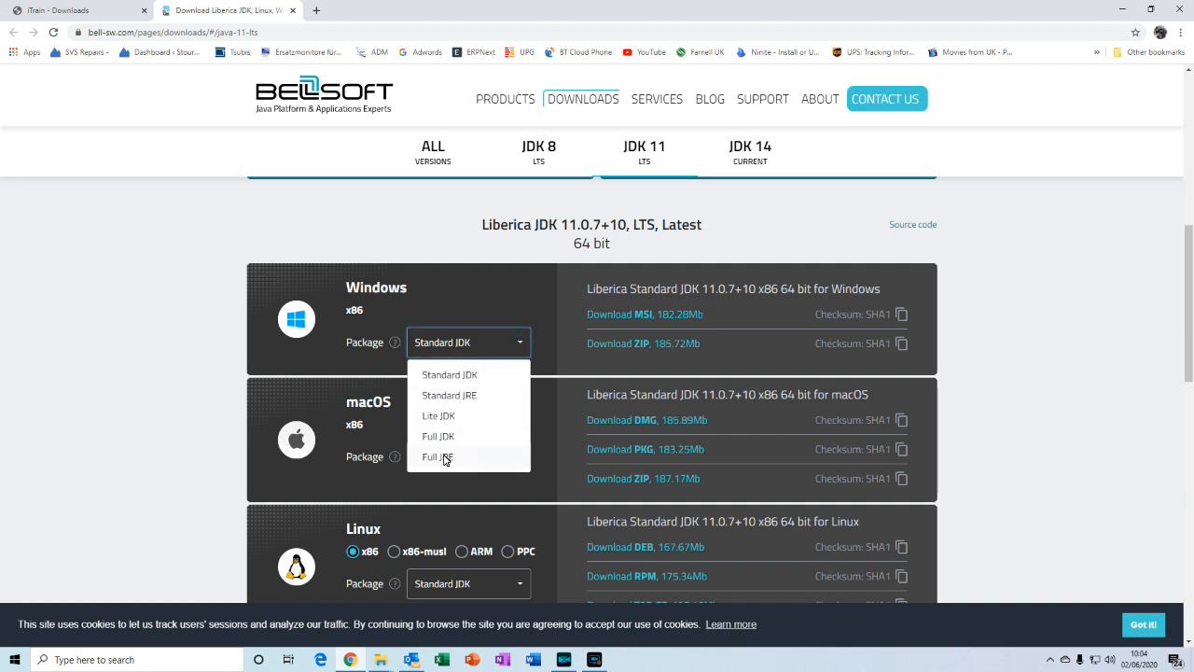
{"action": "left_click", "coordinate": [438, 456]}
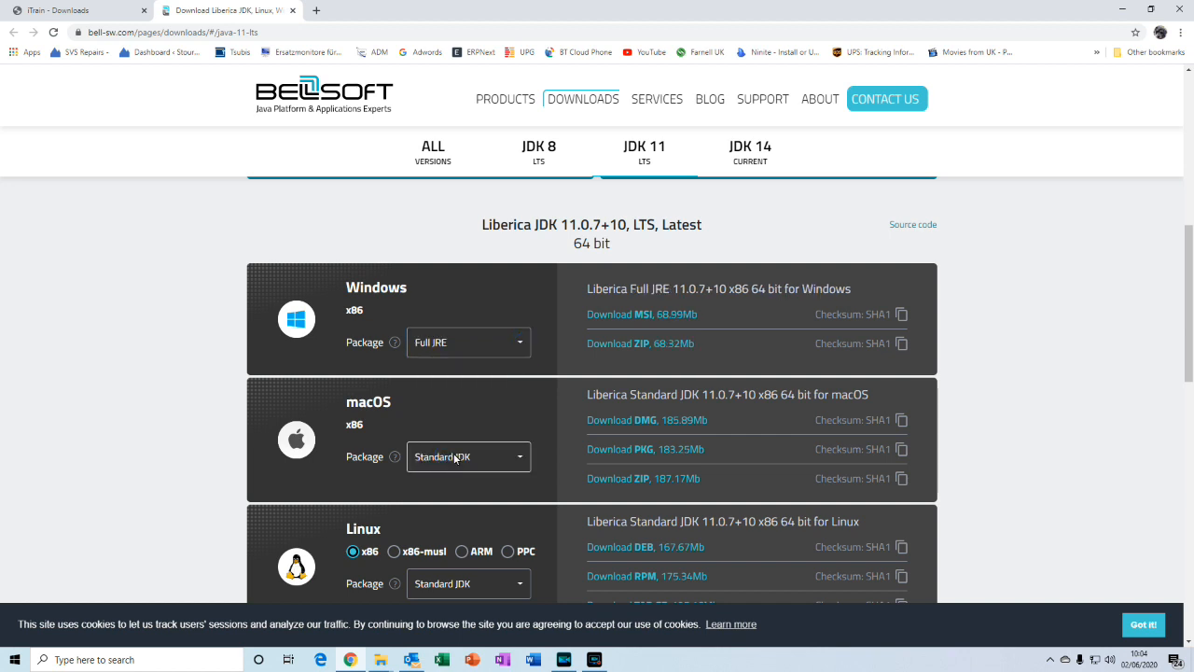
{"action": "mouse_move", "coordinate": [642, 314]}
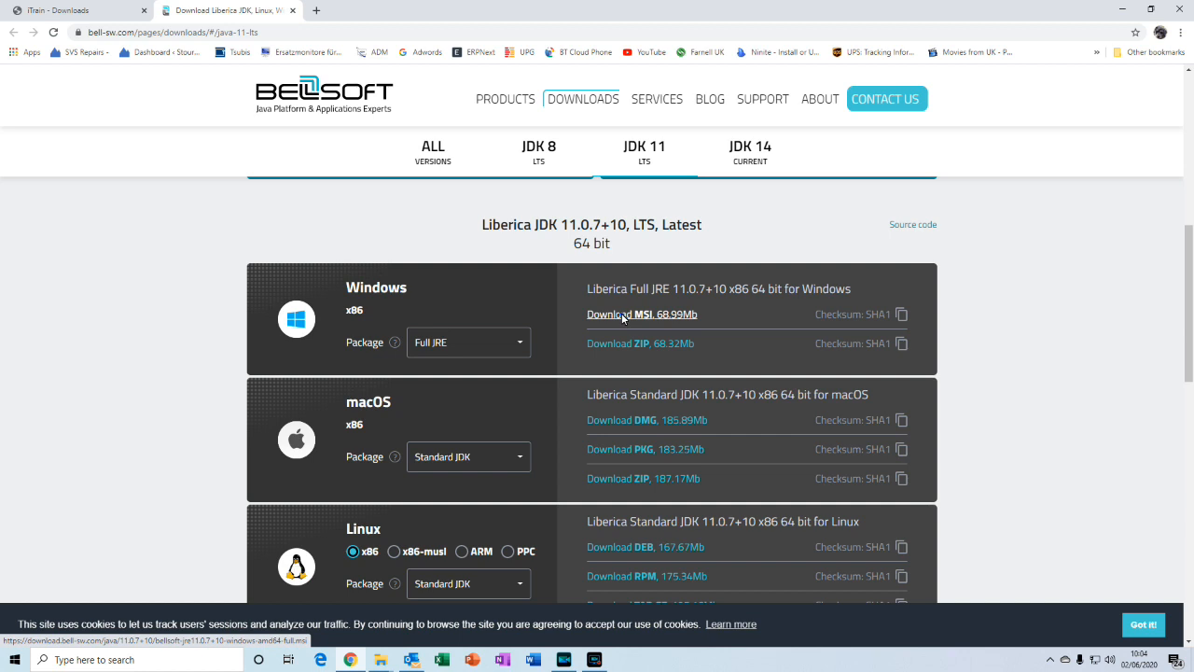
{"action": "left_click", "coordinate": [616, 313]}
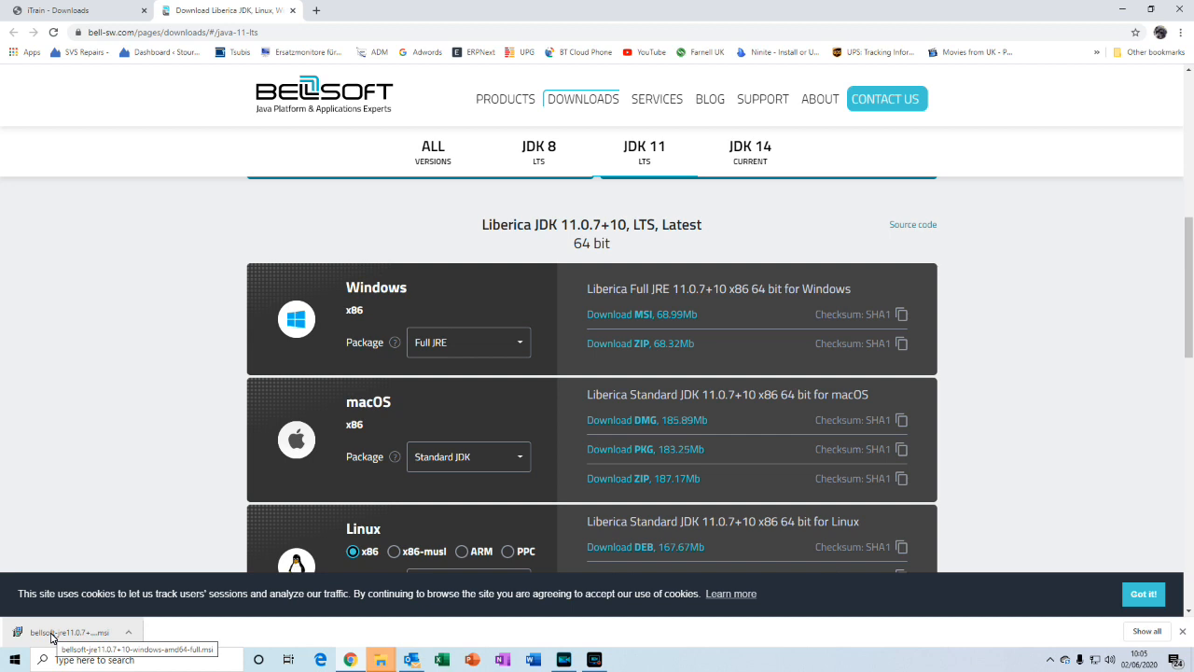
{"action": "left_click", "coordinate": [70, 631]}
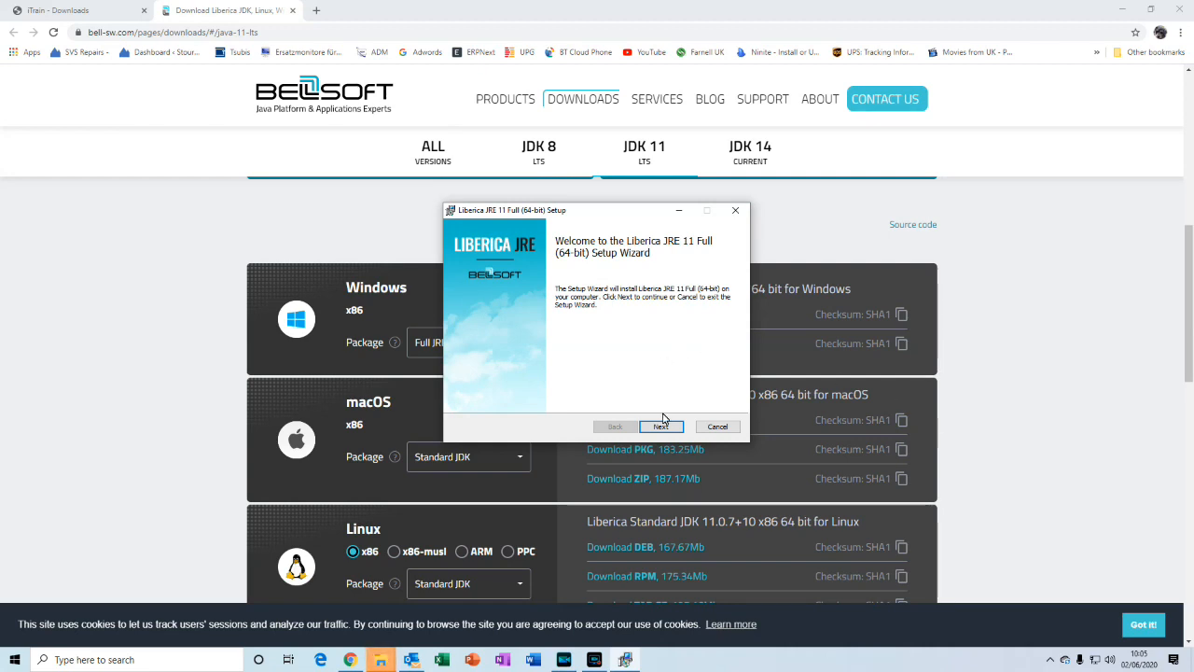
- Install Liberica JRE 11 Full with default features and location, then finish the wizard
{"action": "left_click", "coordinate": [660, 426]}
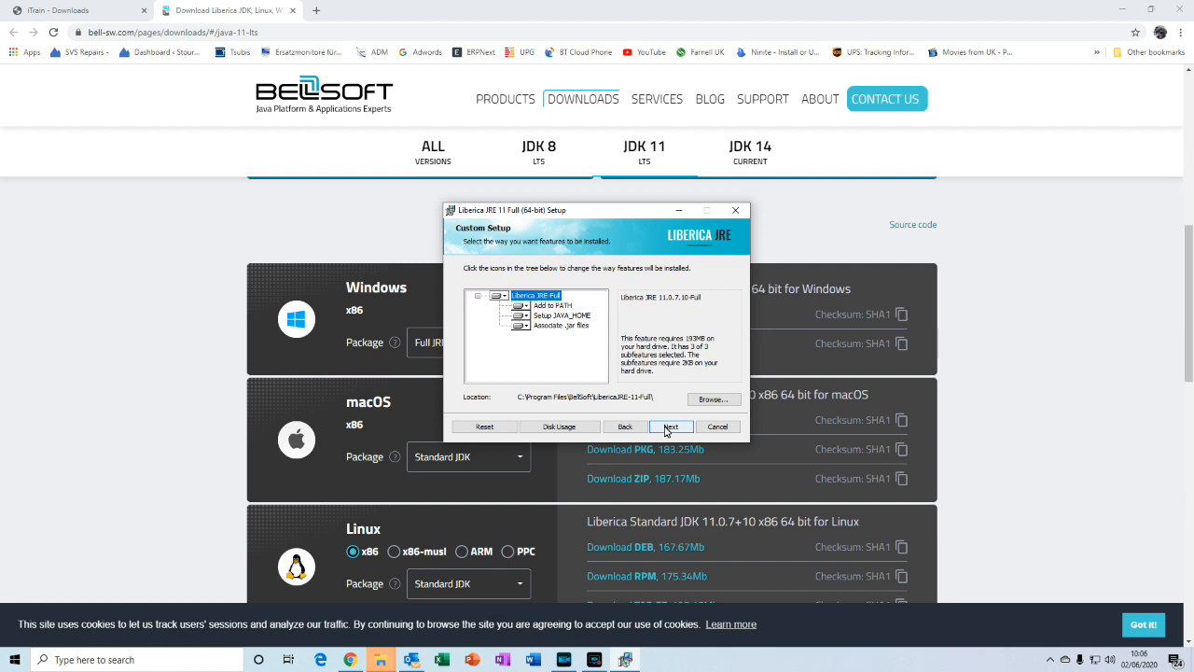
{"action": "left_click", "coordinate": [671, 426]}
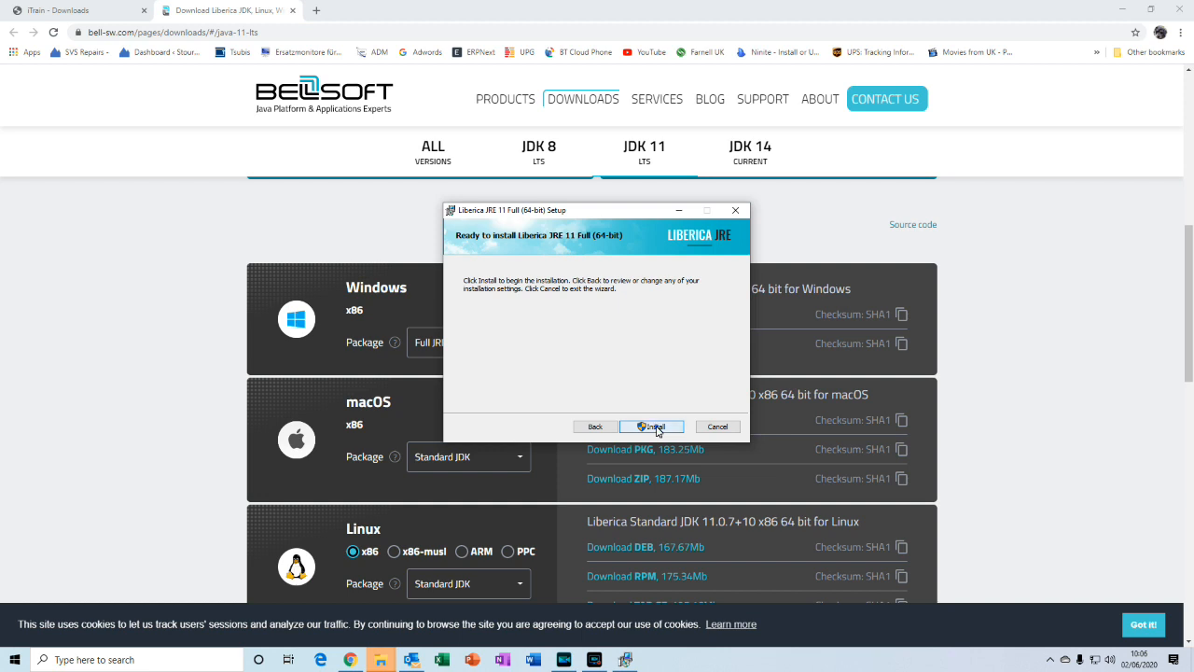
{"action": "left_click", "coordinate": [651, 427]}
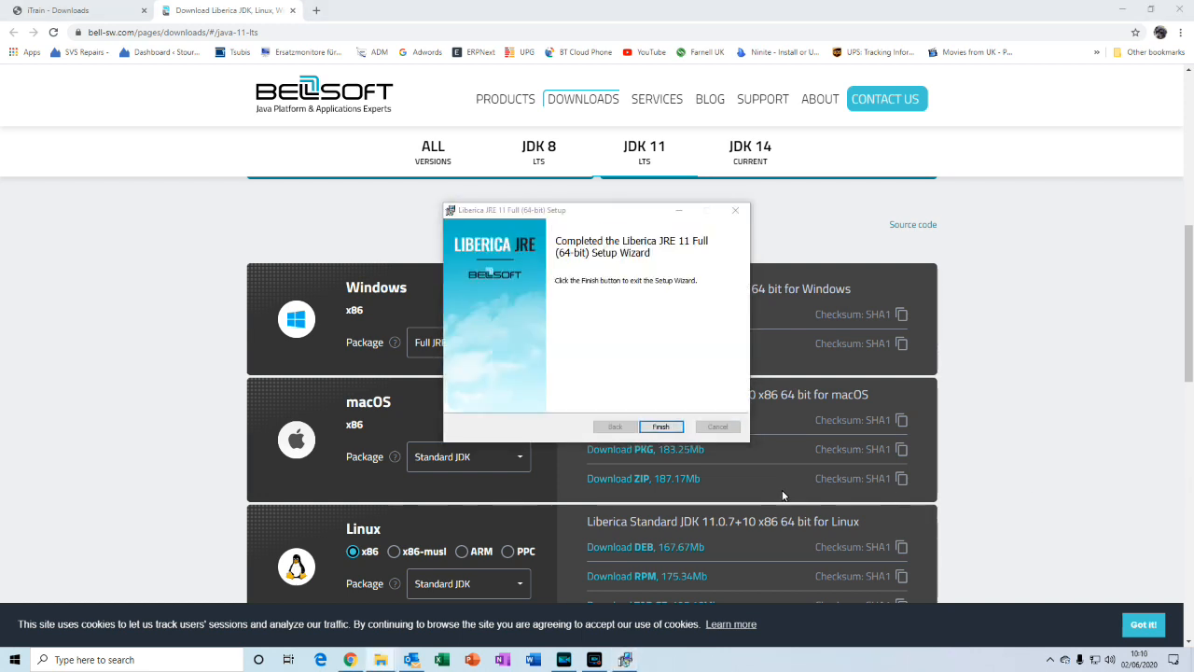
{"action": "left_click", "coordinate": [660, 427]}
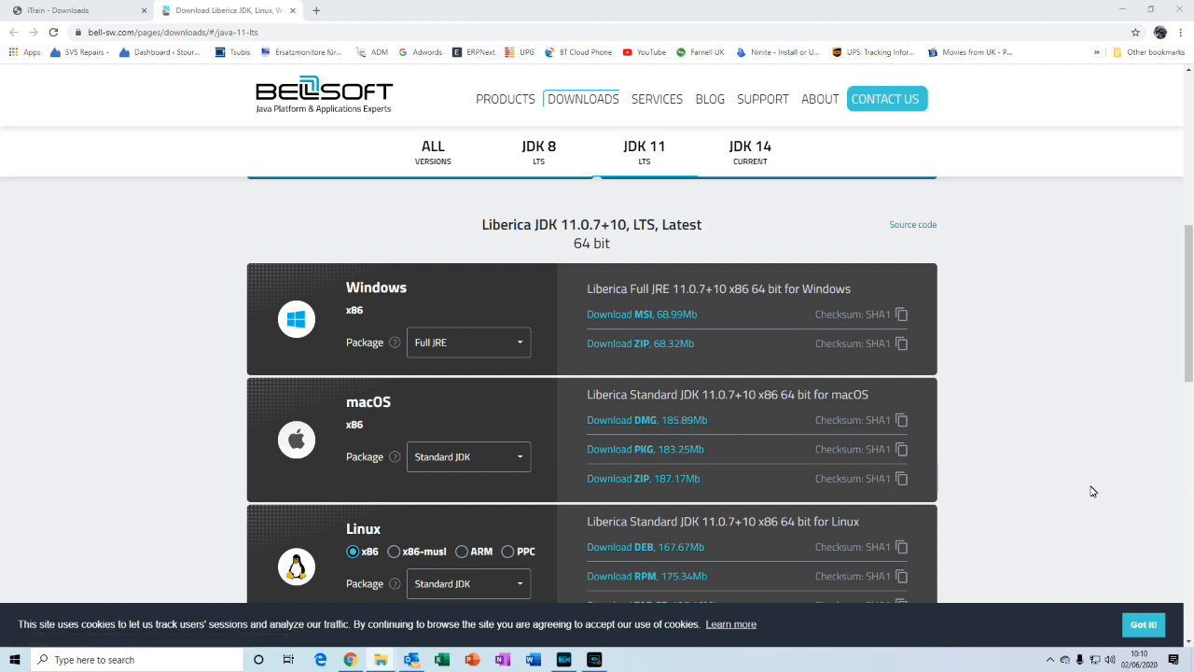
{"action": "mouse_move", "coordinate": [397, 278]}
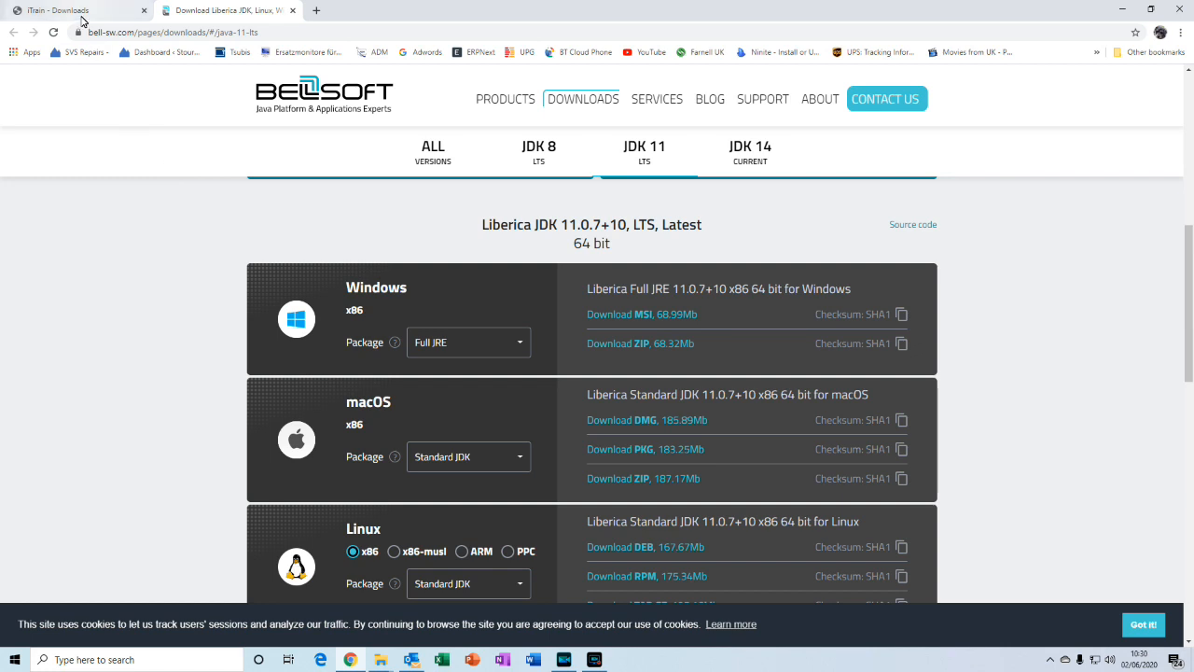
- Download iTrain_install.jar from the iTrain Downloads page and keep it despite the warning
{"action": "left_click", "coordinate": [61, 10]}
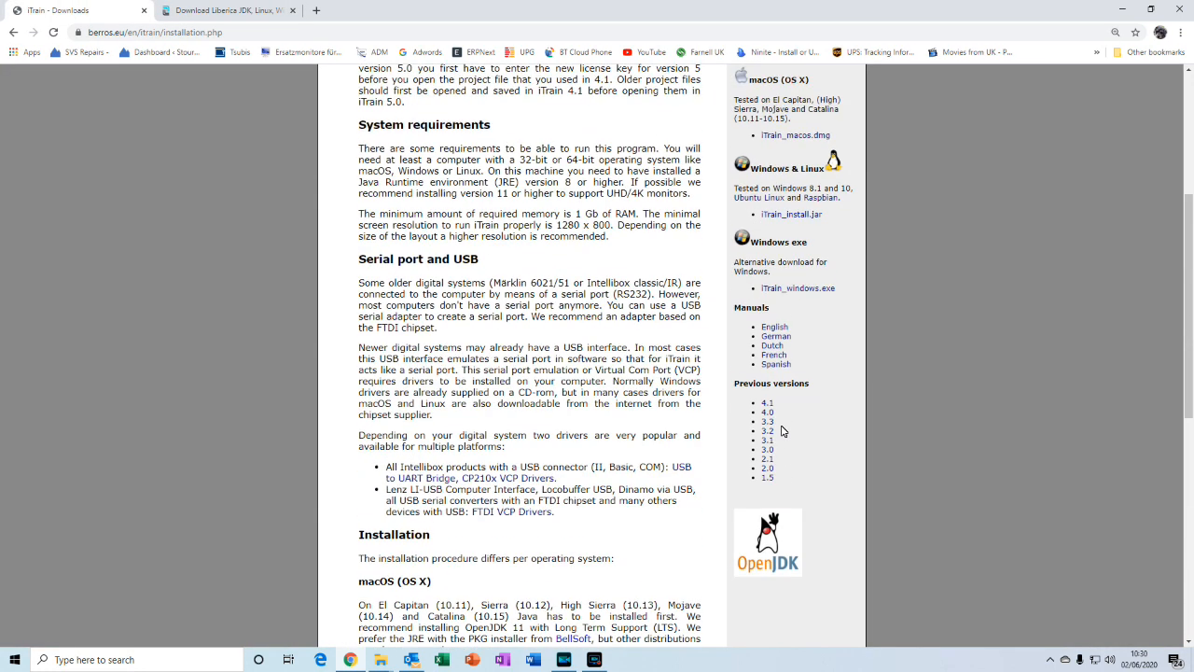
{"action": "scroll", "scroll_direction": "up", "scroll_amount": 3}
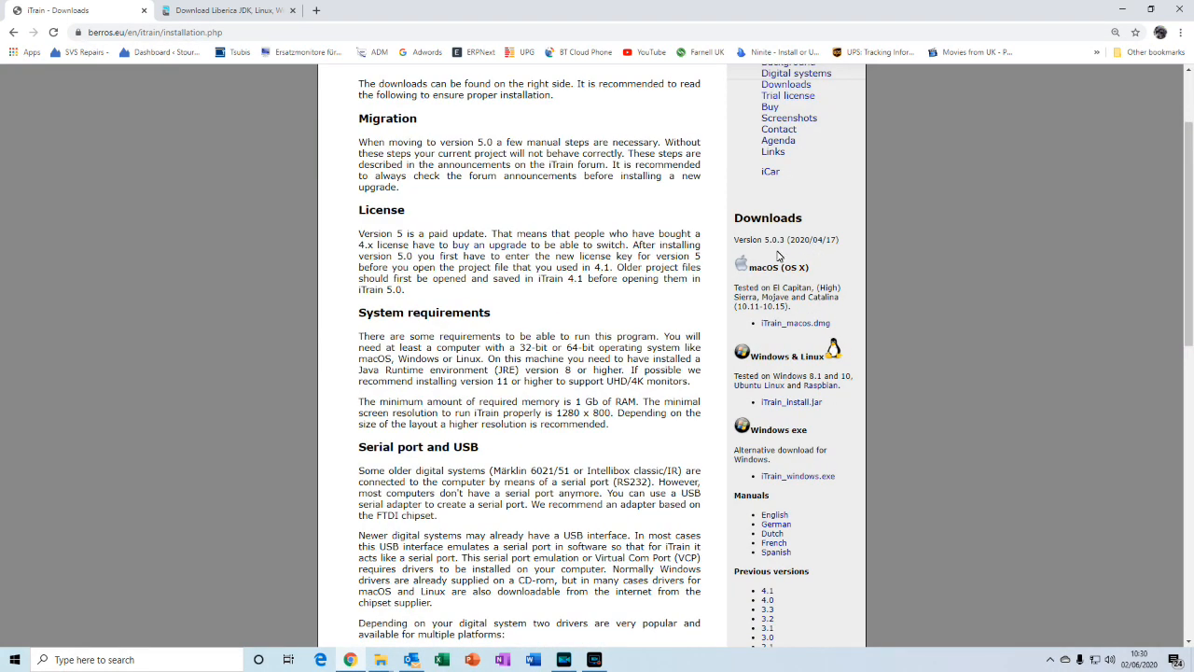
{"action": "mouse_move", "coordinate": [790, 463]}
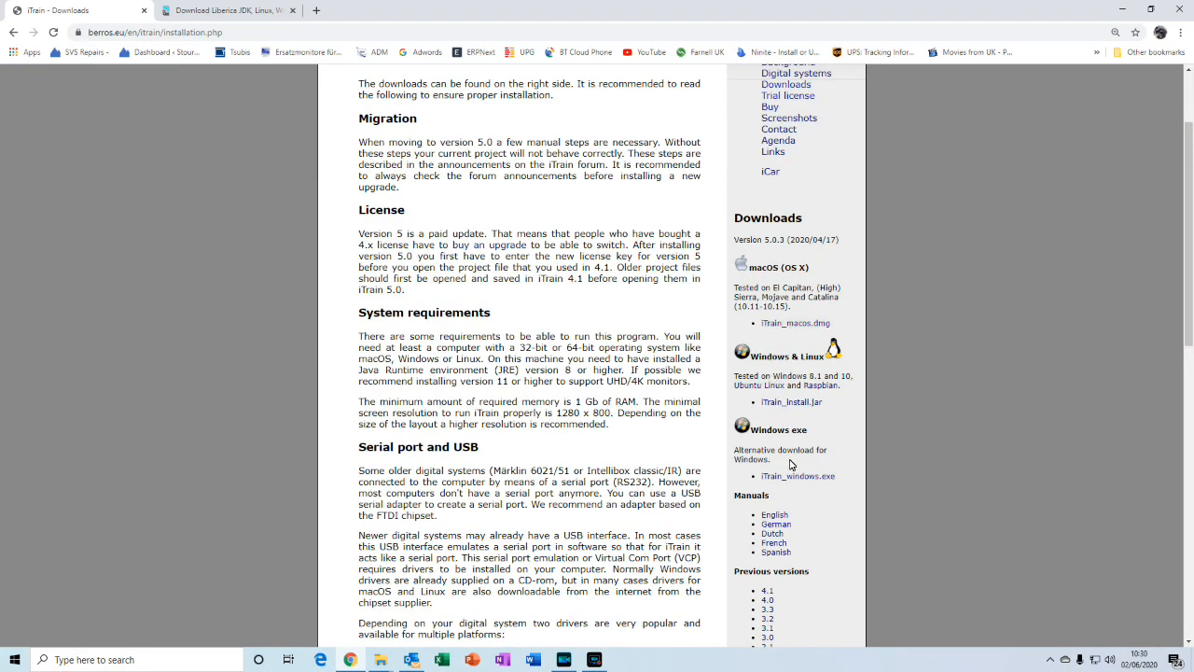
{"action": "mouse_move", "coordinate": [790, 375]}
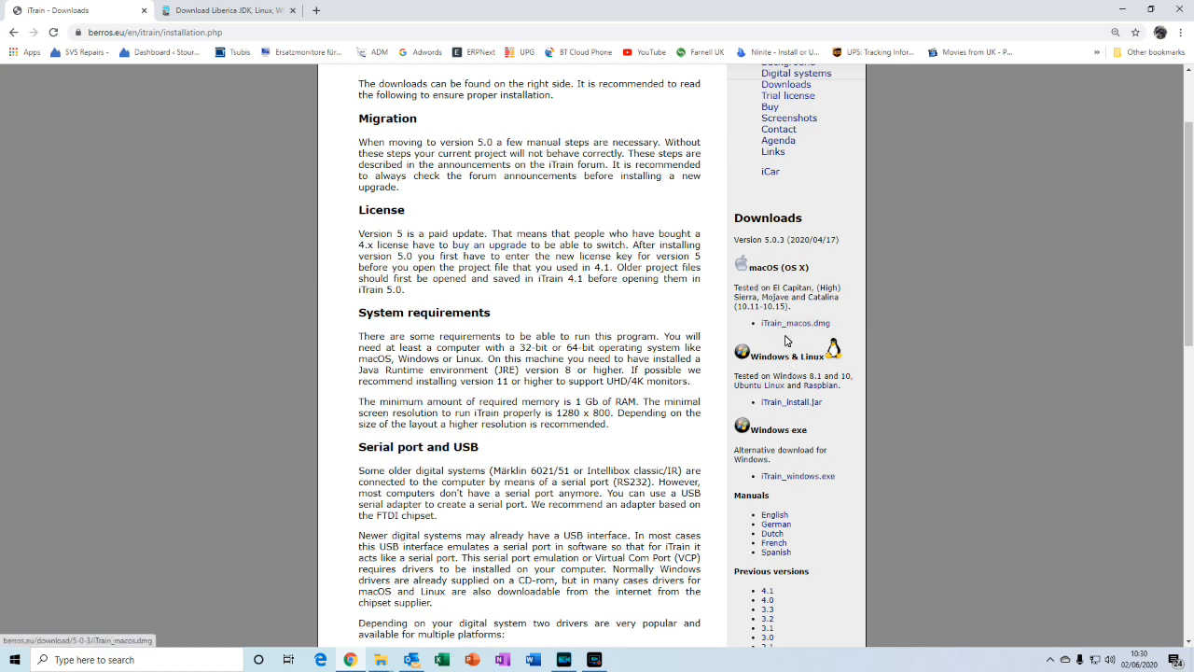
{"action": "mouse_move", "coordinate": [794, 391]}
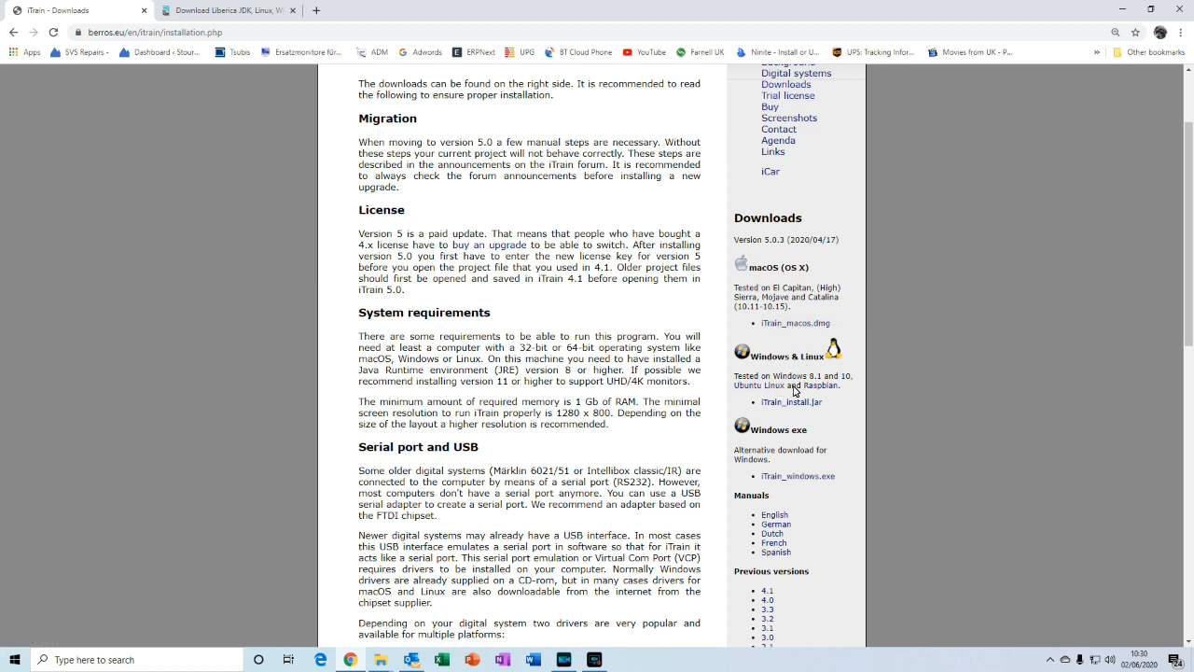
{"action": "mouse_move", "coordinate": [758, 470]}
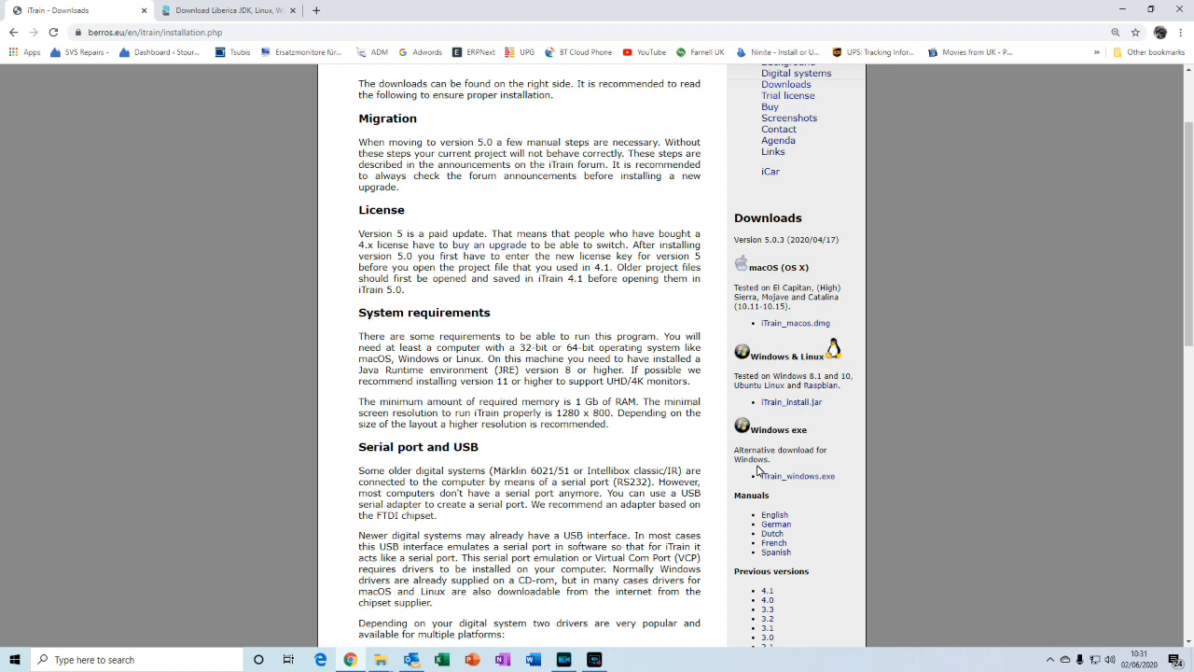
{"action": "mouse_move", "coordinate": [770, 479]}
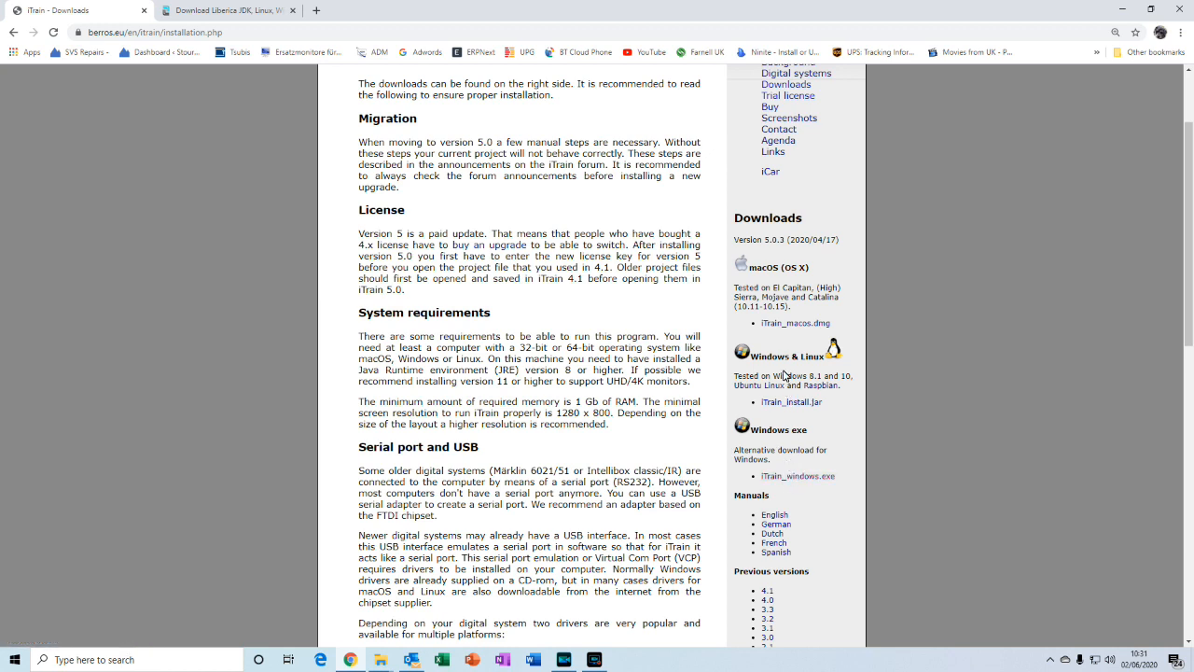
{"action": "mouse_move", "coordinate": [790, 401]}
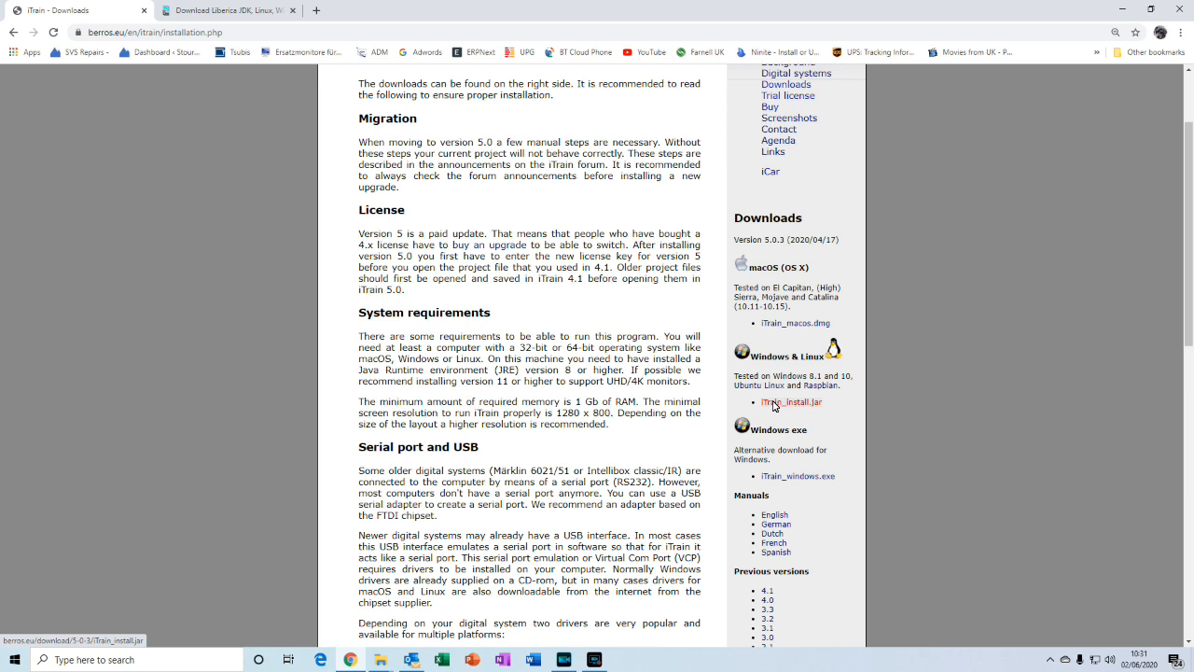
{"action": "left_click", "coordinate": [791, 401]}
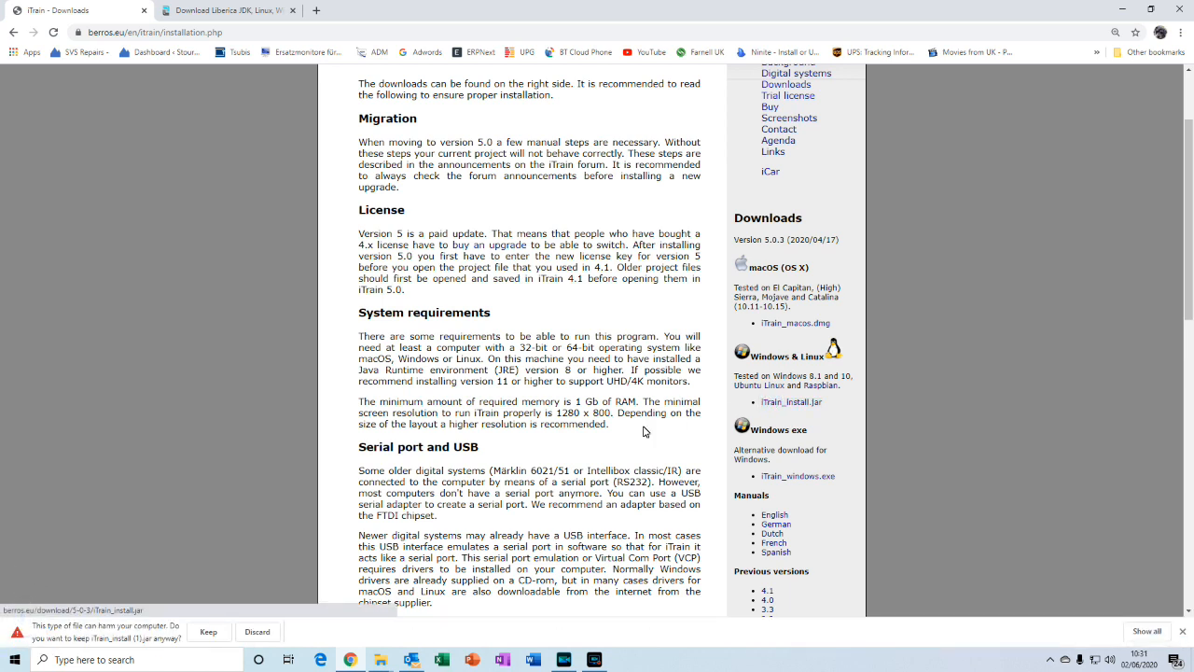
{"action": "left_click", "coordinate": [209, 632]}
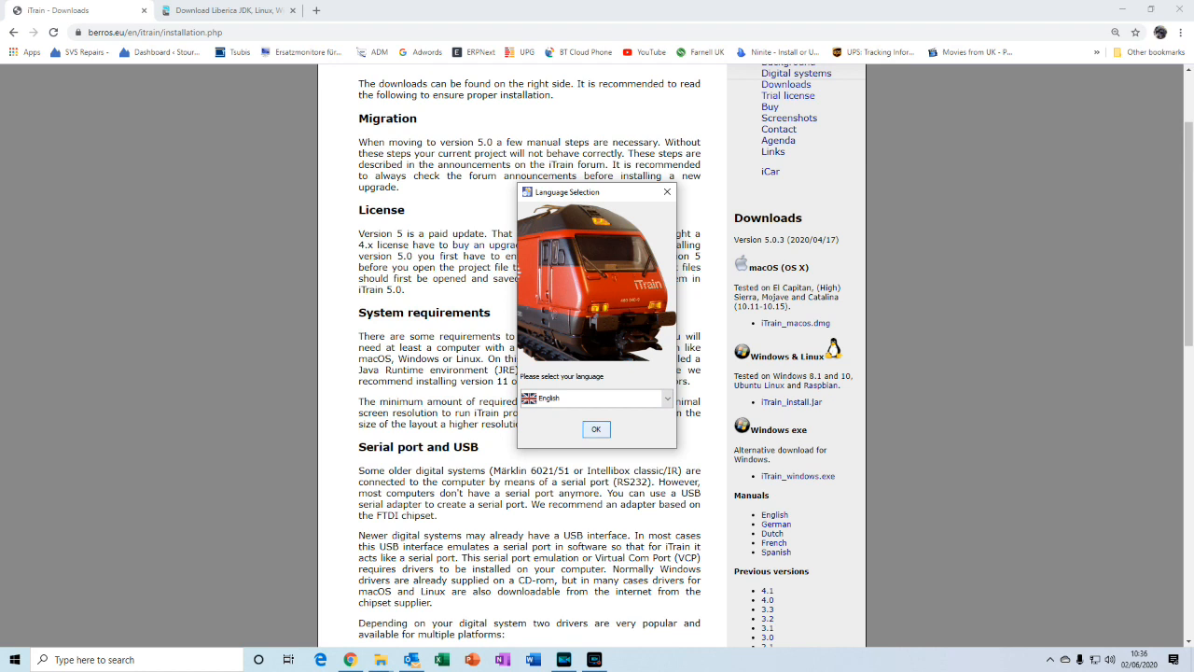
- Choose English, accept the license, and confirm installing into the existing C:\Program Files\iTrain
{"action": "left_click", "coordinate": [596, 429]}
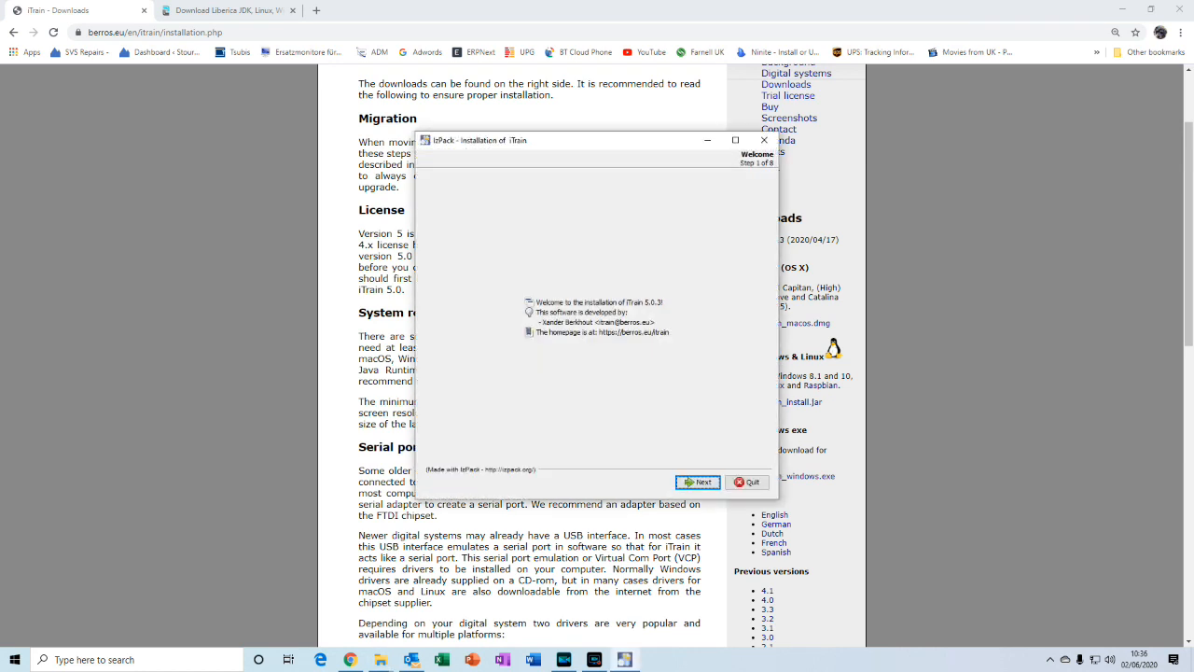
{"action": "left_click", "coordinate": [697, 481]}
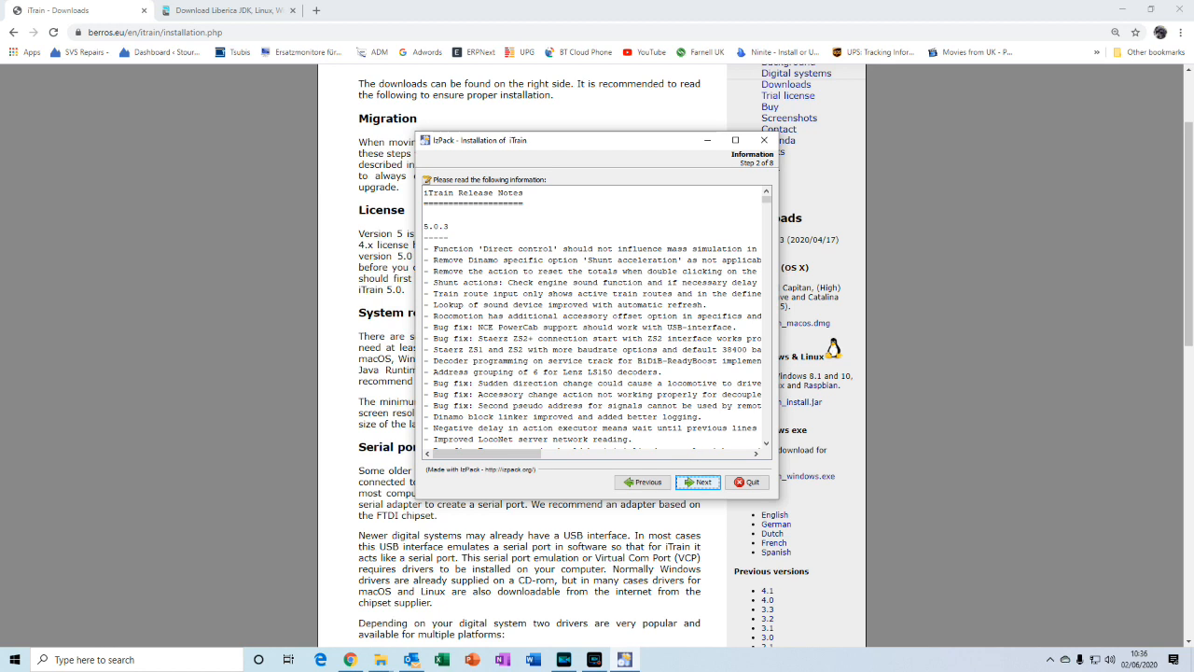
{"action": "left_click", "coordinate": [697, 482]}
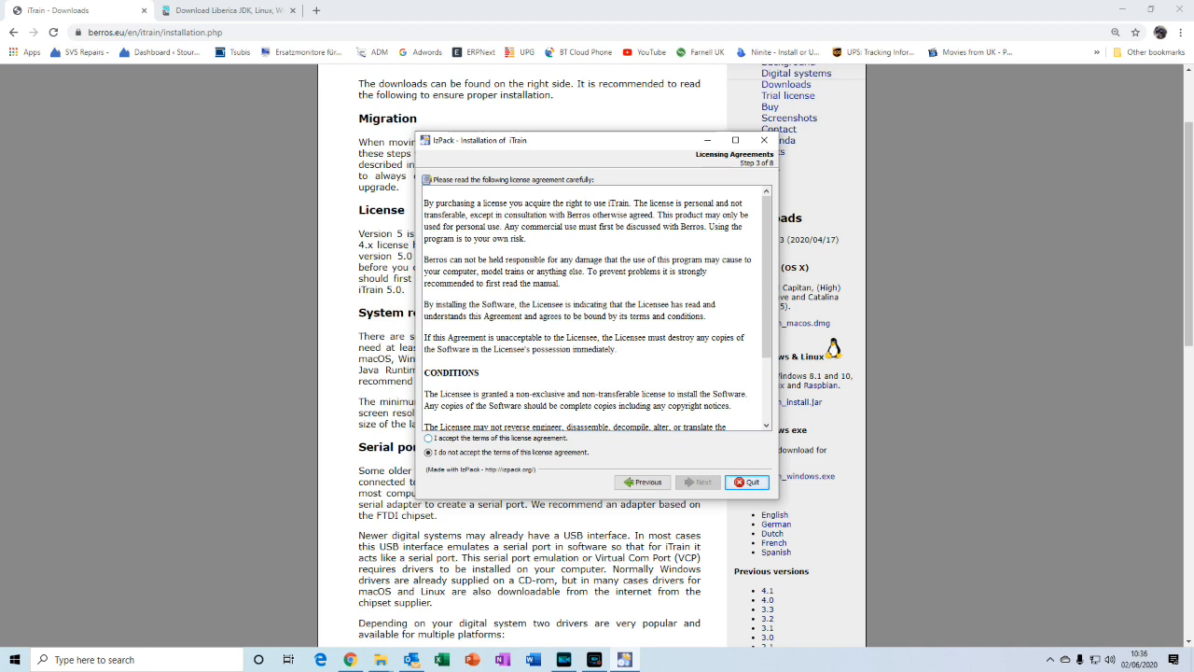
{"action": "left_click", "coordinate": [428, 439]}
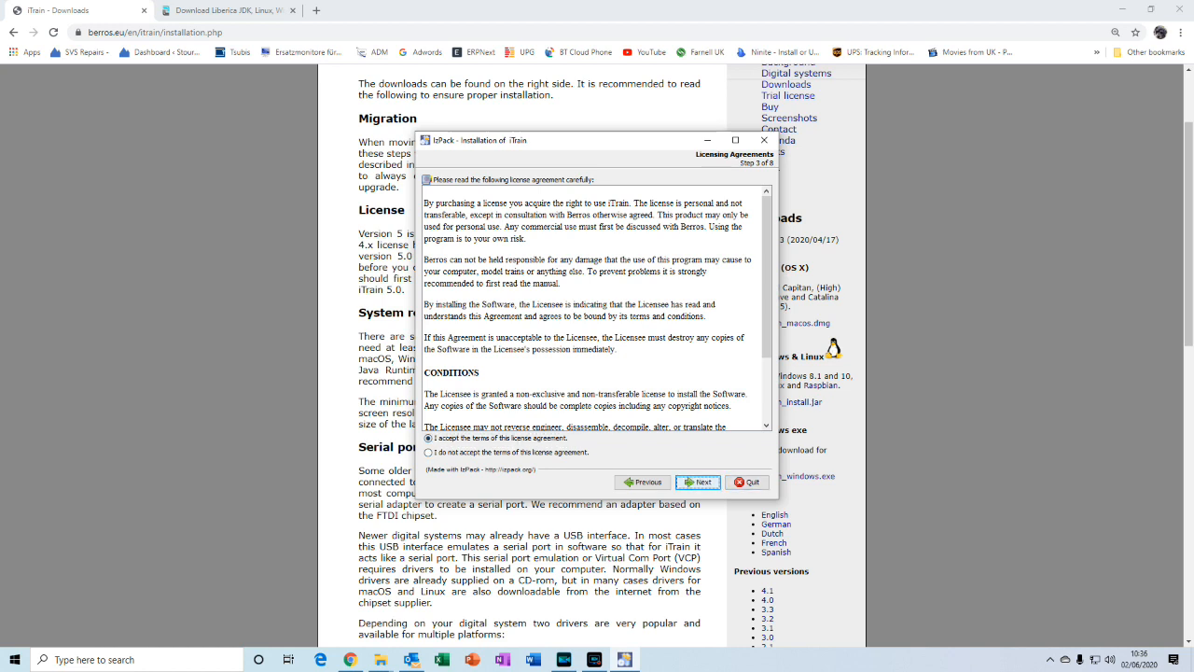
{"action": "left_click", "coordinate": [697, 482]}
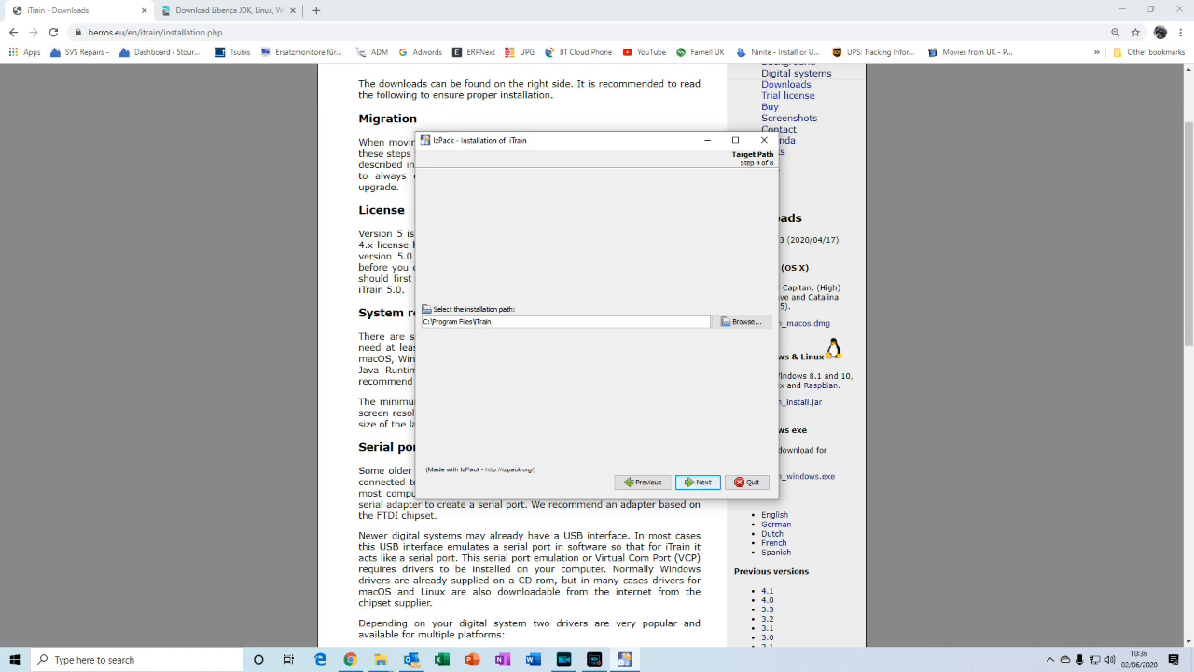
{"action": "left_click", "coordinate": [697, 482]}
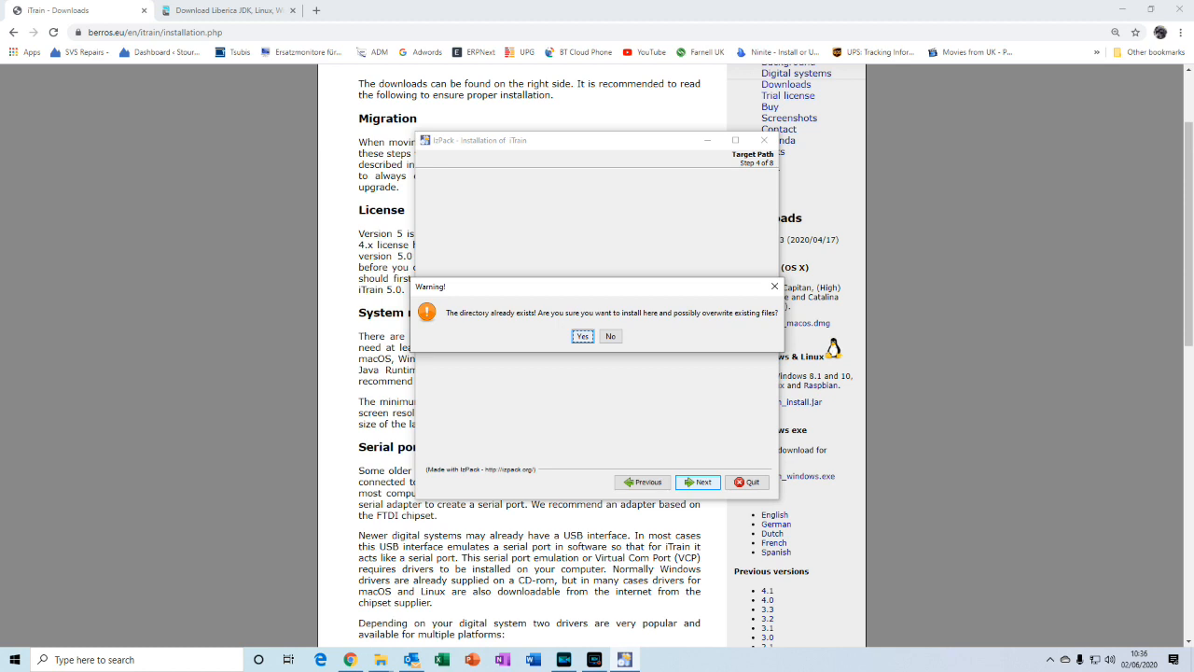
{"action": "left_click", "coordinate": [582, 336]}
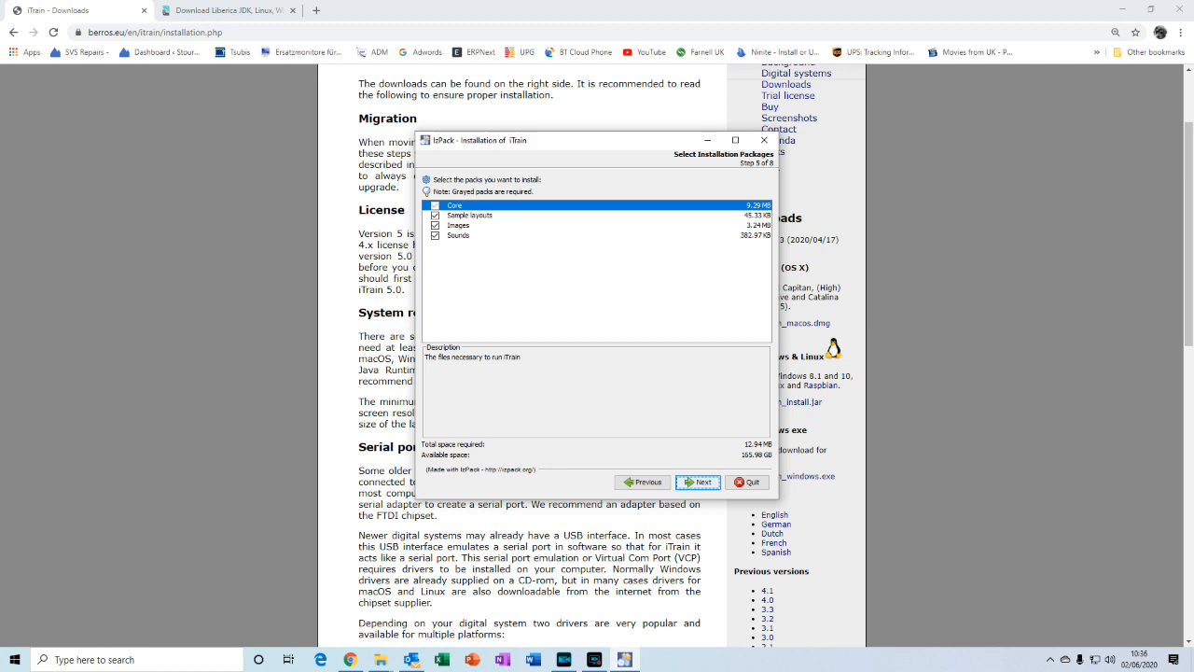
- Install all four packs with default shortcuts and close the finished installer
{"action": "left_click", "coordinate": [698, 481]}
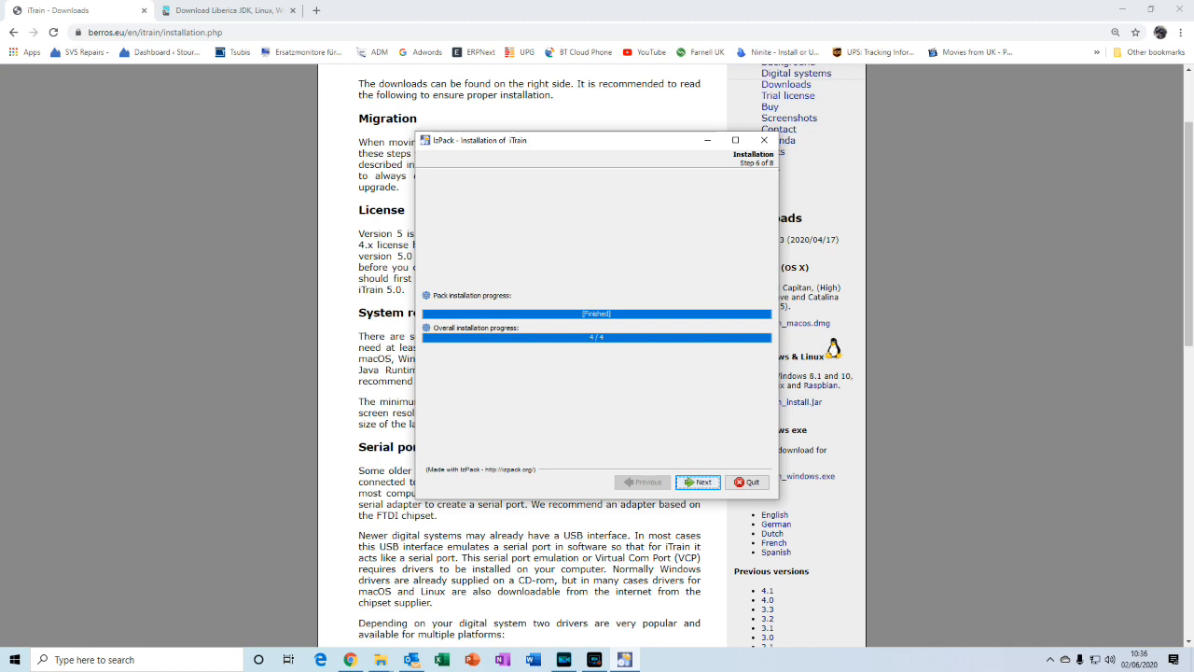
{"action": "left_click", "coordinate": [697, 481]}
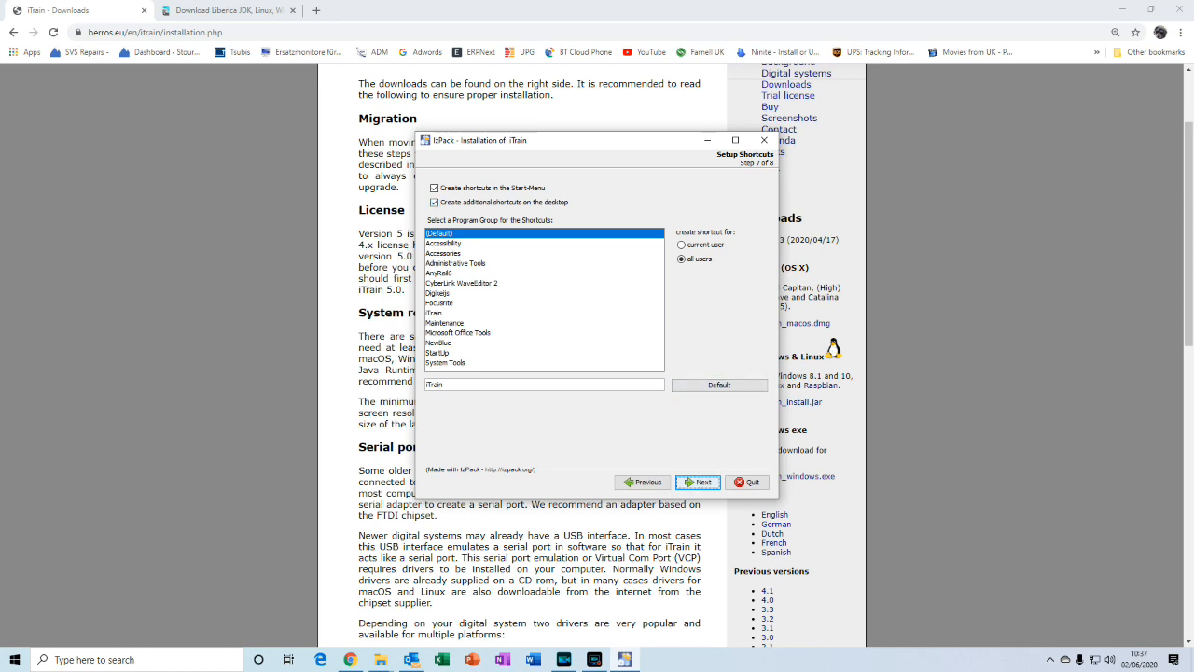
{"action": "left_click", "coordinate": [696, 482]}
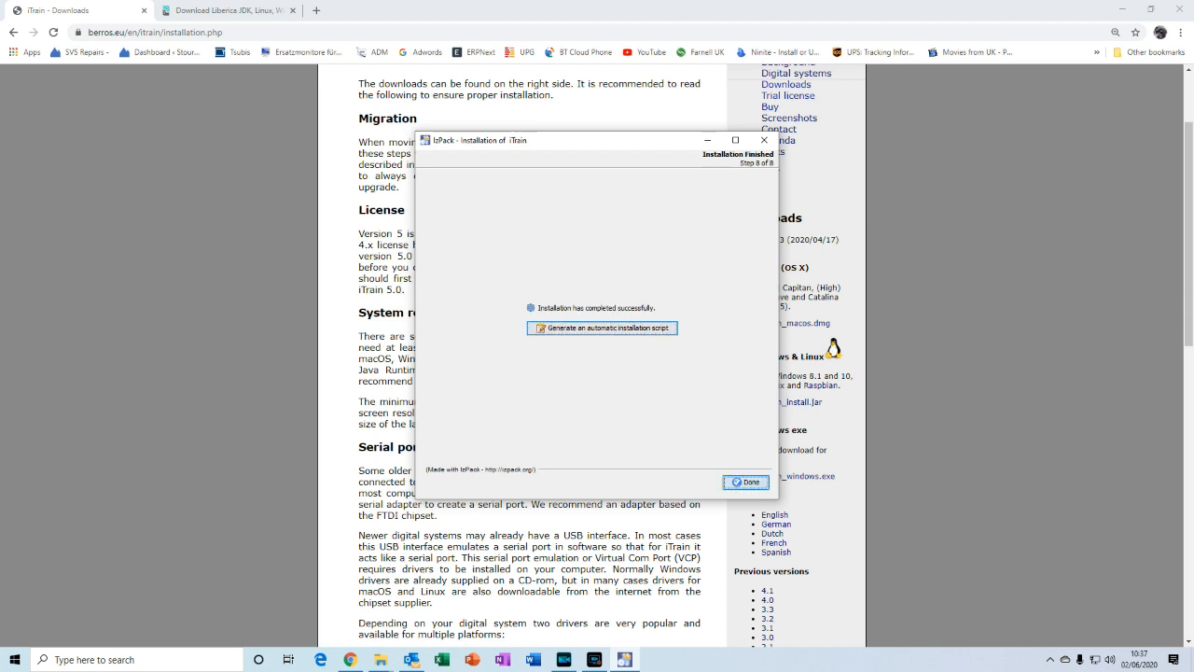
{"action": "left_click", "coordinate": [746, 482]}
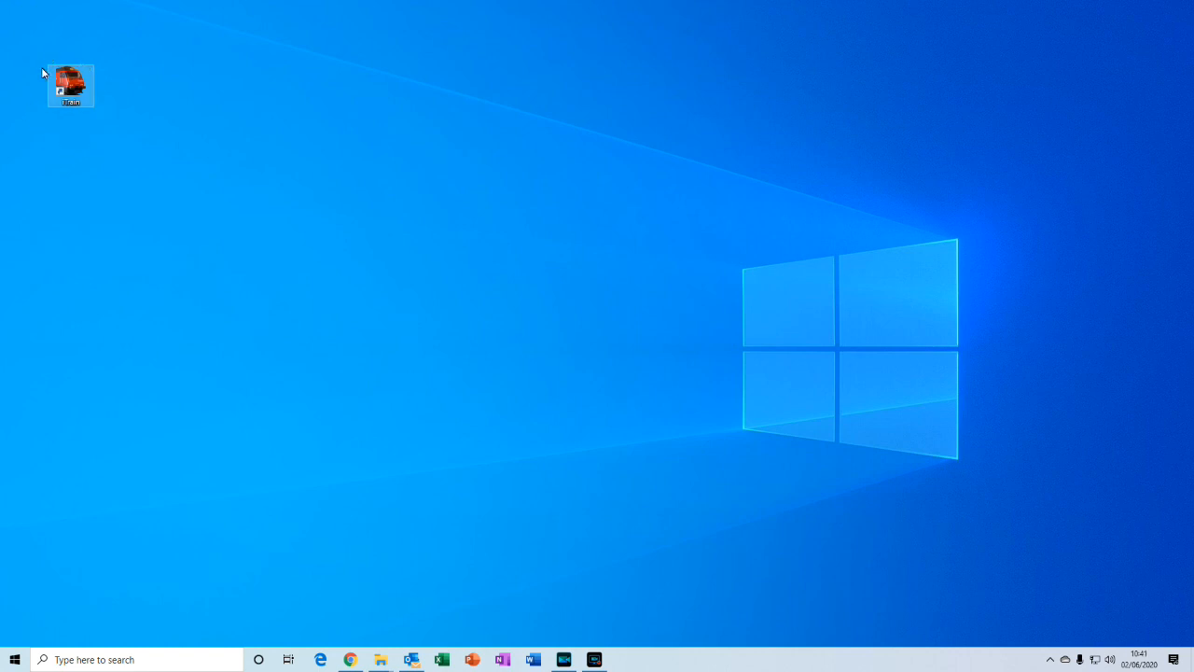
{"action": "mouse_move", "coordinate": [70, 89]}
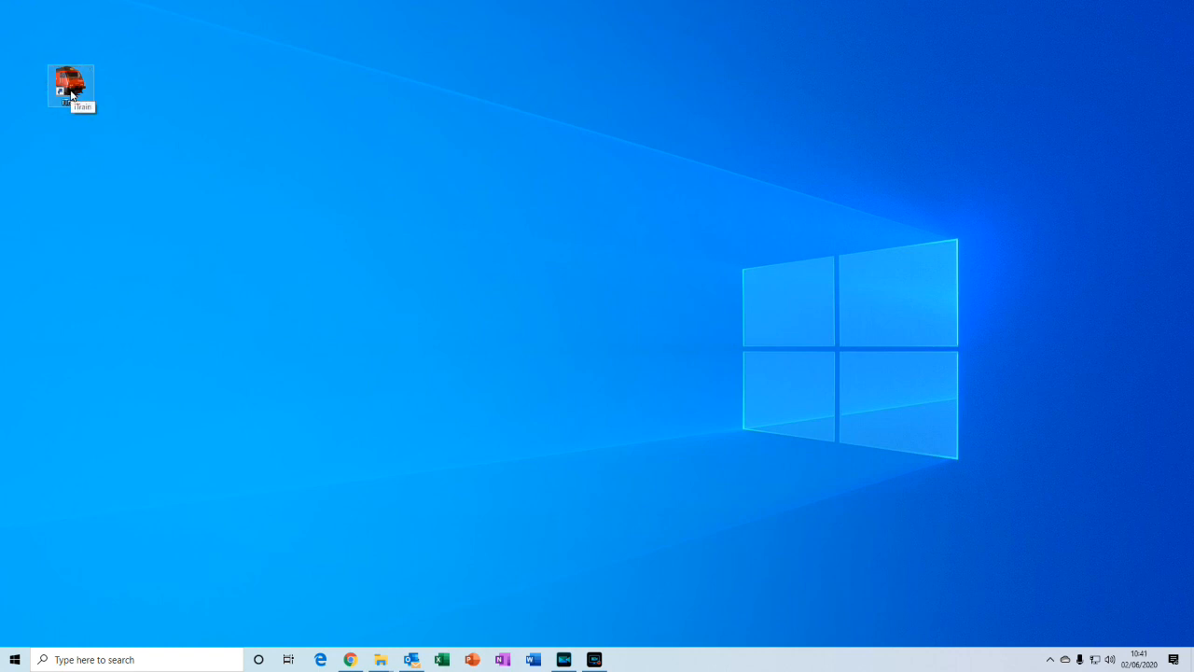
- Launch iTrain from its desktop shortcut, bringing up the demo layout
{"action": "double_click", "coordinate": [70, 84]}
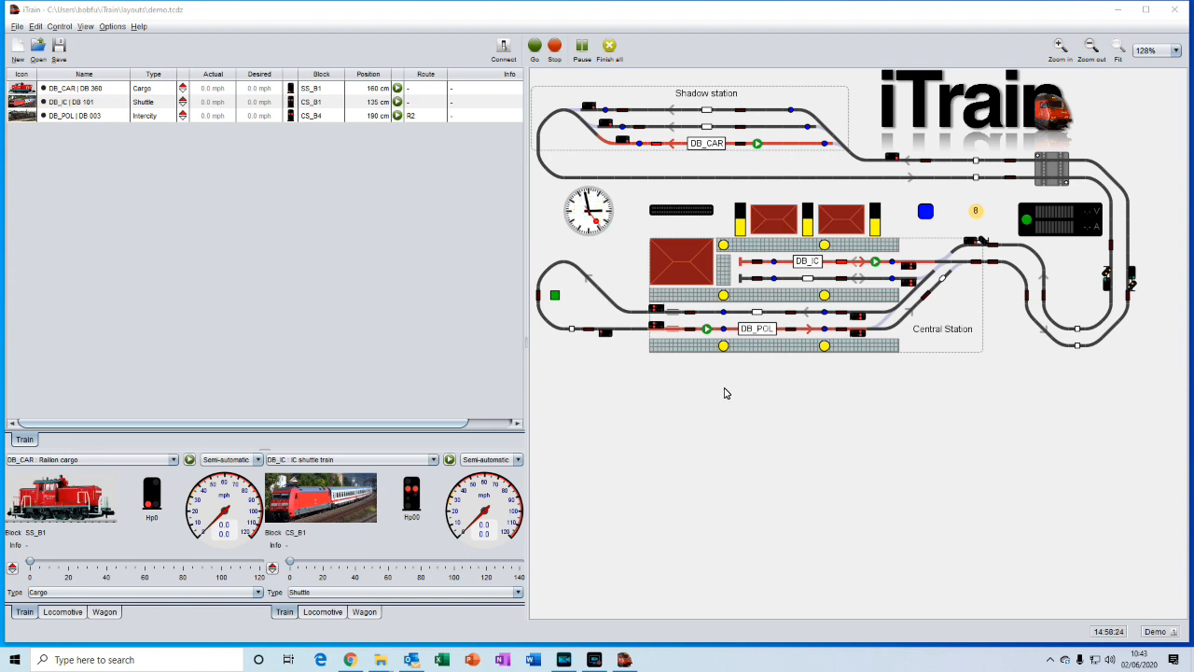
{"action": "mouse_move", "coordinate": [779, 421]}
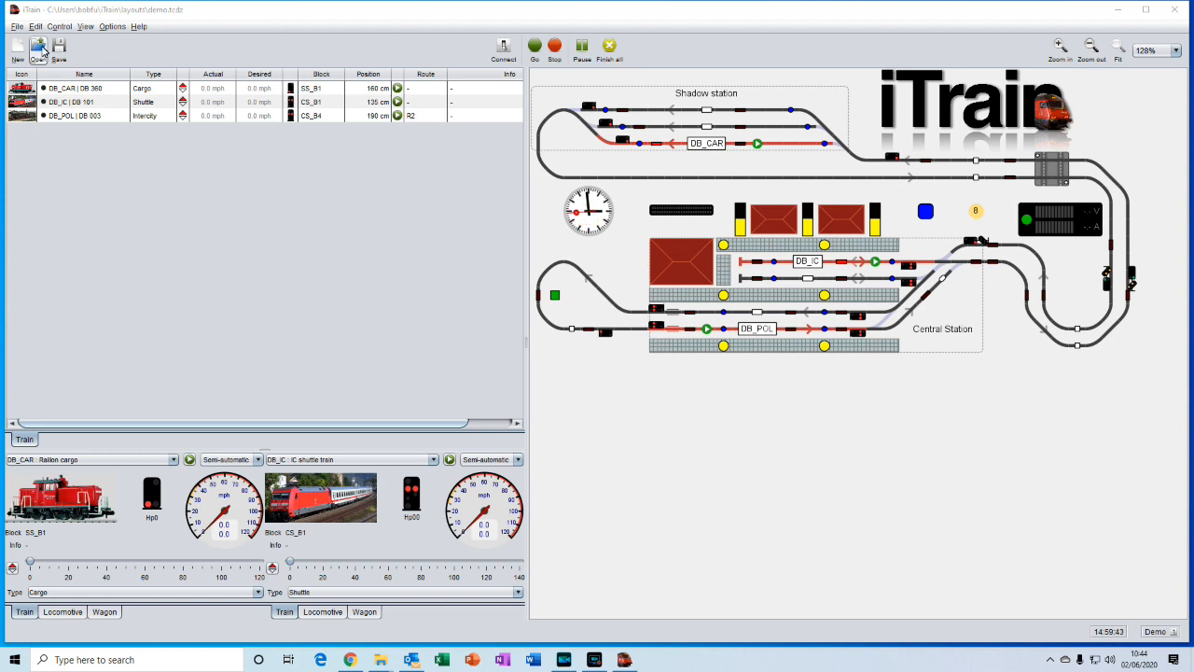
- Open demo.tcdz, declining to save changes to the current layout
{"action": "left_click", "coordinate": [38, 47]}
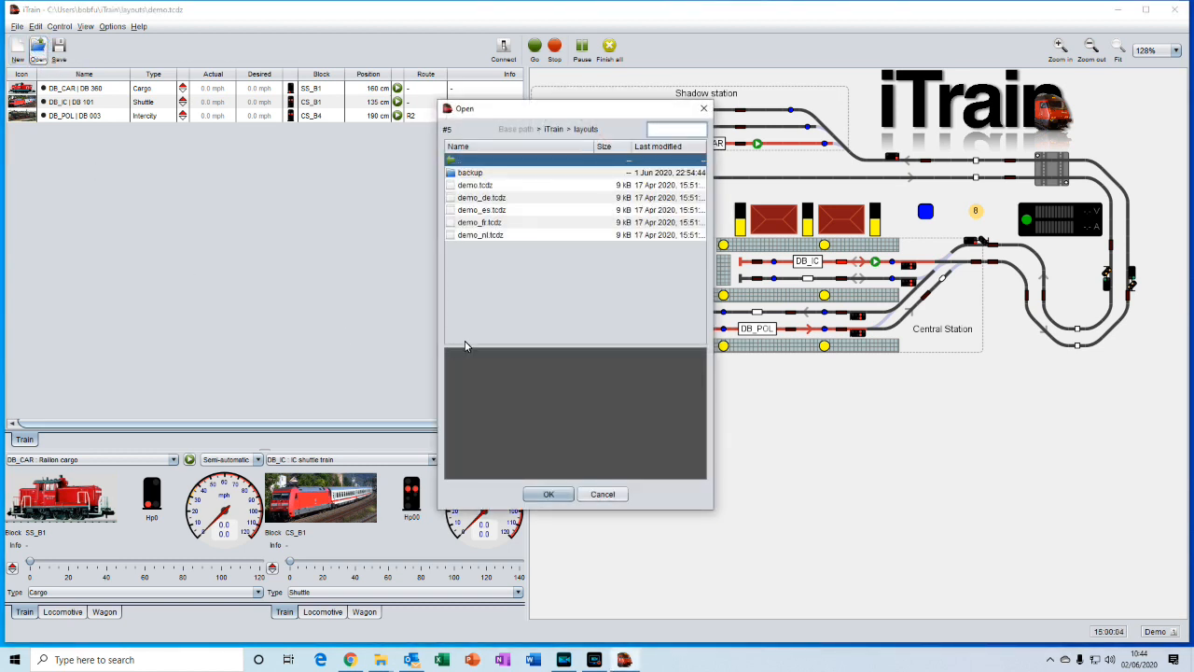
{"action": "mouse_move", "coordinate": [499, 202]}
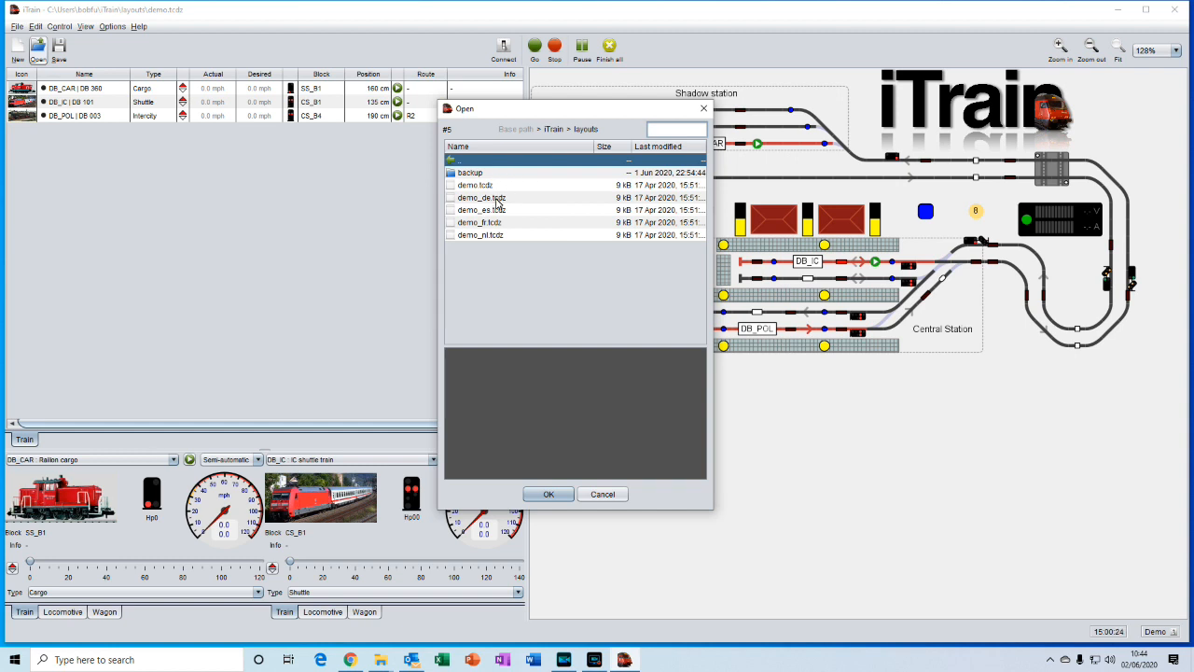
{"action": "mouse_move", "coordinate": [489, 194]}
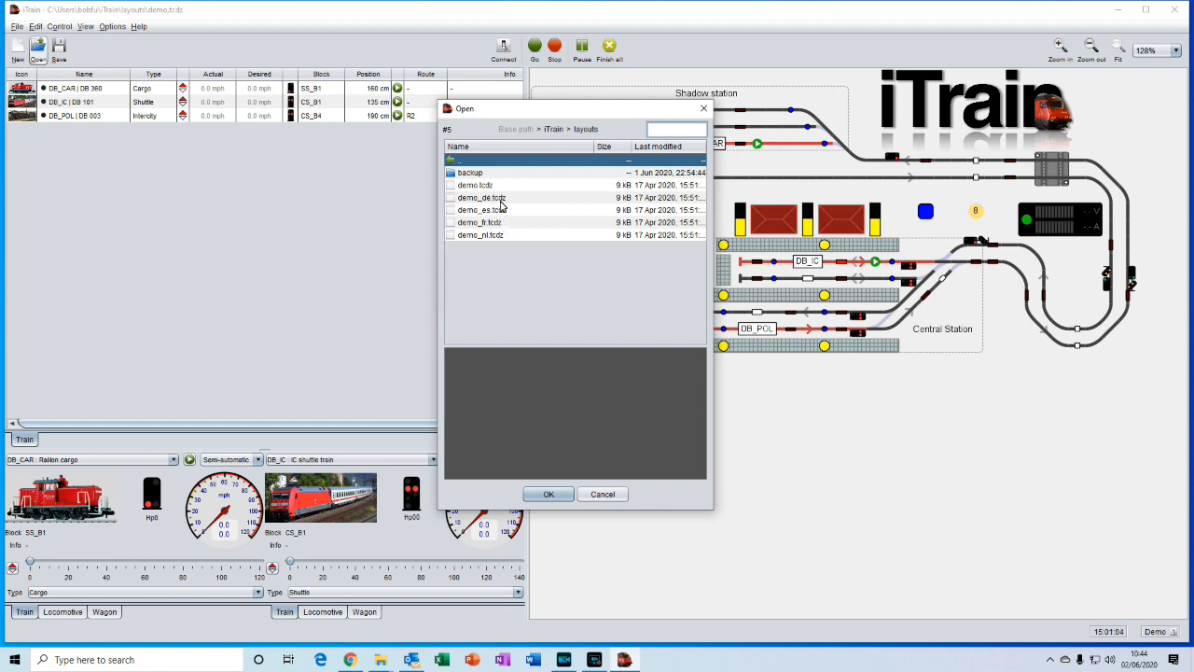
{"action": "mouse_move", "coordinate": [482, 244]}
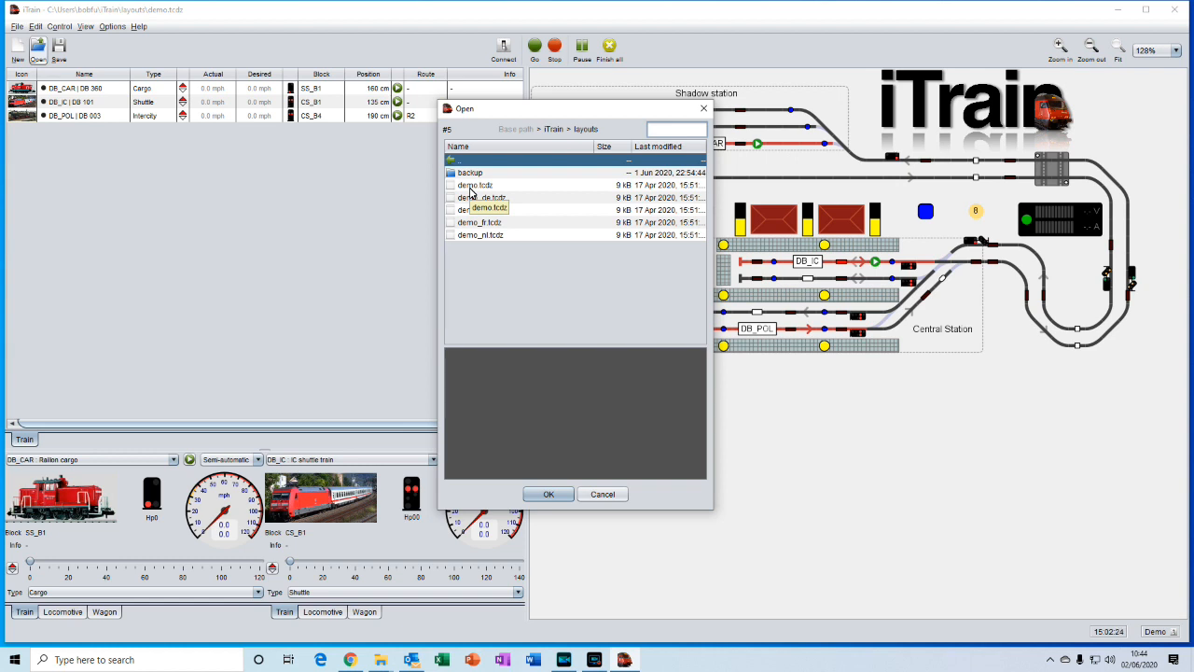
{"action": "left_click", "coordinate": [475, 185]}
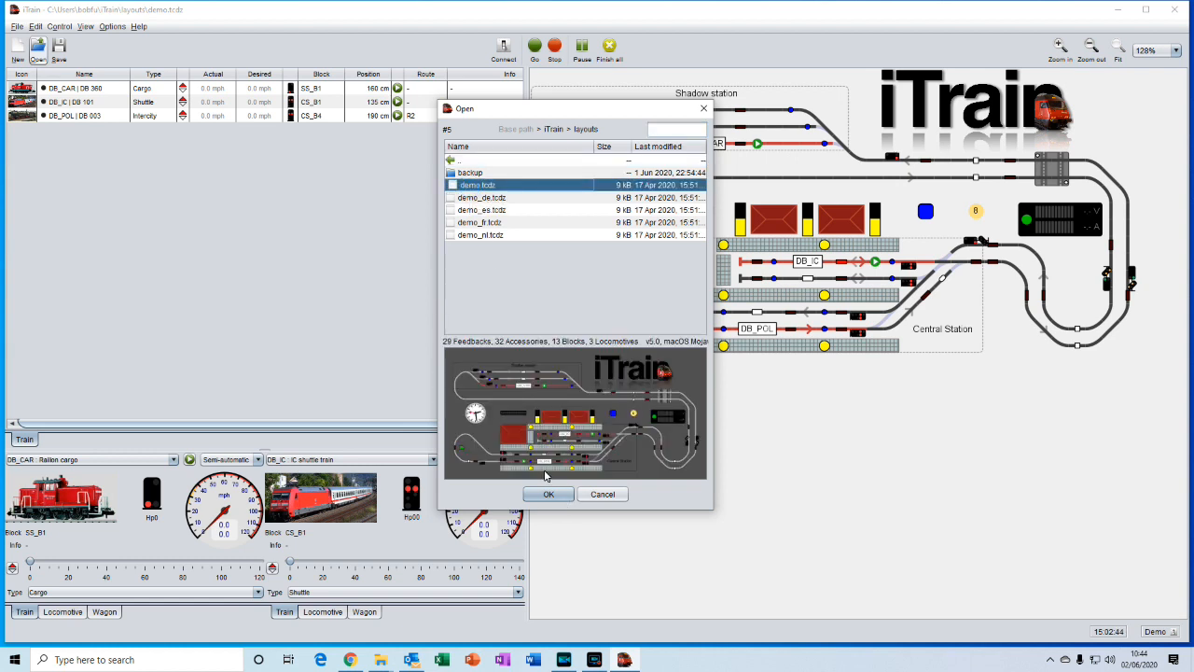
{"action": "left_click", "coordinate": [547, 494]}
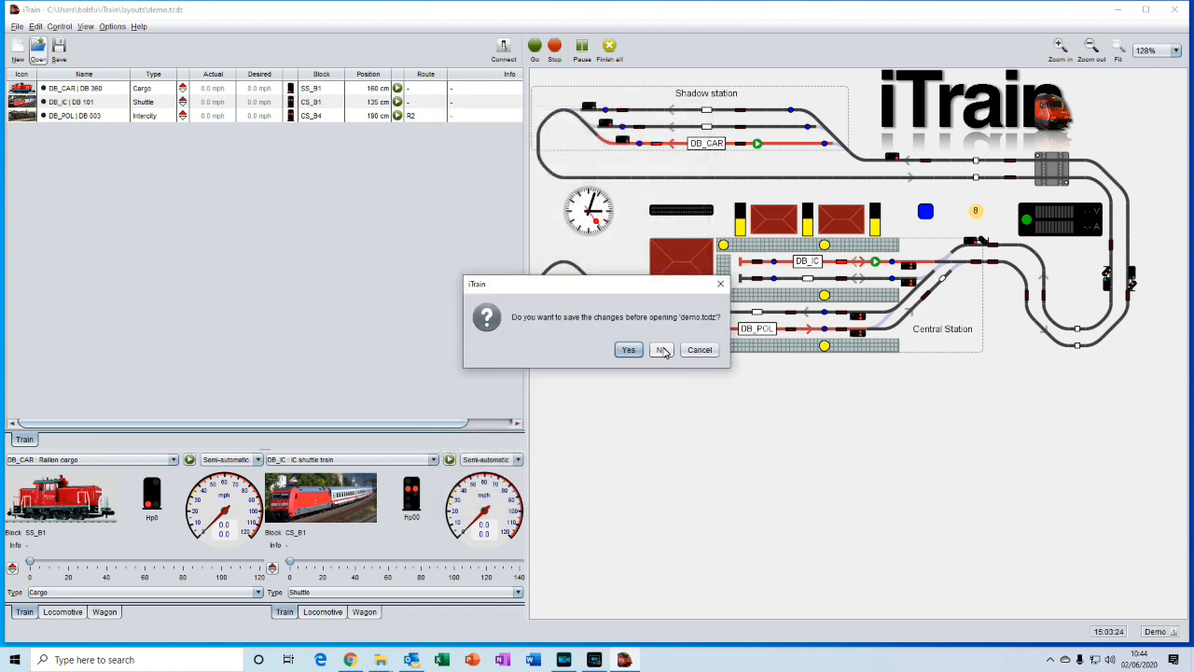
{"action": "left_click", "coordinate": [662, 348]}
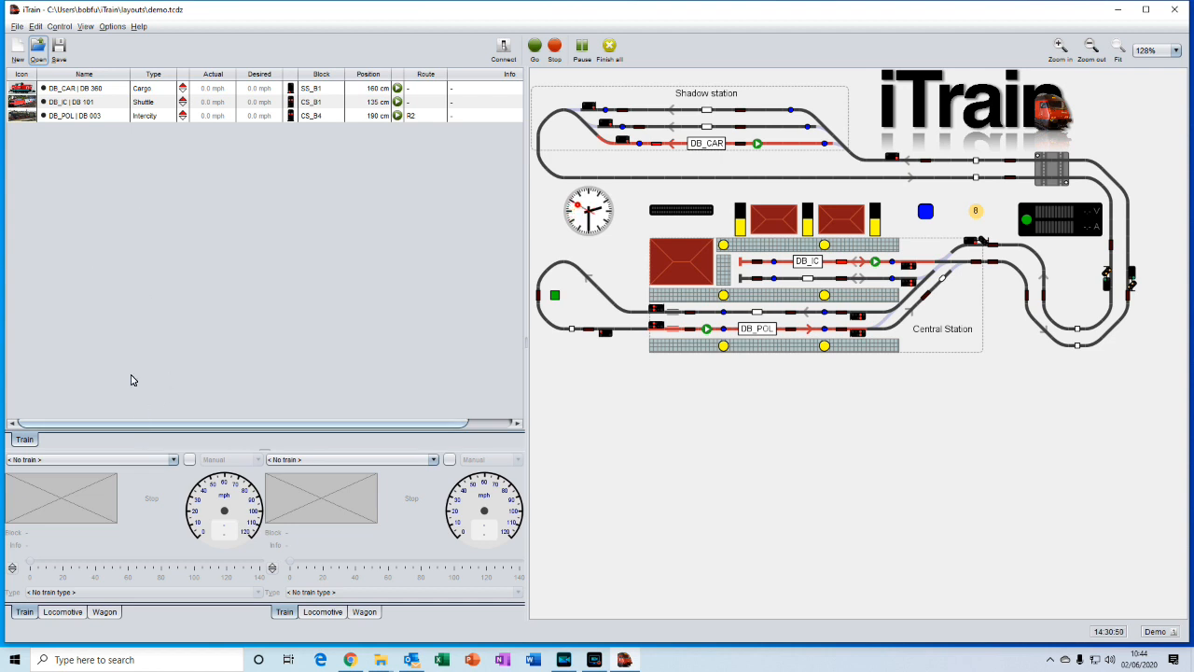
{"action": "mouse_move", "coordinate": [406, 523]}
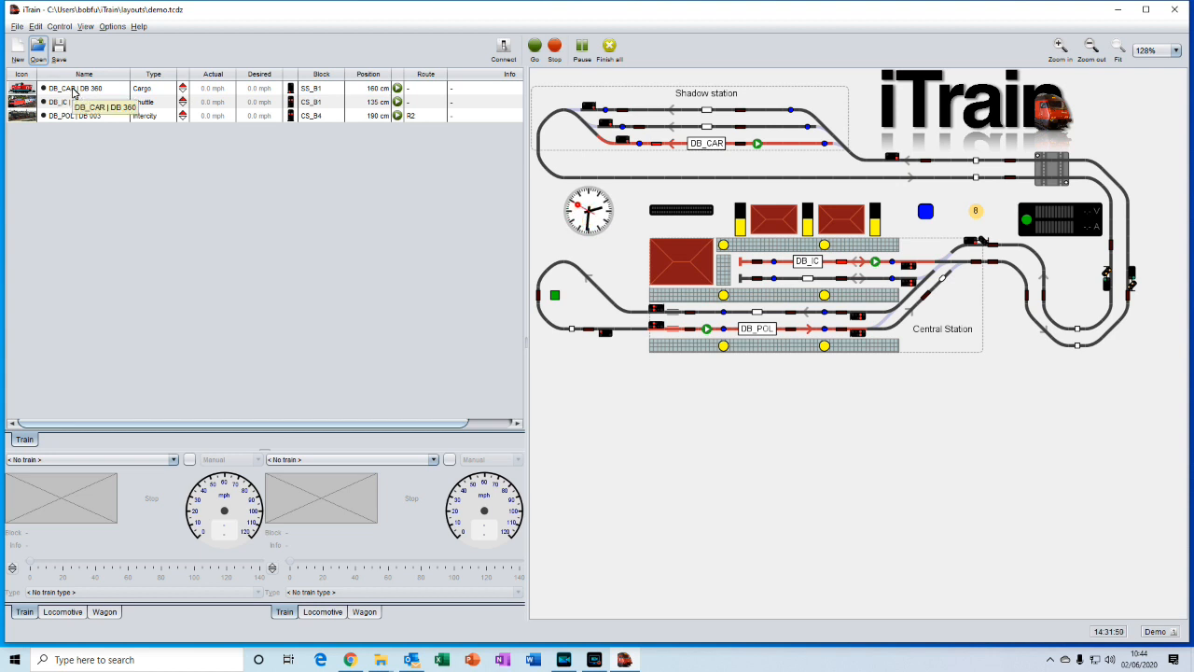
- Assign cargo train DB_CAR to the first throttle and DB_IC shuttle to the second
{"action": "left_click", "coordinate": [84, 87]}
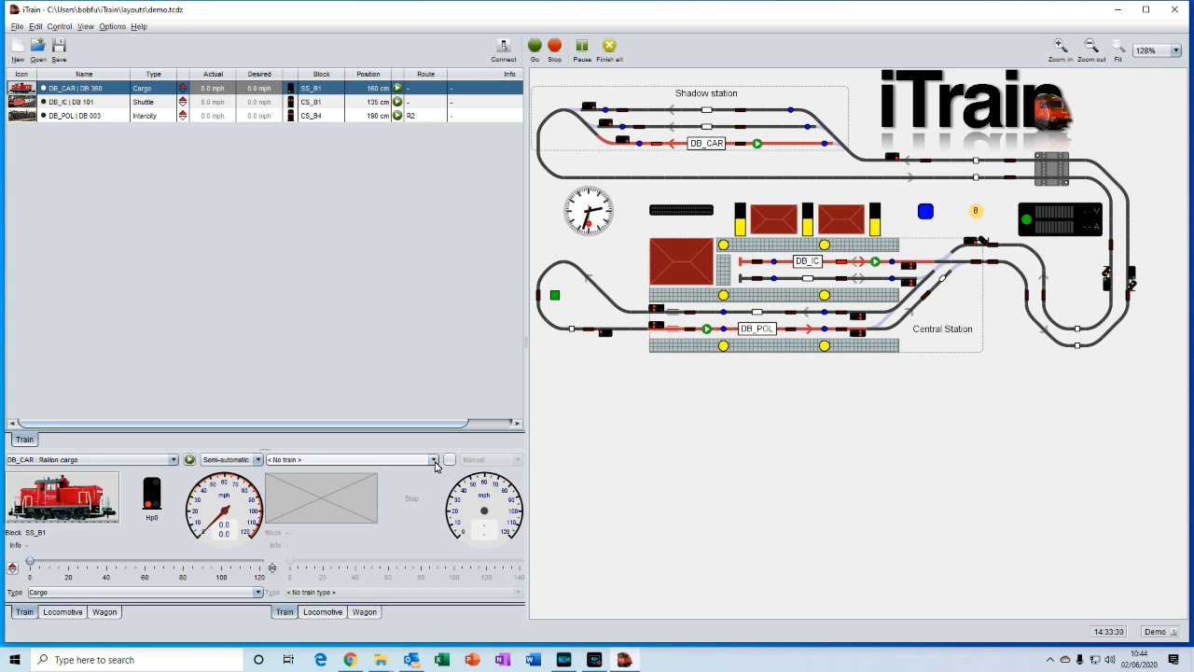
{"action": "left_click", "coordinate": [432, 459]}
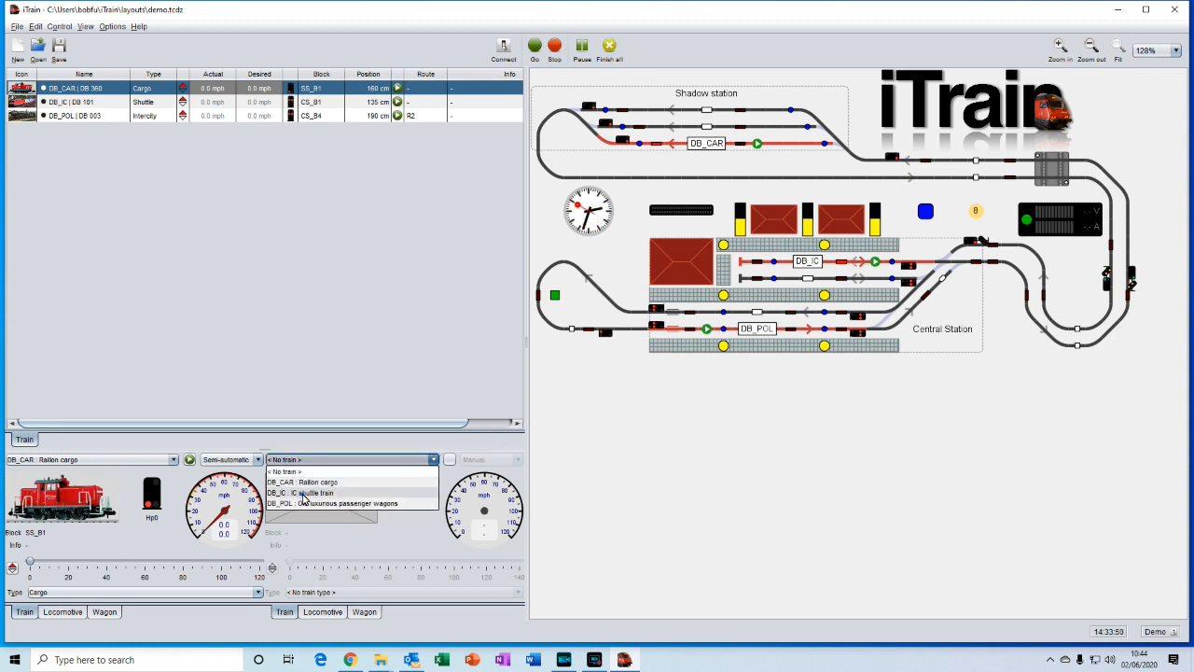
{"action": "left_click", "coordinate": [298, 492]}
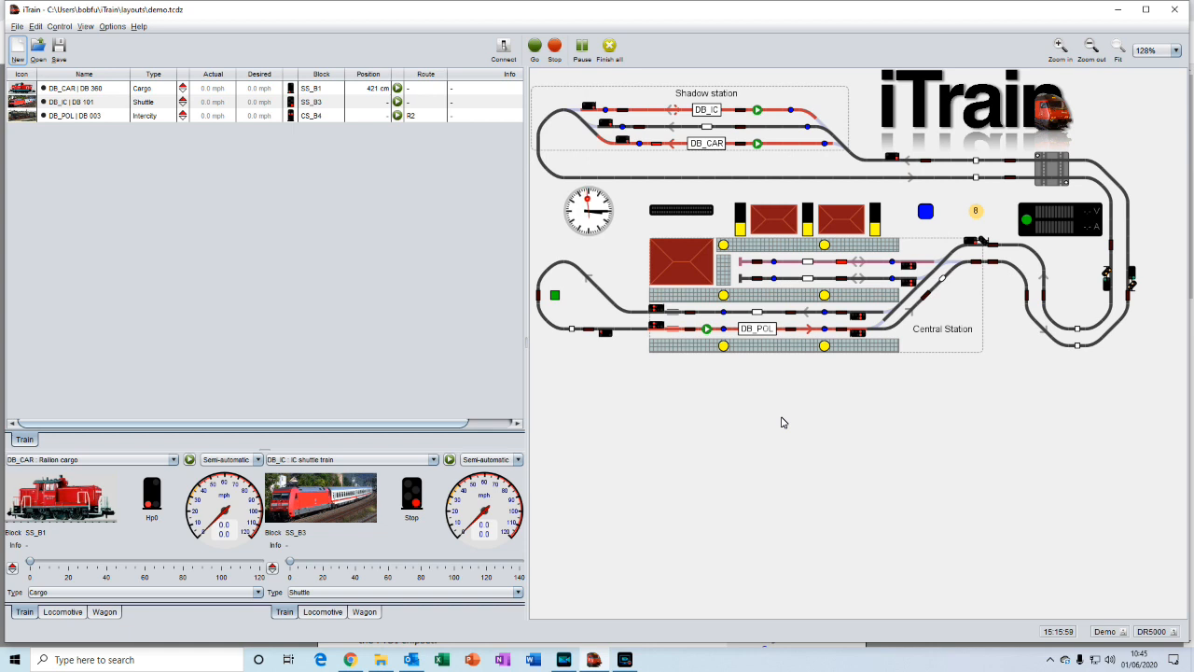
- Switch to the browser and view the Buy page's edition price table (€119–€349)
{"action": "key", "text": "Win+Tab"}
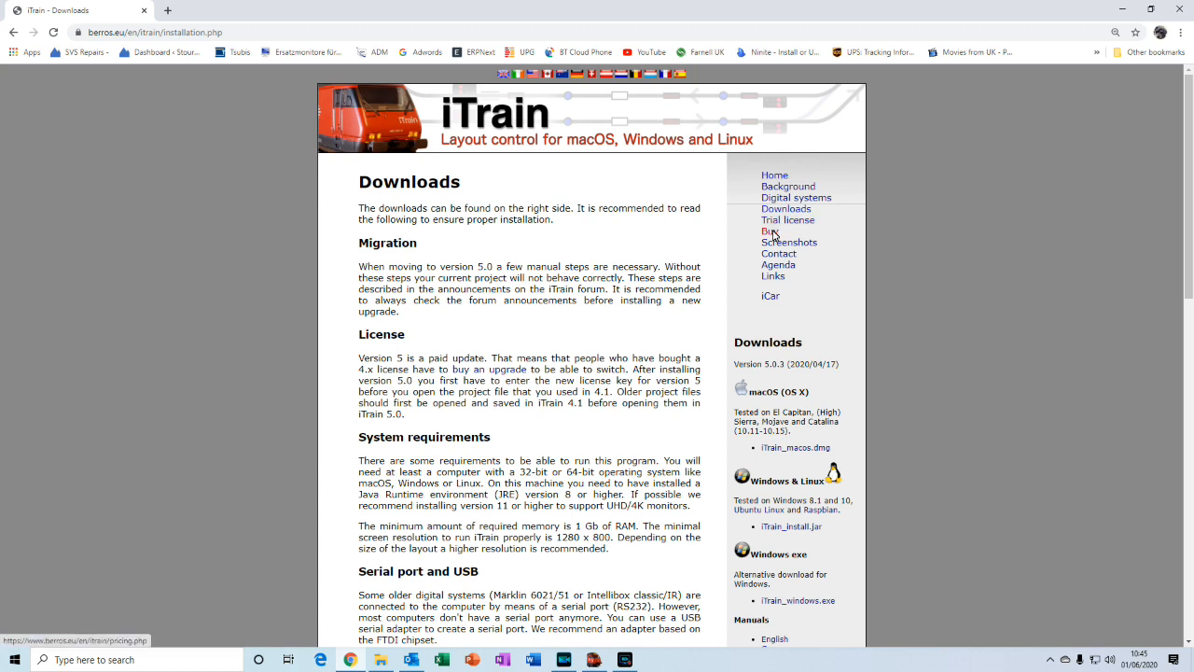
{"action": "left_click", "coordinate": [771, 232]}
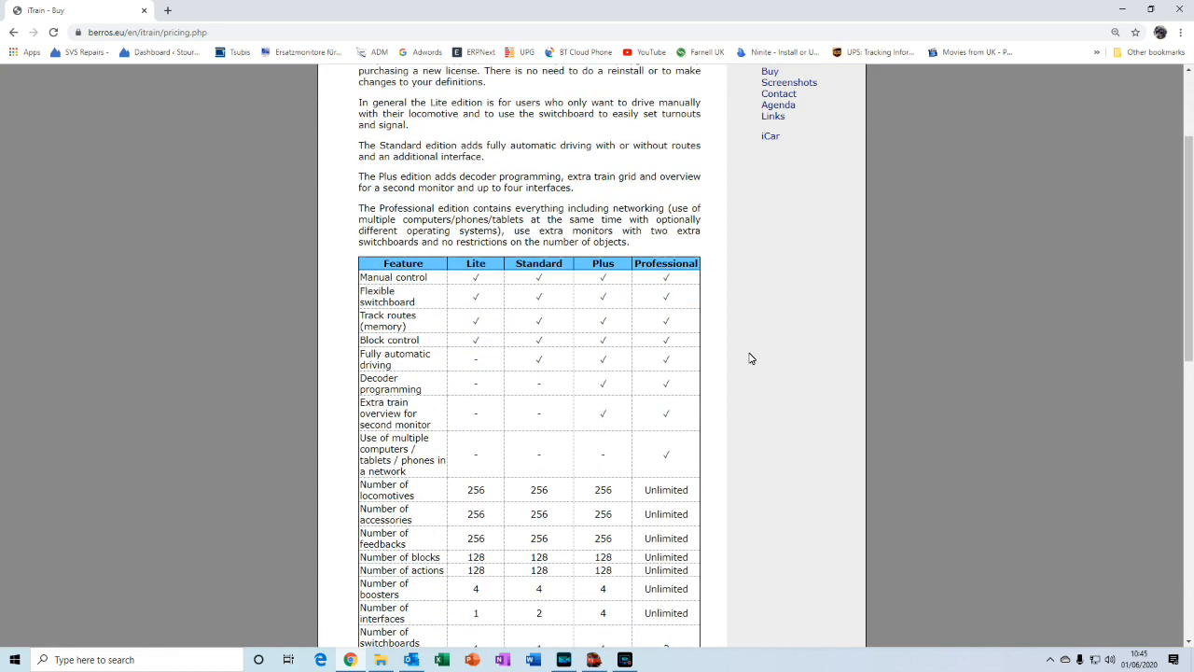
{"action": "scroll", "scroll_direction": "down", "scroll_amount": 3}
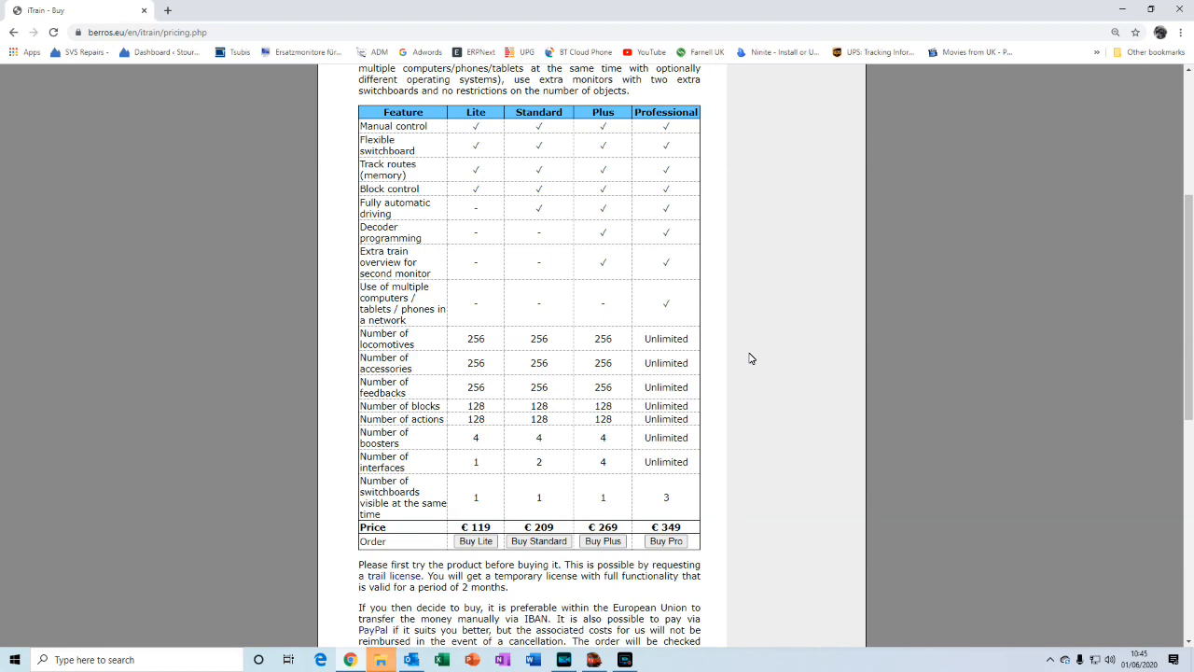
{"action": "mouse_move", "coordinate": [716, 254]}
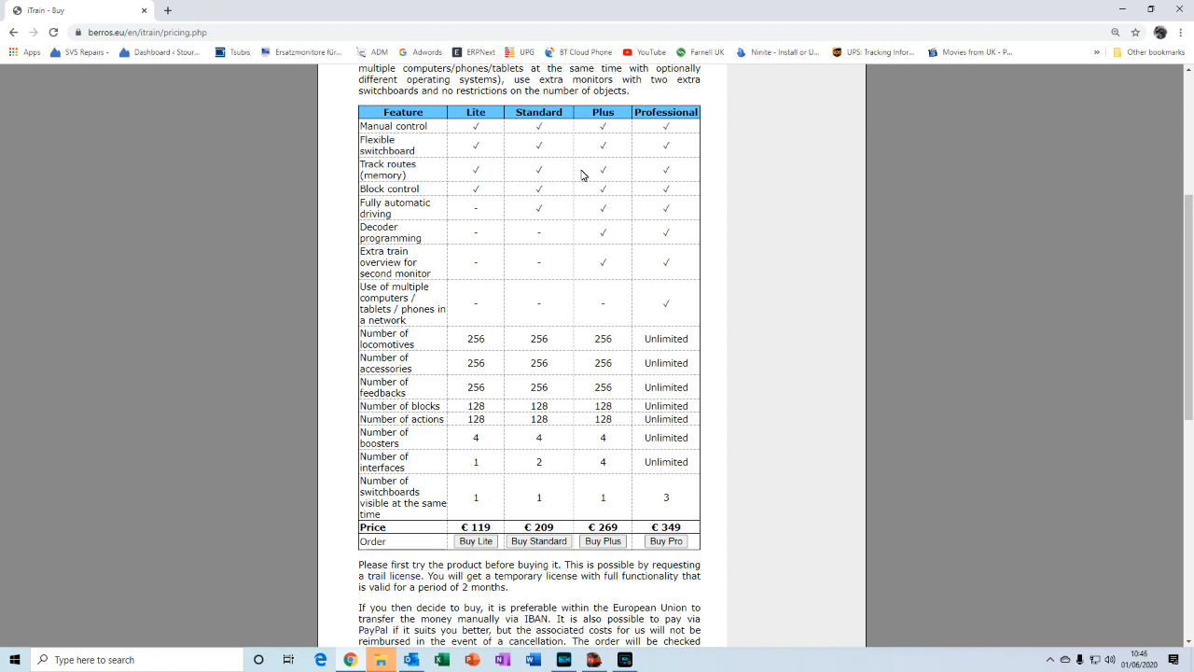
{"action": "mouse_move", "coordinate": [583, 208]}
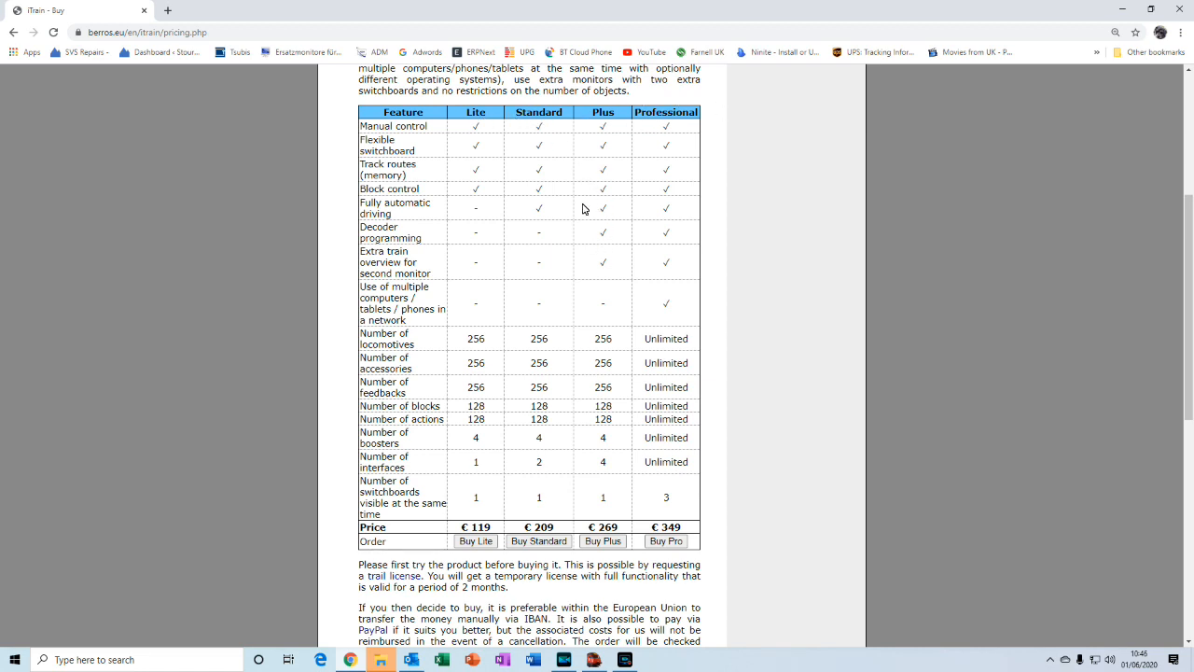
{"action": "mouse_move", "coordinate": [522, 177]}
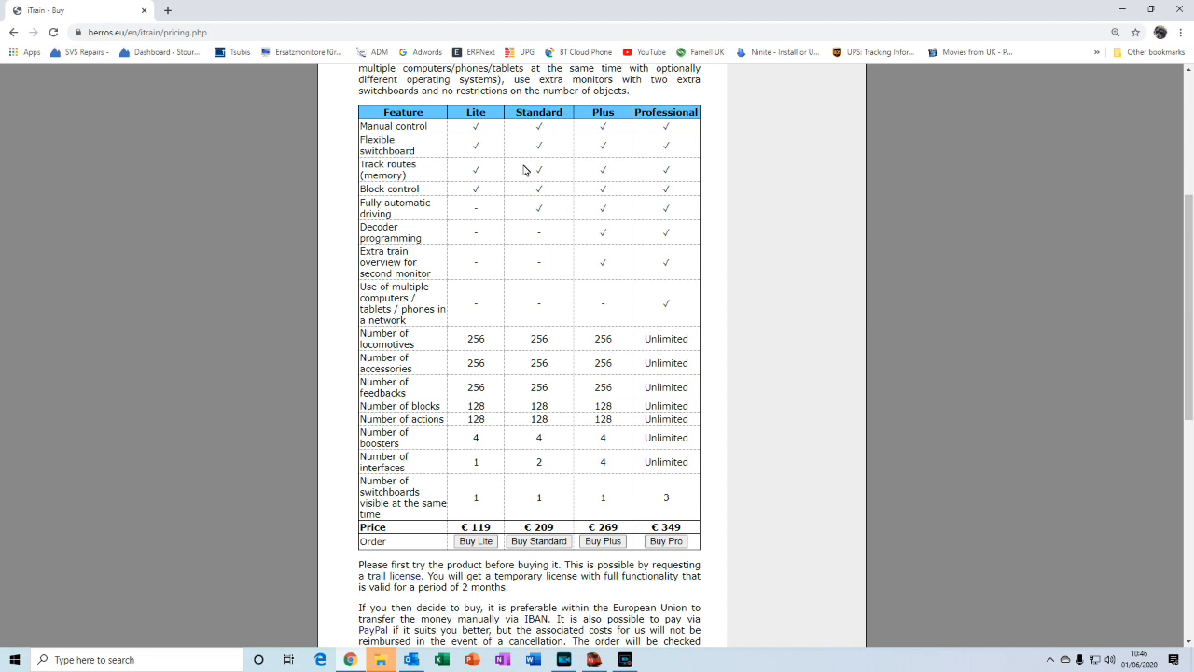
{"action": "mouse_move", "coordinate": [378, 222]}
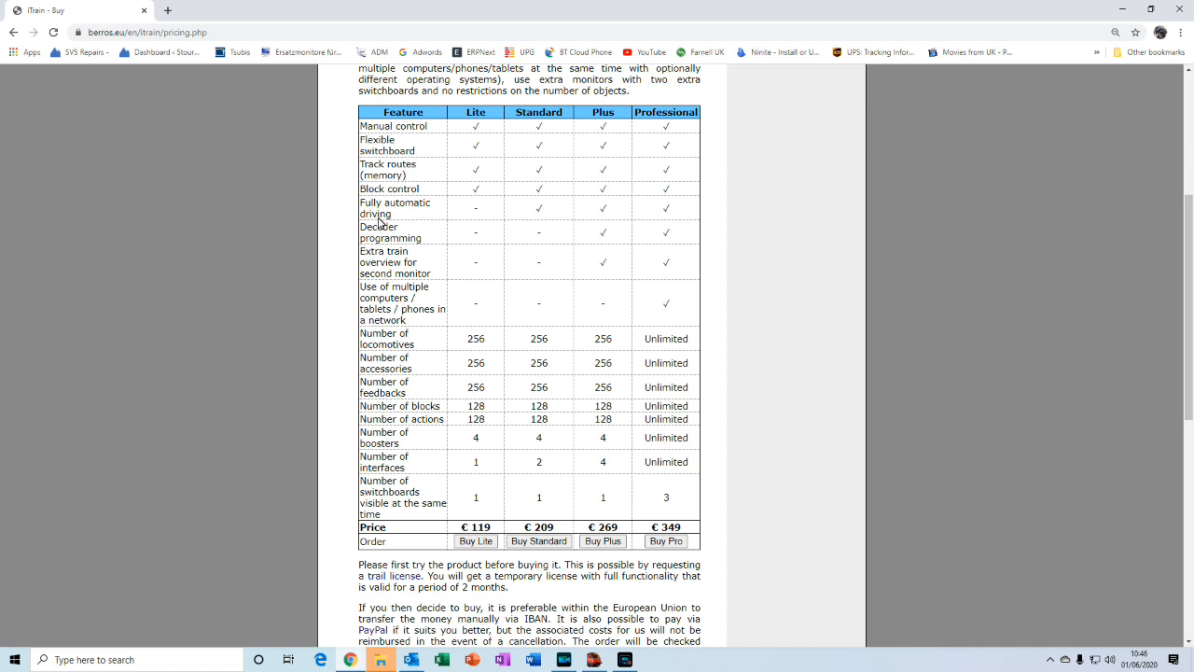
{"action": "mouse_move", "coordinate": [544, 123]}
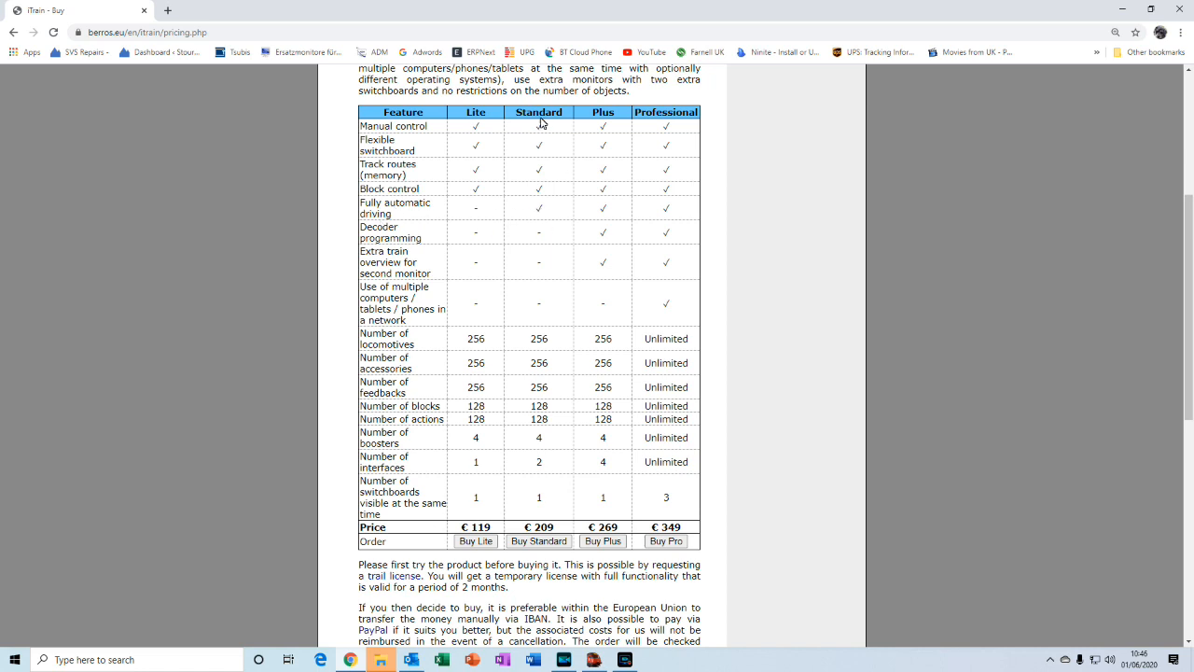
{"action": "mouse_move", "coordinate": [529, 121]}
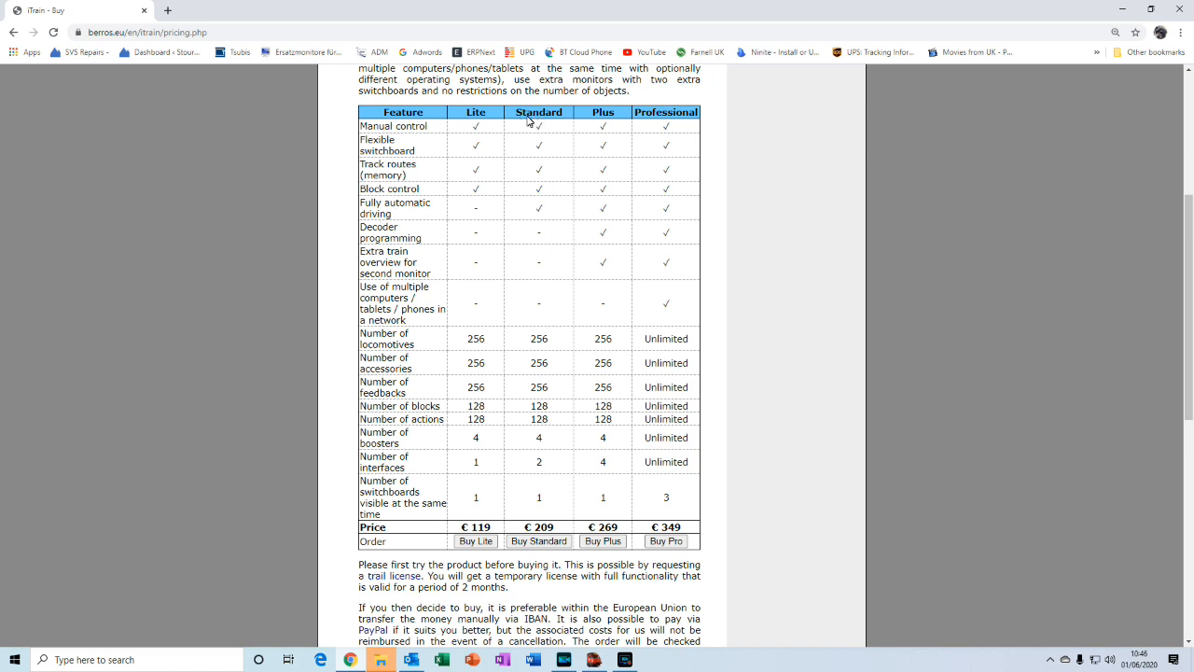
{"action": "mouse_move", "coordinate": [672, 128]}
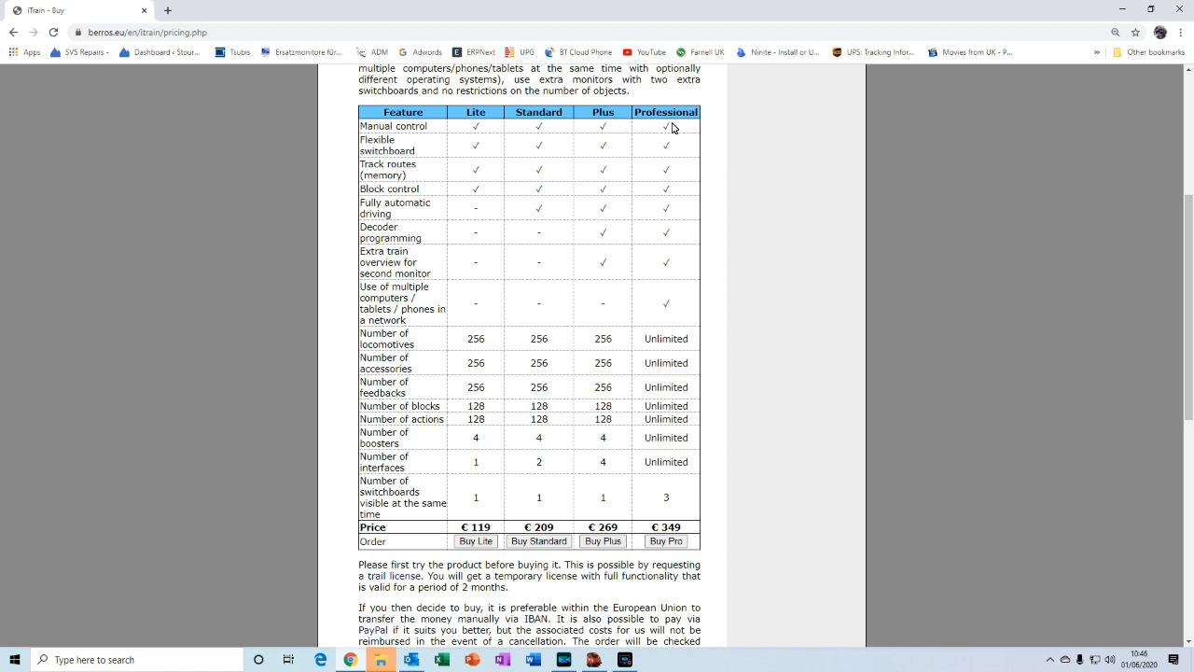
{"action": "mouse_move", "coordinate": [563, 148]}
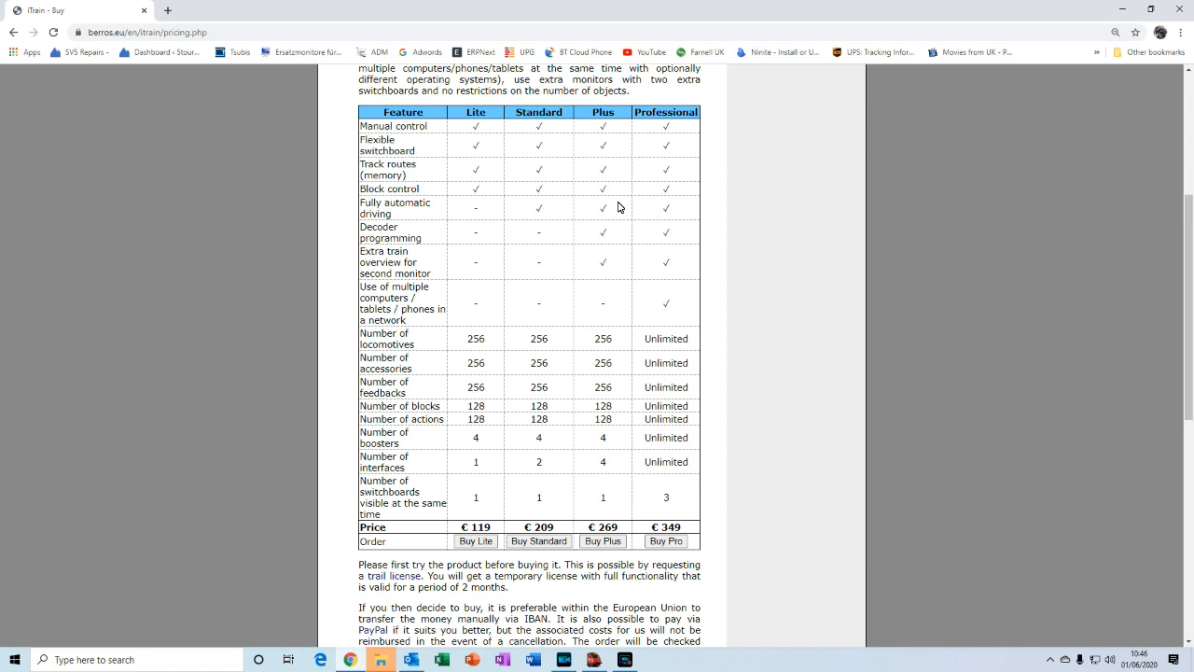
{"action": "mouse_move", "coordinate": [707, 134]}
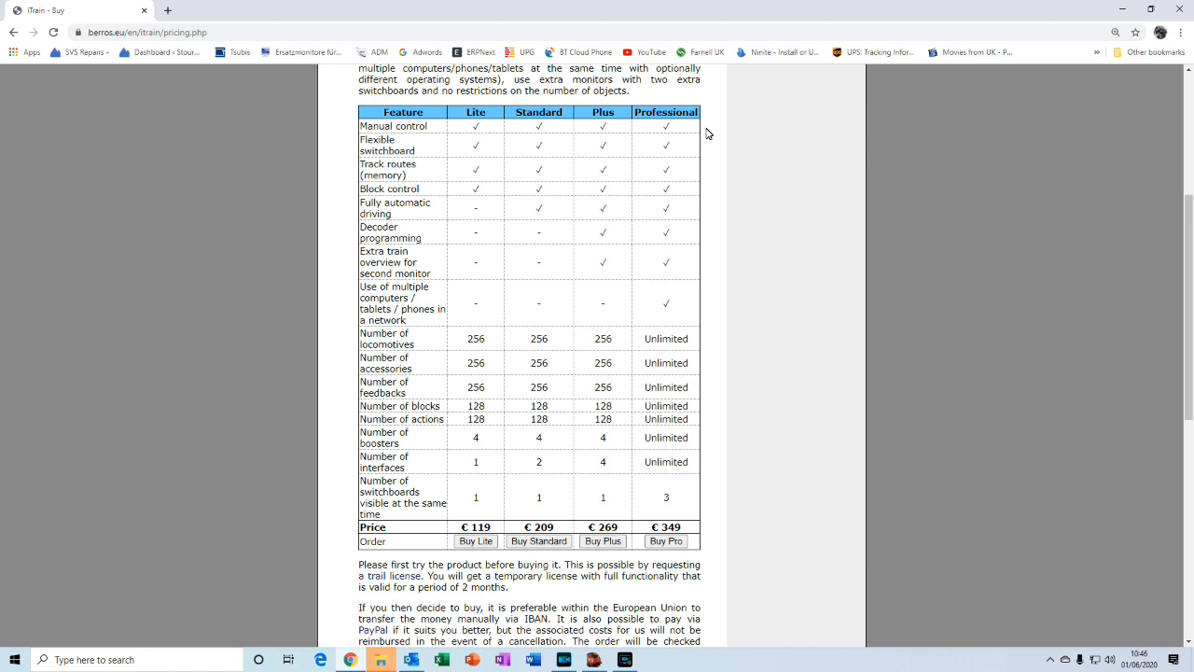
{"action": "mouse_move", "coordinate": [685, 212]}
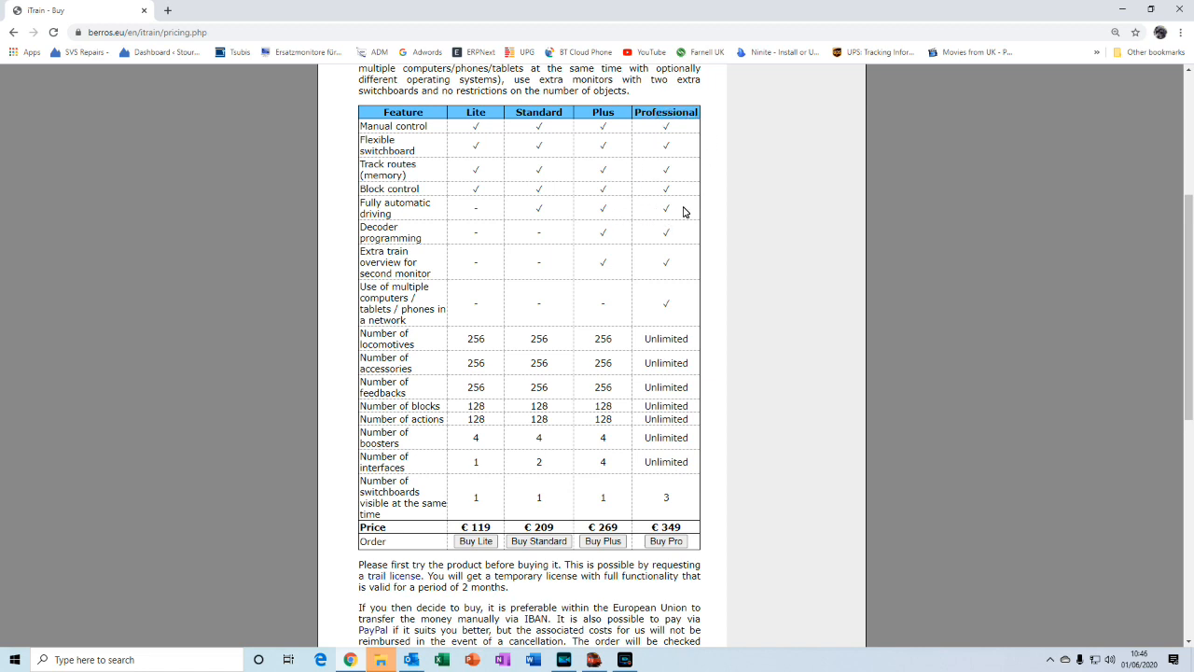
{"action": "mouse_move", "coordinate": [691, 207]}
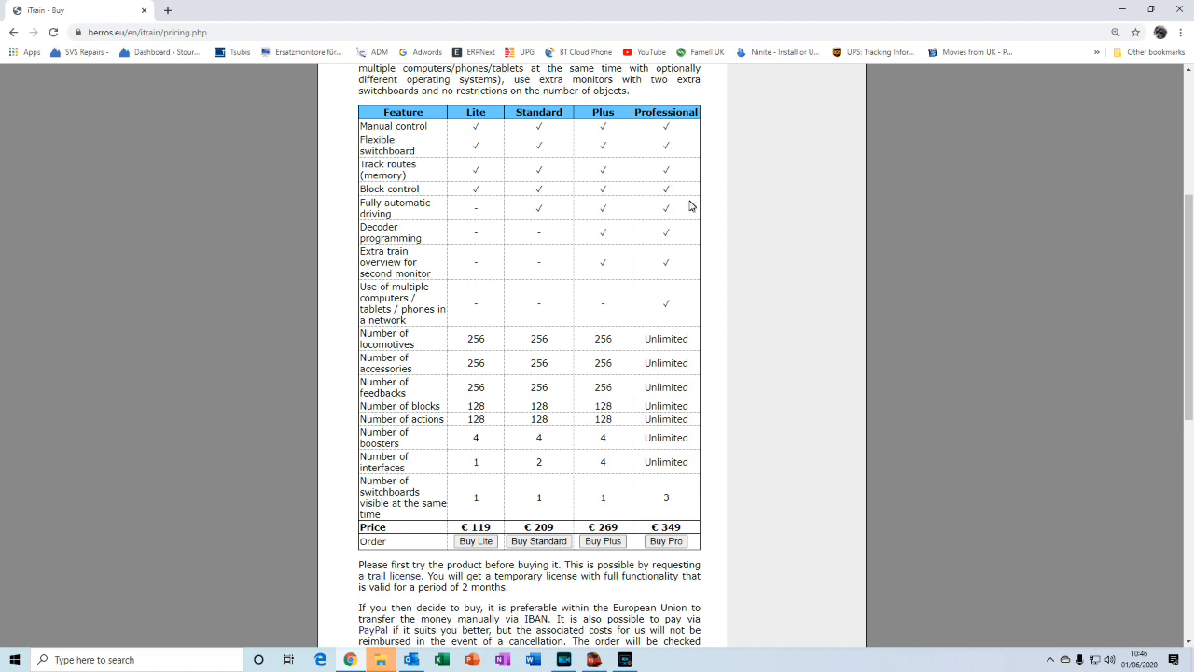
{"action": "mouse_move", "coordinate": [651, 207]}
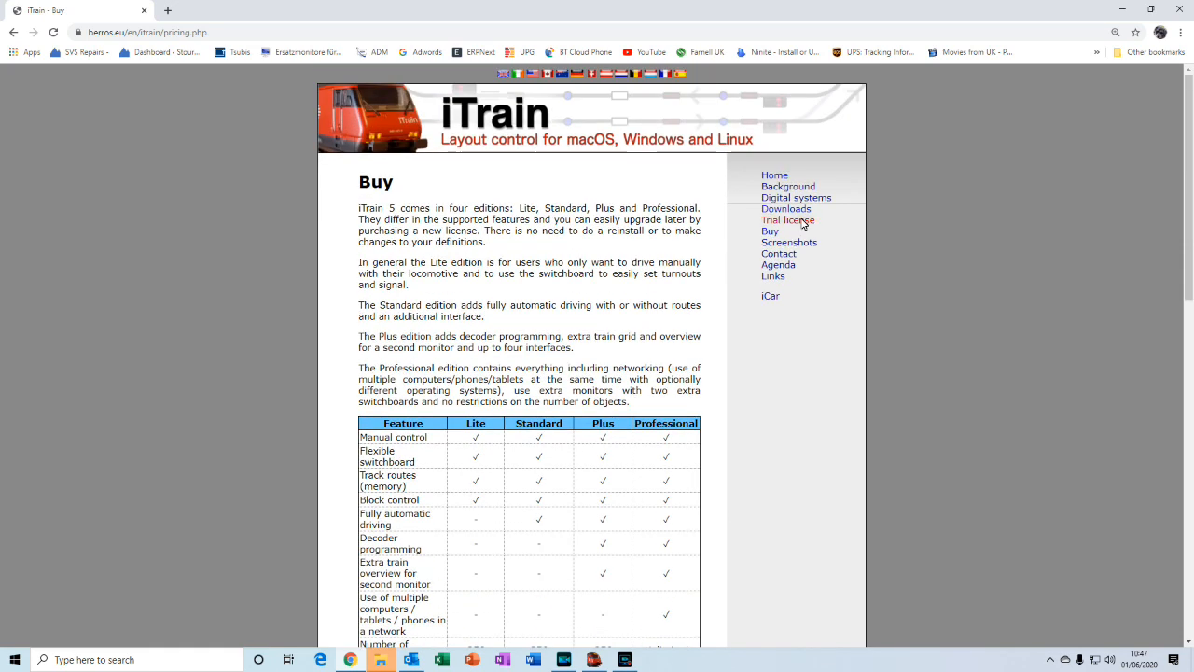
{"action": "mouse_move", "coordinate": [788, 221]}
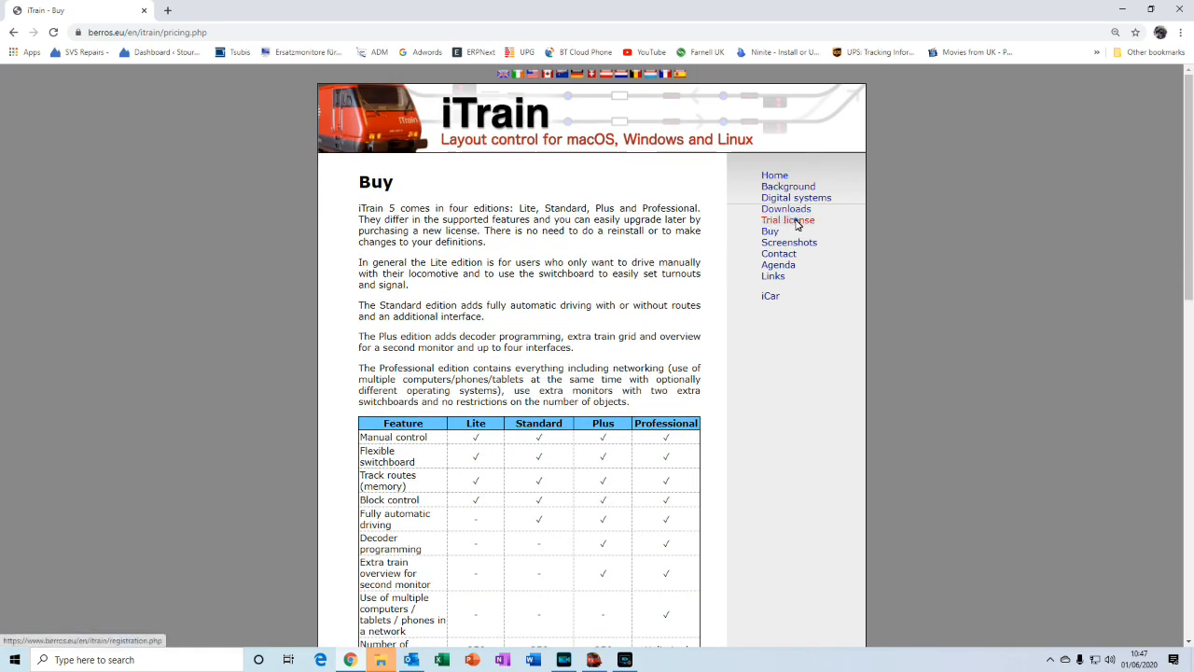
- Open the Trial license page and scroll through its registration form
{"action": "left_click", "coordinate": [787, 220]}
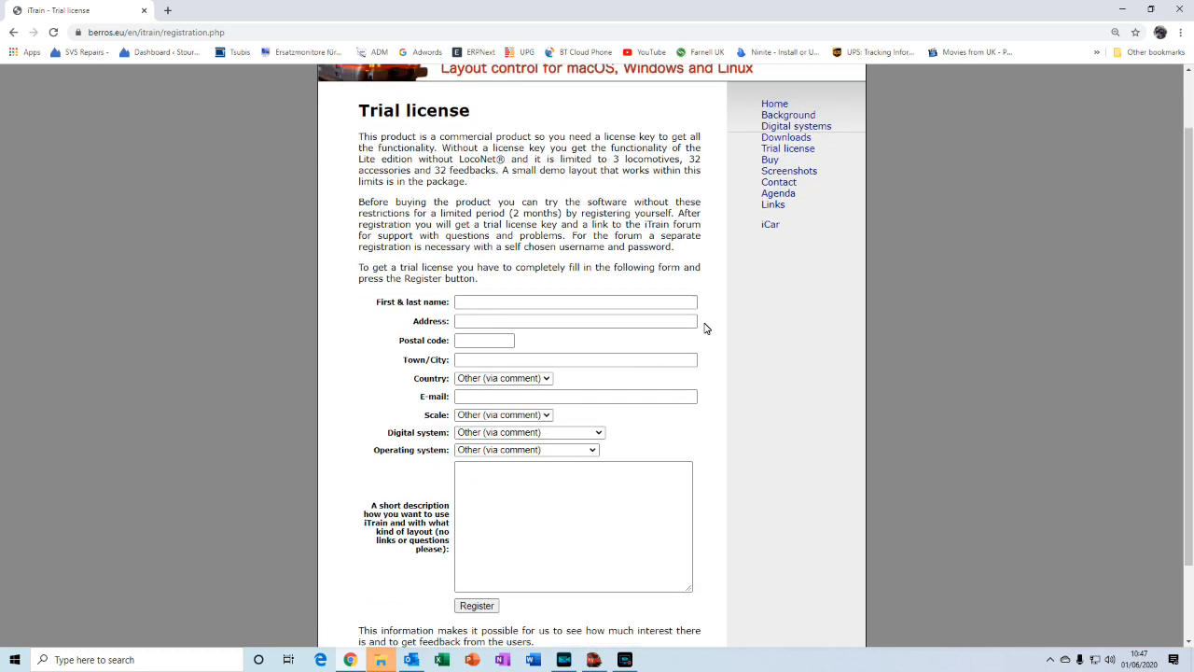
{"action": "scroll", "scroll_direction": "down", "scroll_amount": 3}
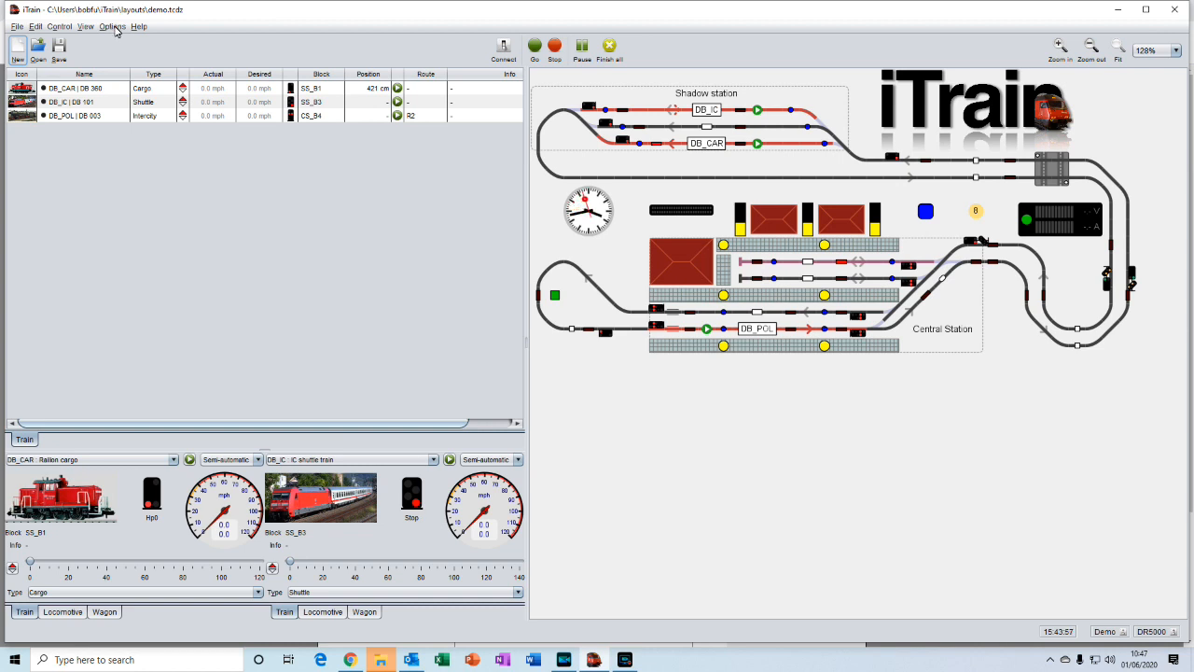
{"action": "left_click", "coordinate": [112, 26]}
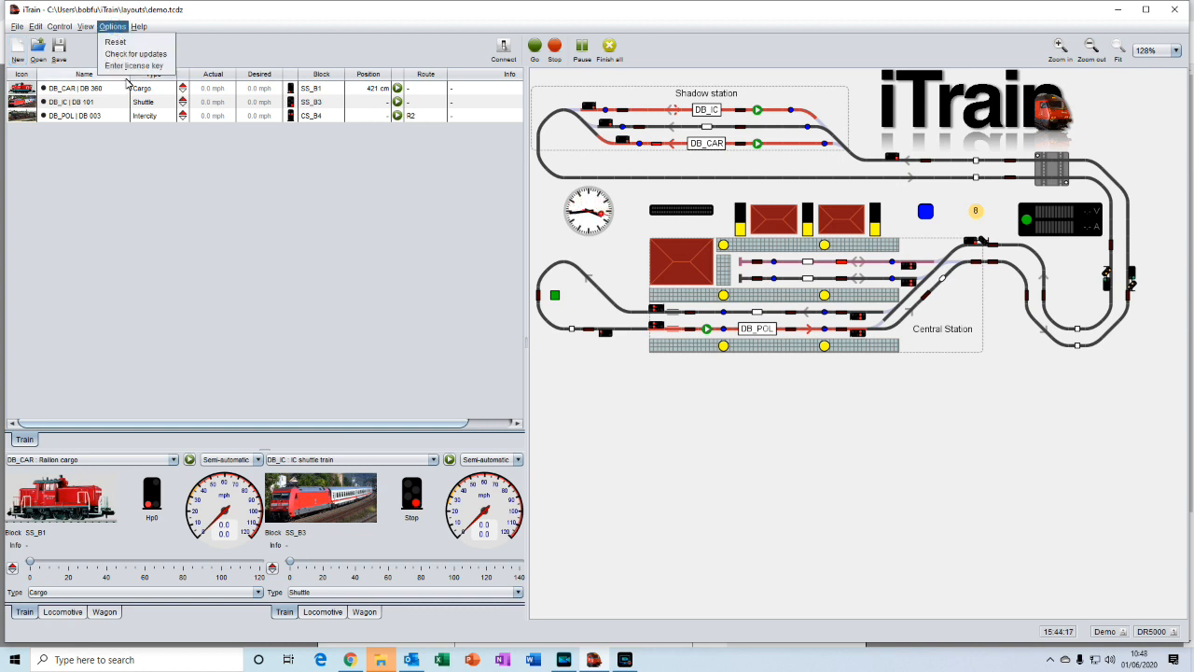
{"action": "left_click", "coordinate": [134, 65]}
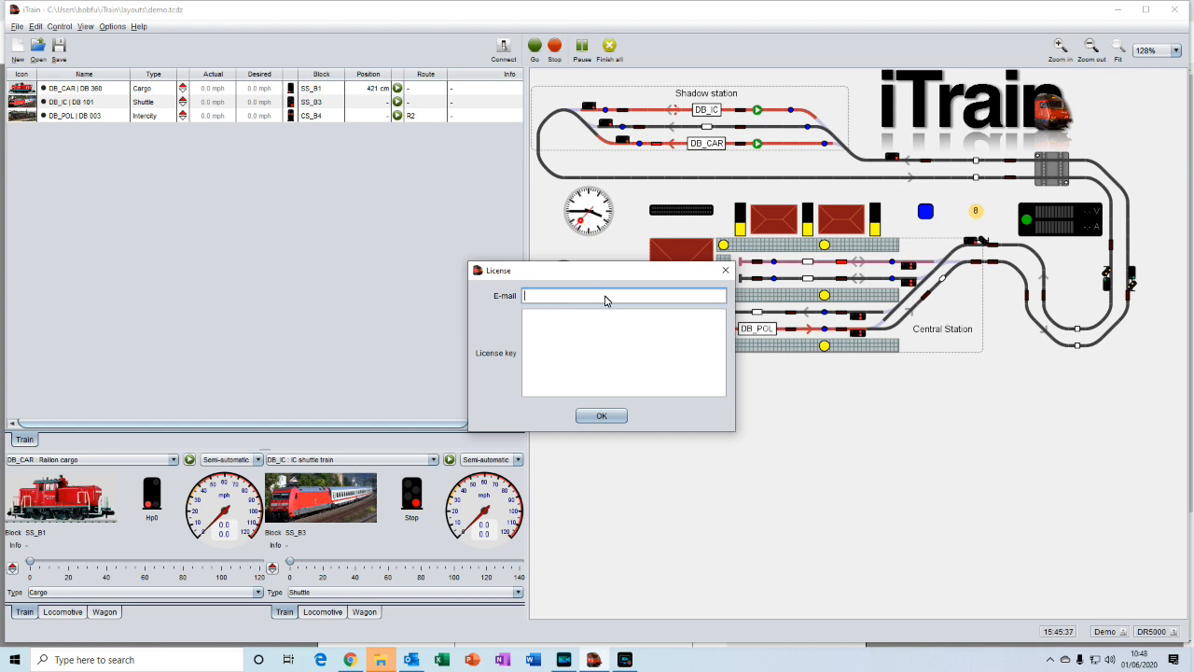
{"action": "mouse_move", "coordinate": [650, 300]}
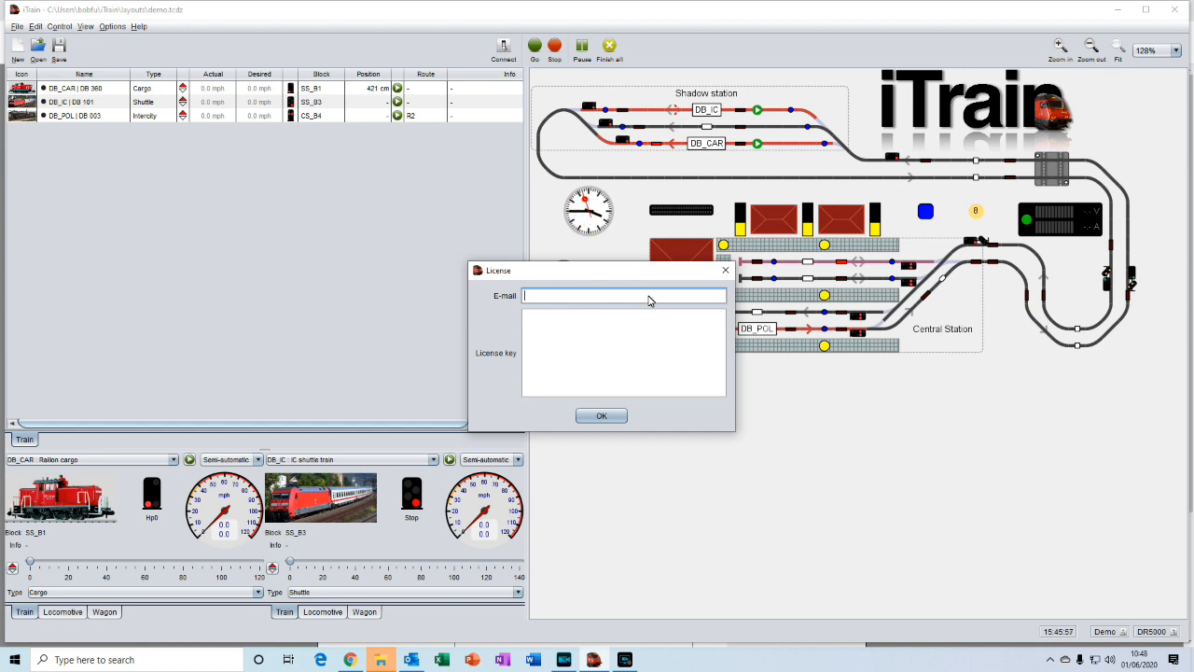
{"action": "mouse_move", "coordinate": [539, 327]}
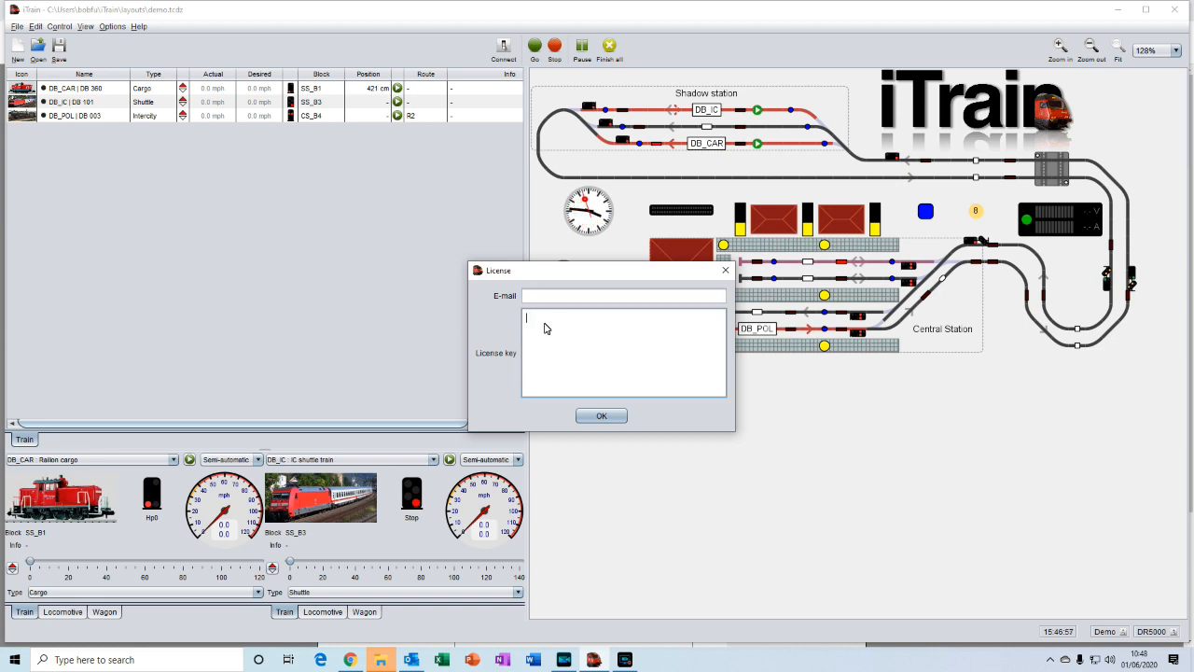
{"action": "mouse_move", "coordinate": [585, 383]}
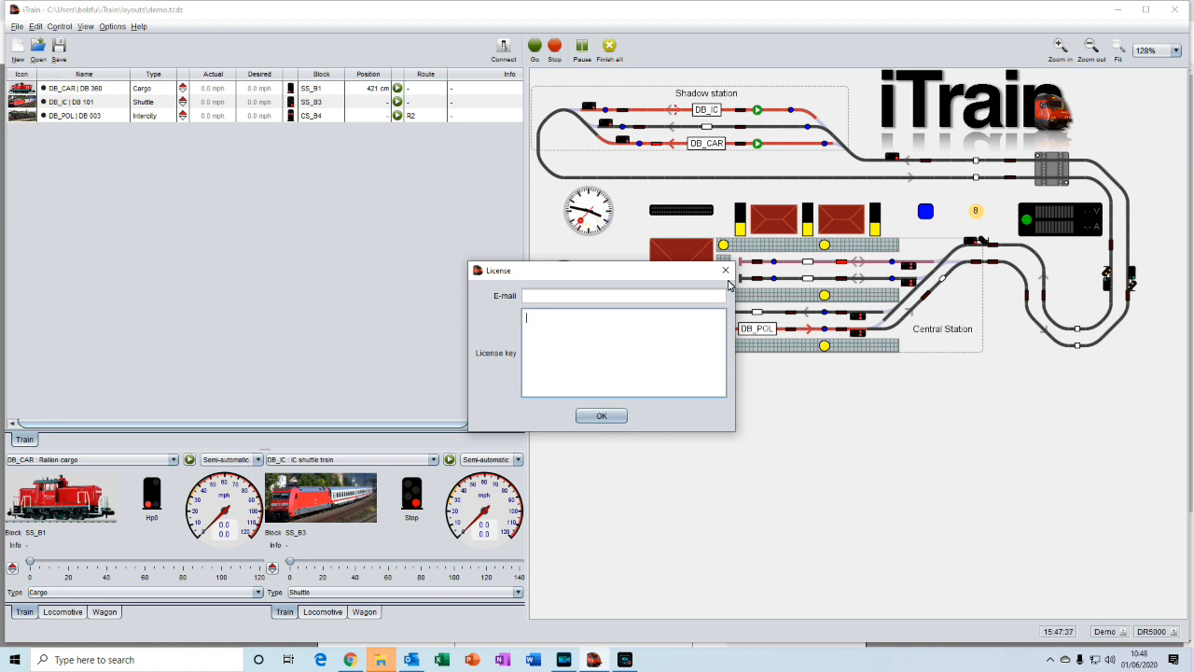
{"action": "mouse_move", "coordinate": [725, 274]}
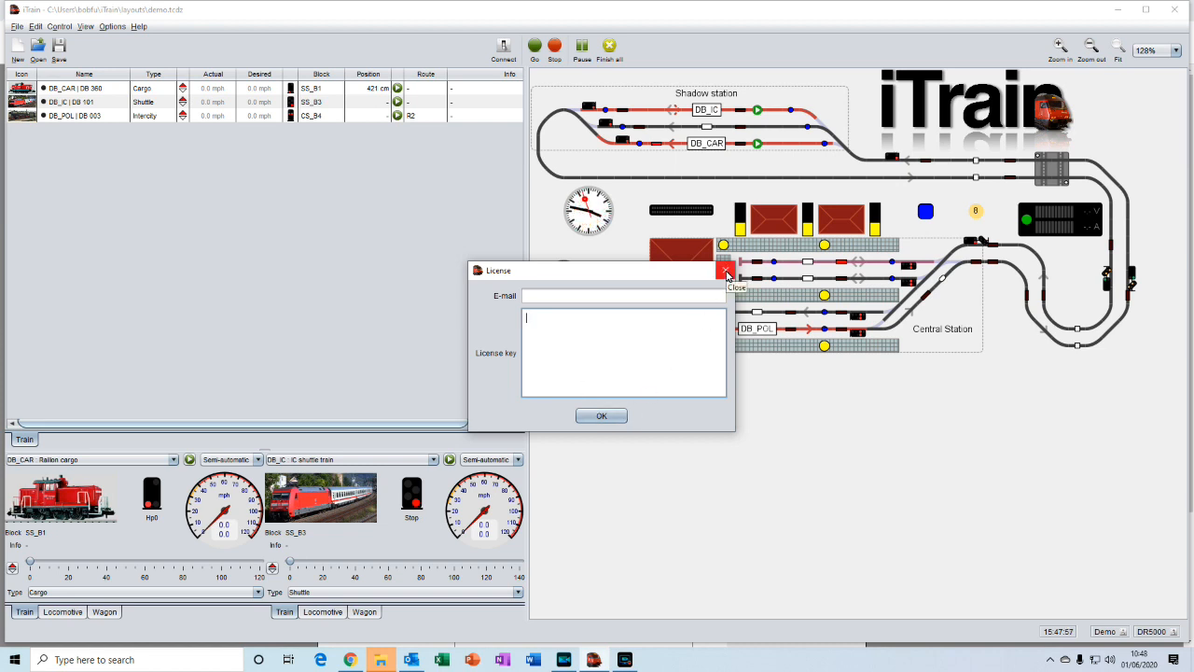
{"action": "left_click", "coordinate": [727, 271]}
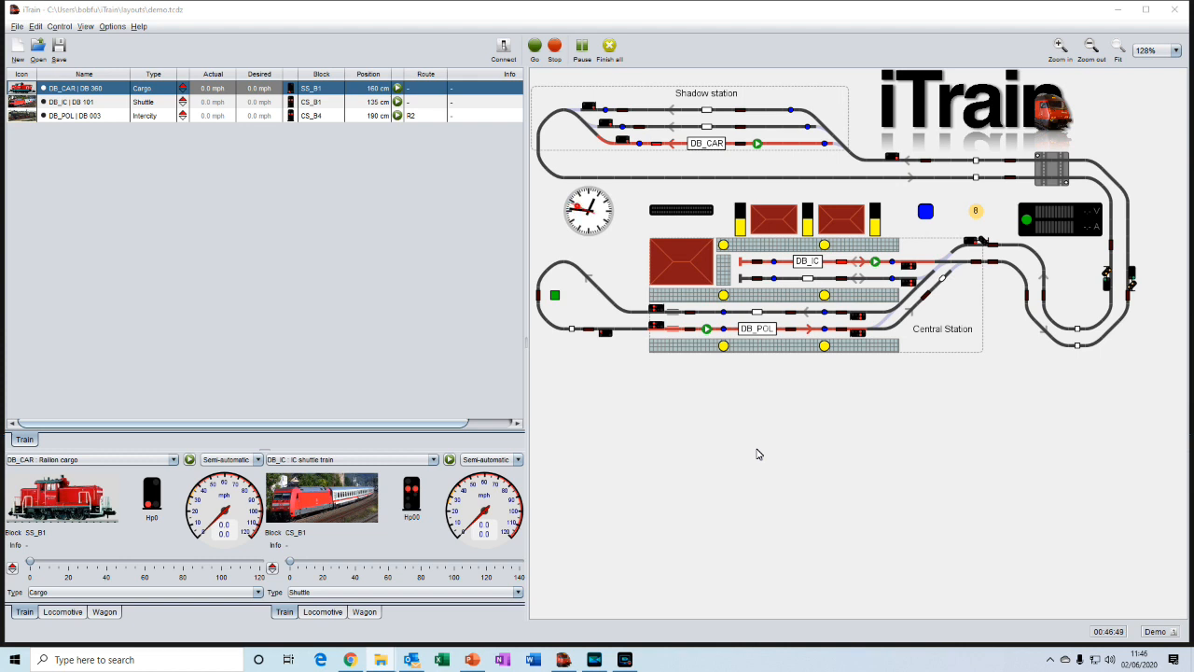
{"action": "mouse_move", "coordinate": [765, 425]}
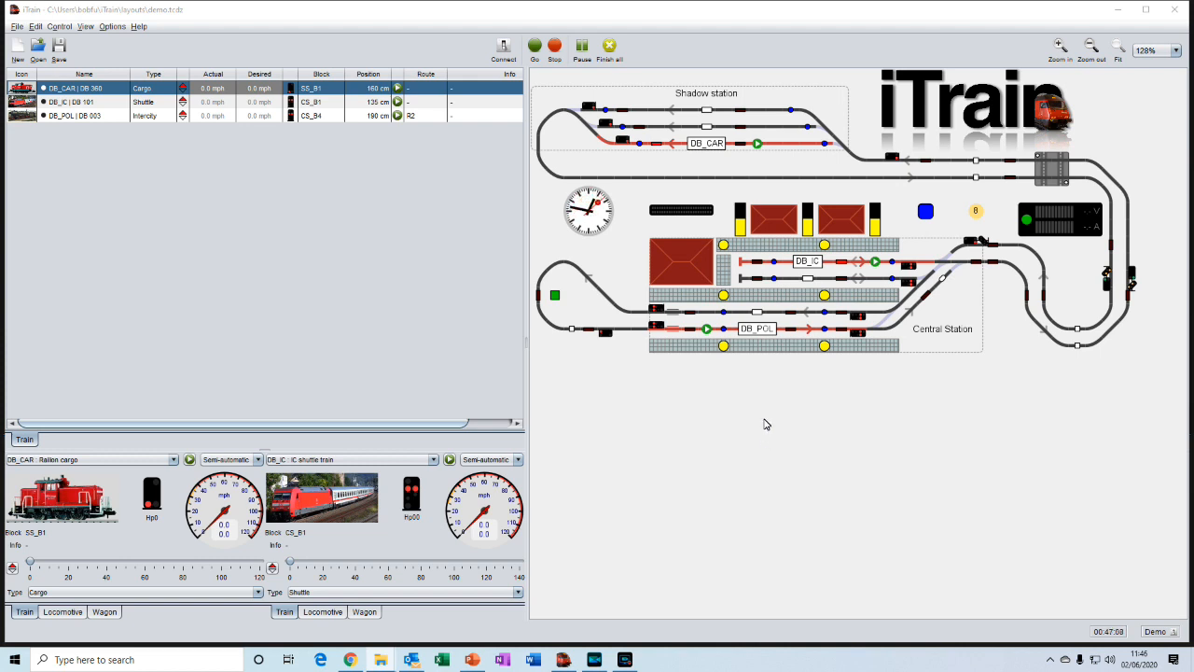